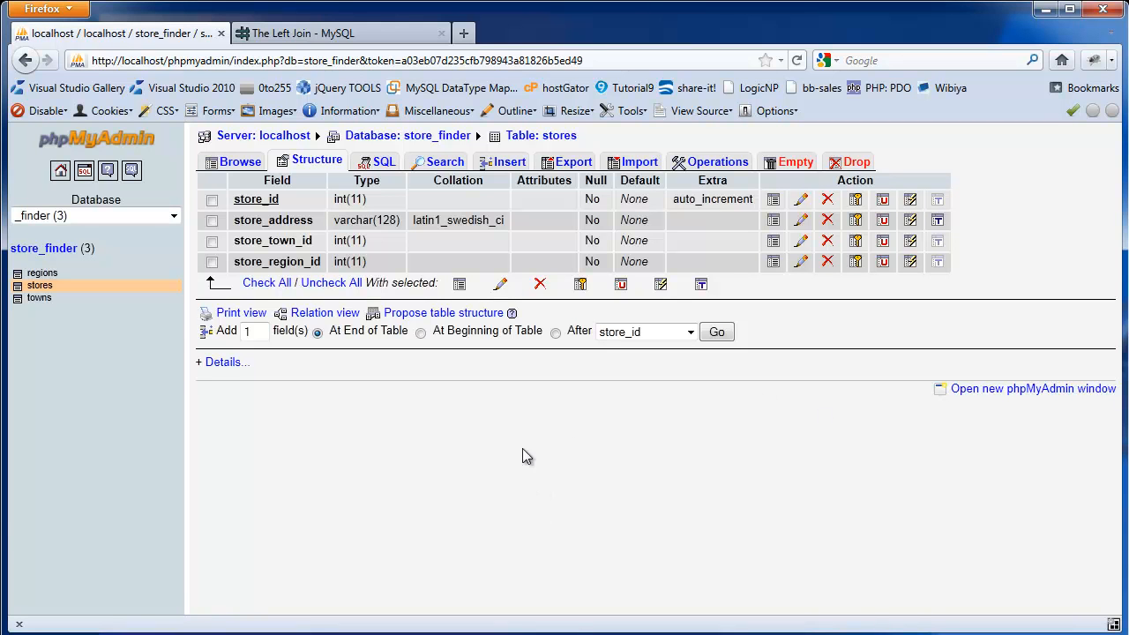
pyautogui.moveTo(469, 464)
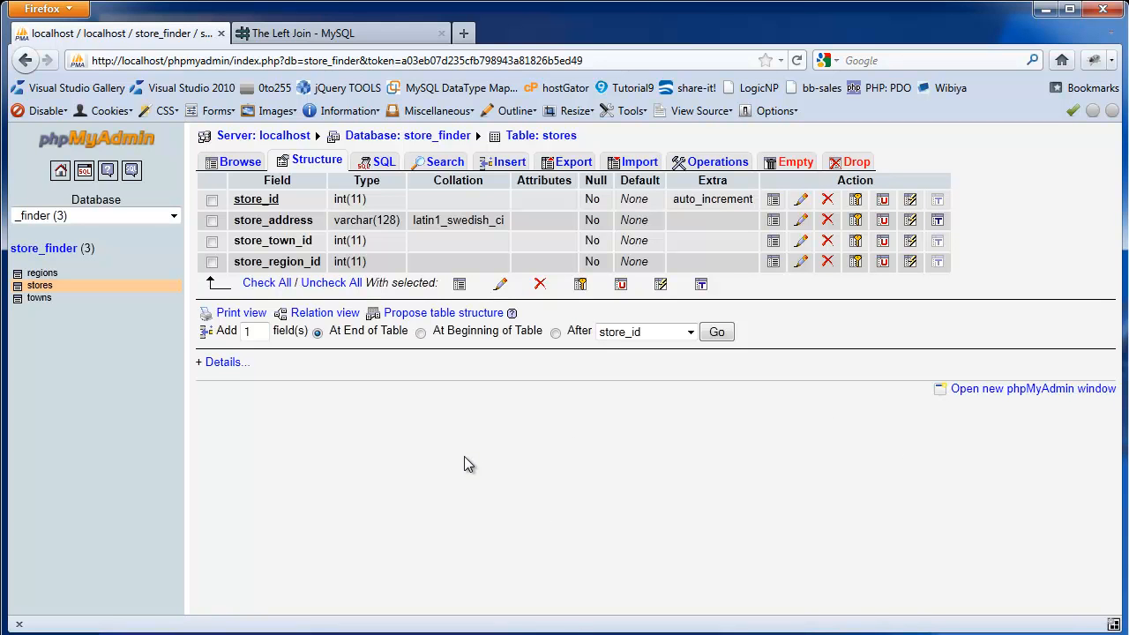
pyautogui.moveTo(54, 306)
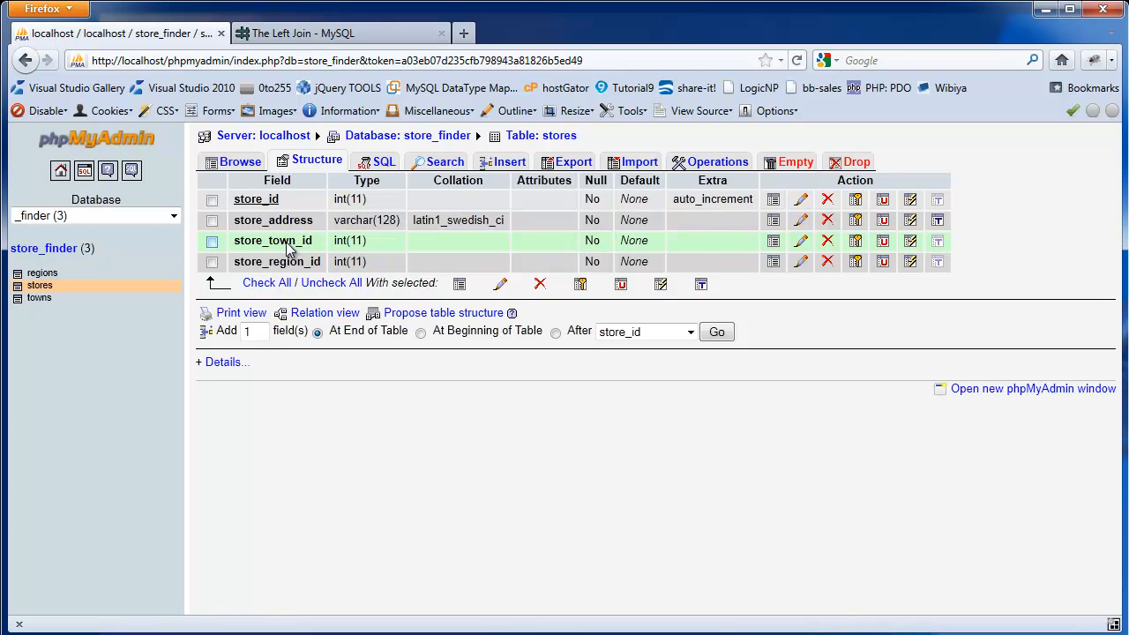
pyautogui.moveTo(291, 255)
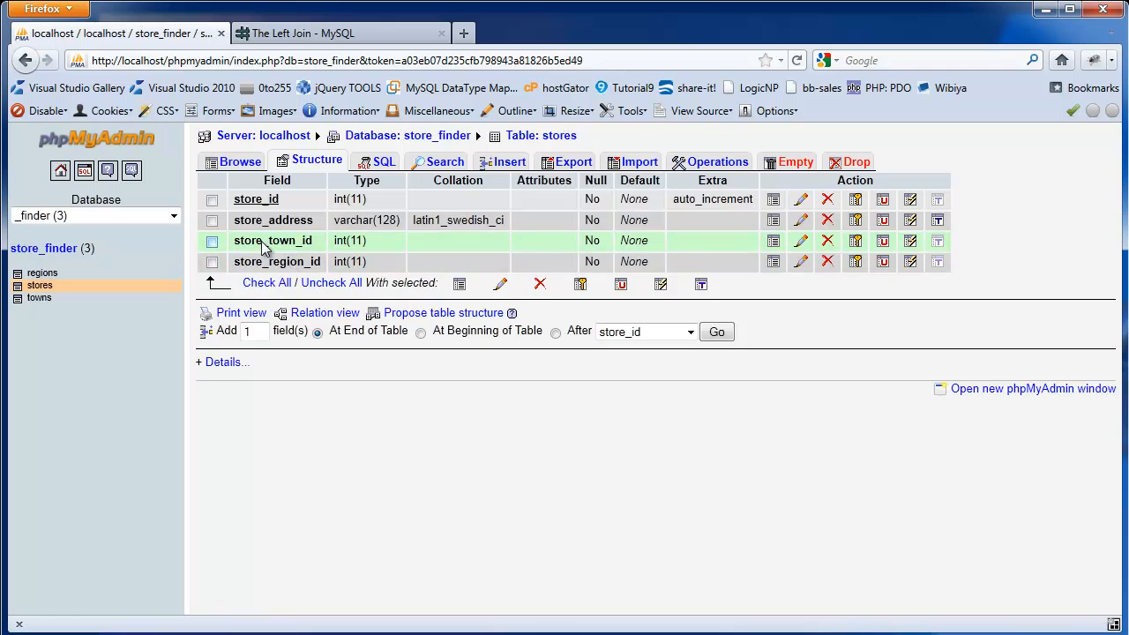
# Review the towns table's rows and field structure, then show the stores rows.
pyautogui.click(39, 298)
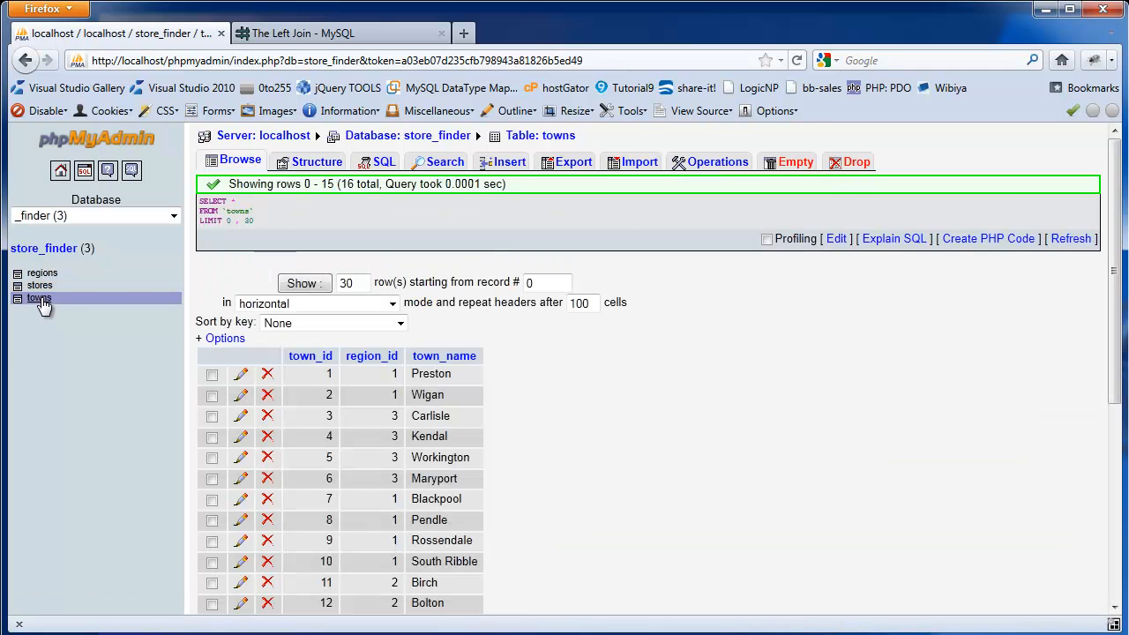
pyautogui.click(316, 163)
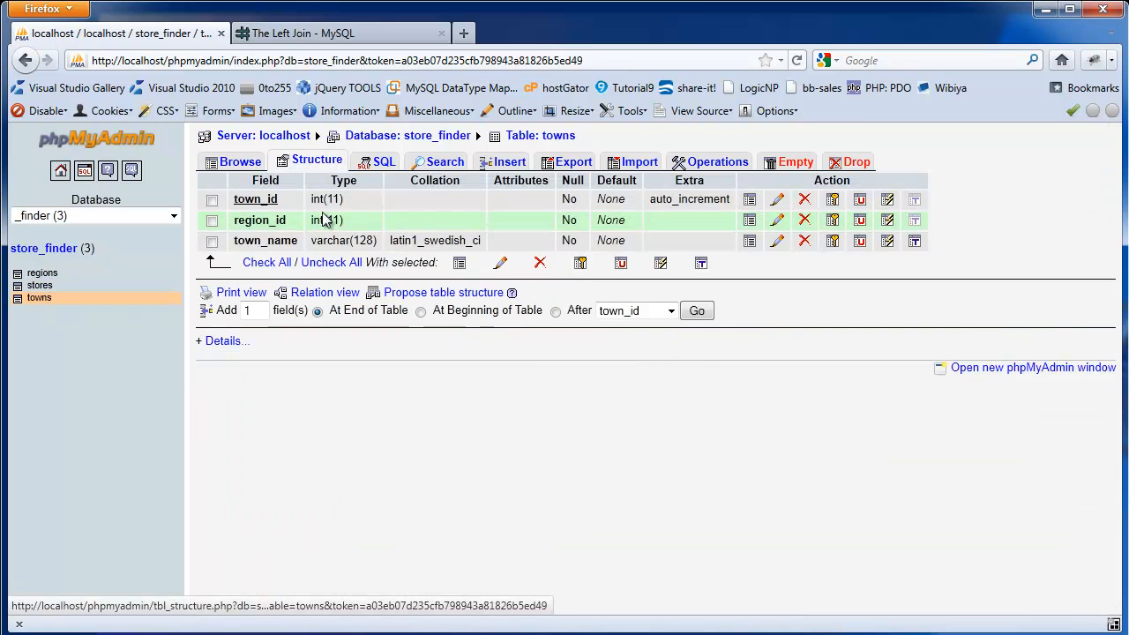
pyautogui.moveTo(264, 240)
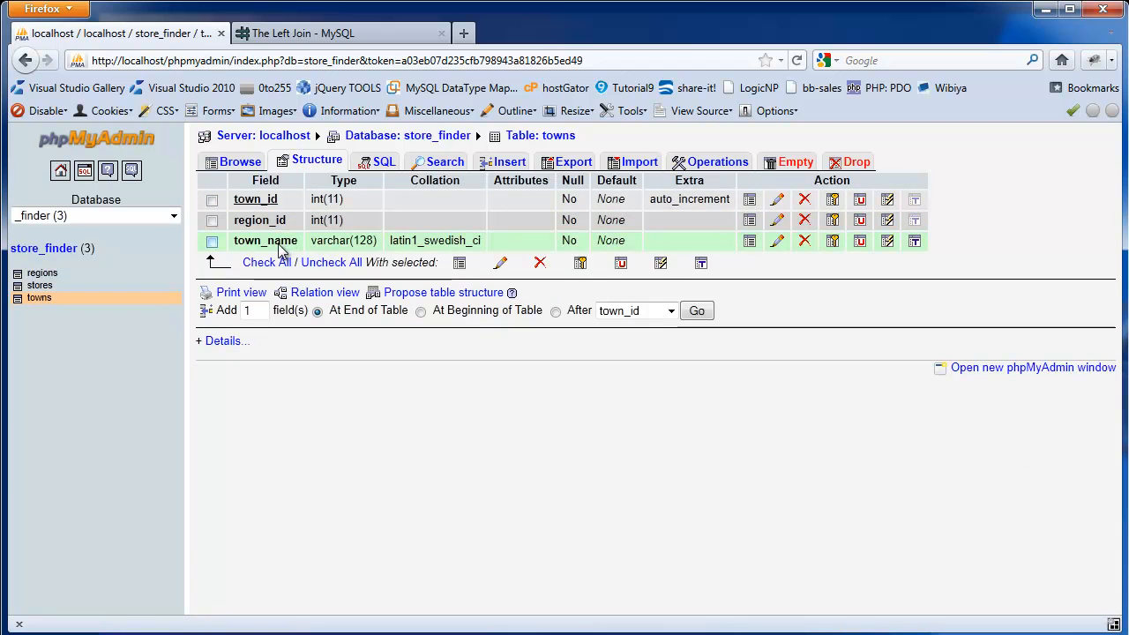
pyautogui.moveTo(265, 197)
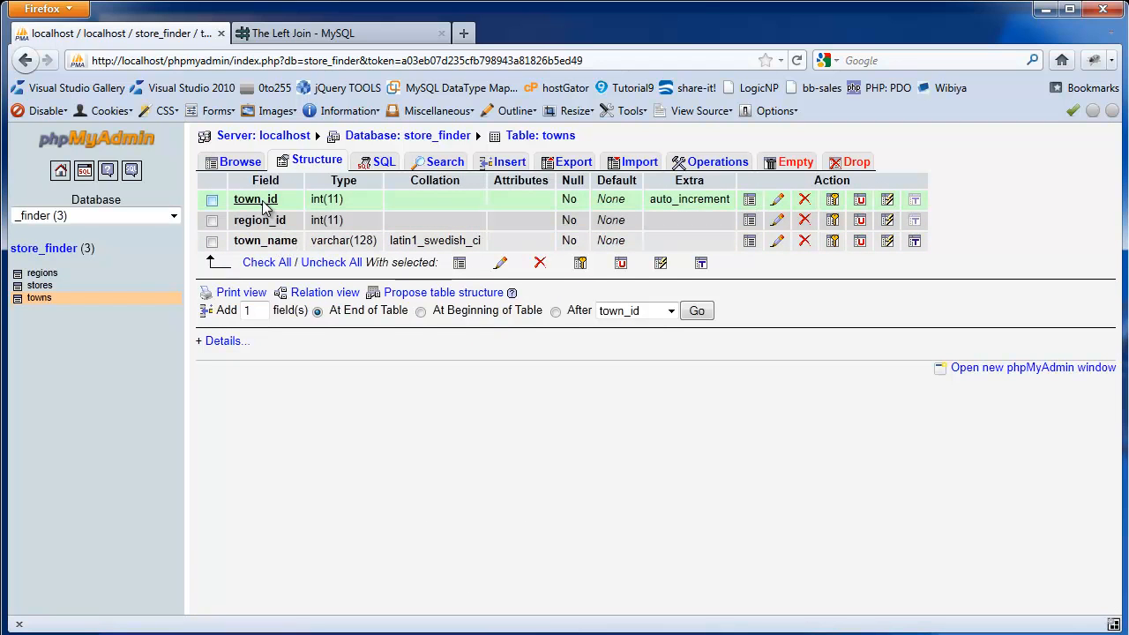
pyautogui.click(38, 285)
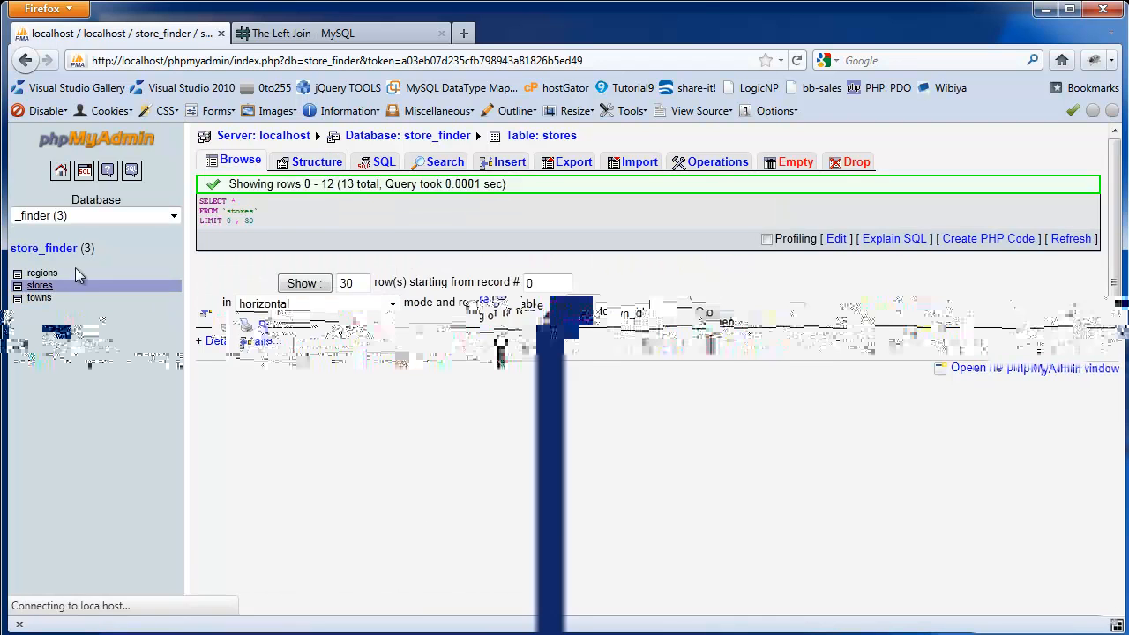
# Review the stores and regions field structures and return to the stores rows.
pyautogui.click(316, 162)
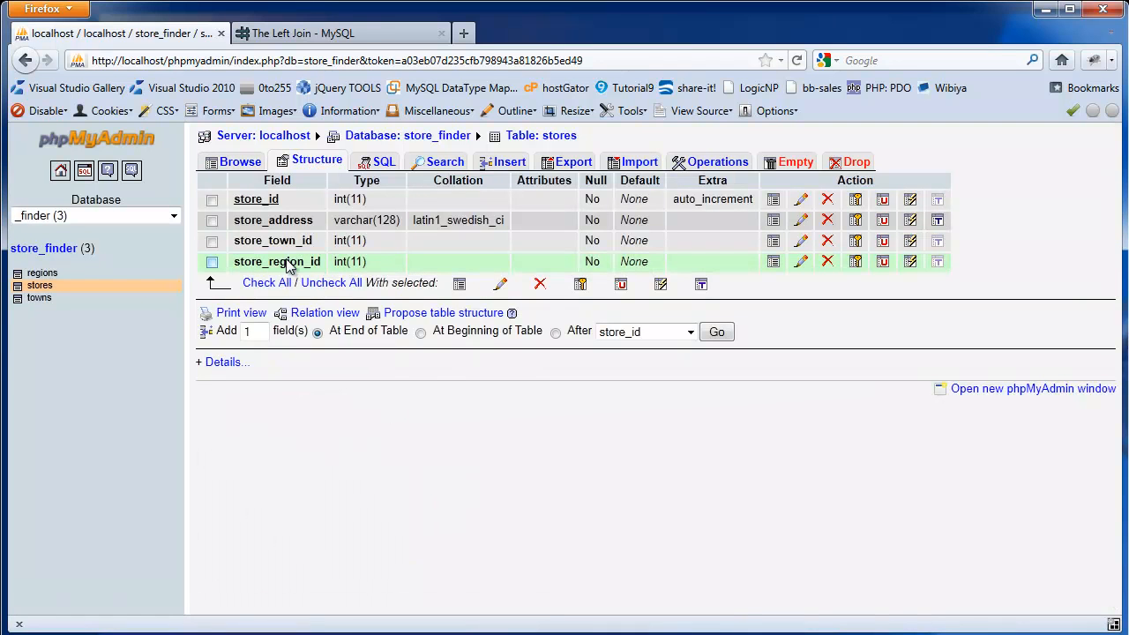
pyautogui.moveTo(42, 272)
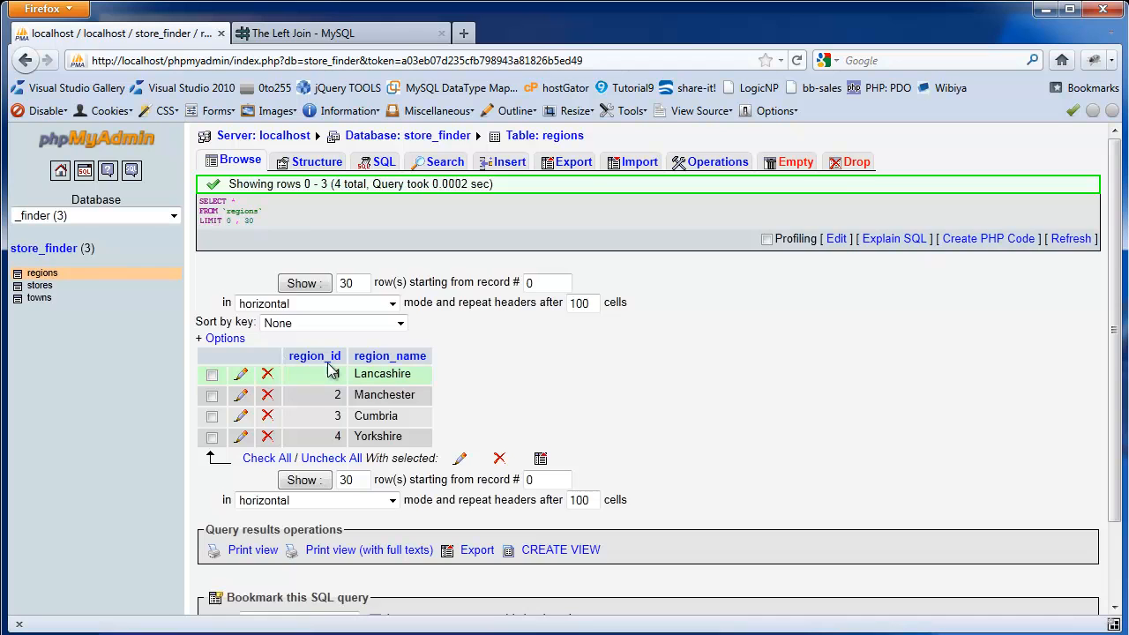
pyautogui.click(315, 162)
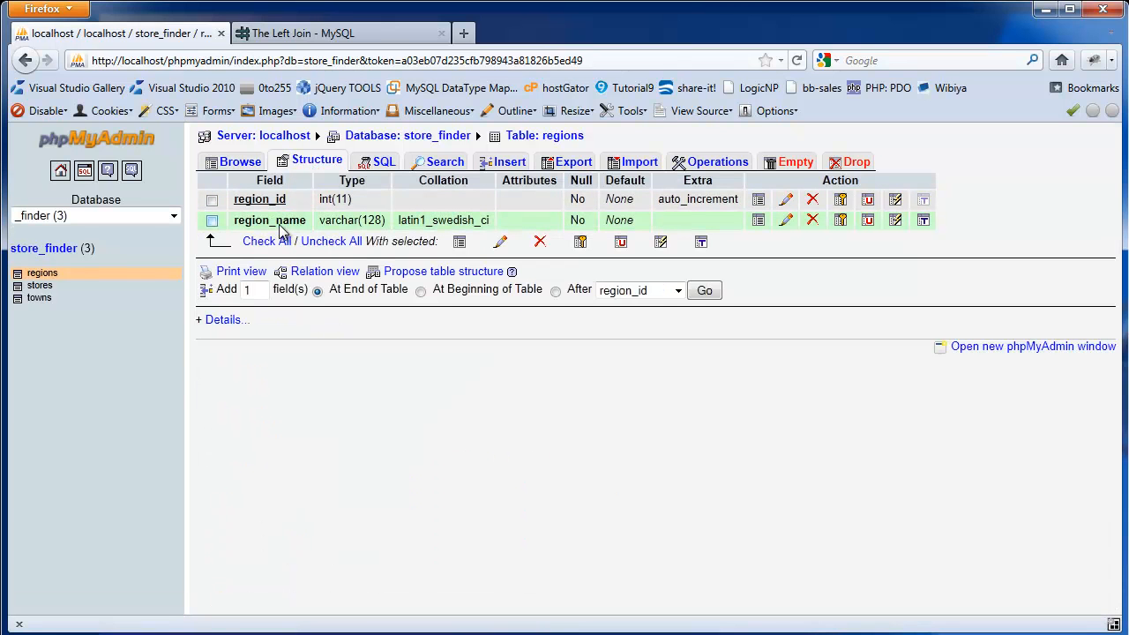
pyautogui.click(39, 286)
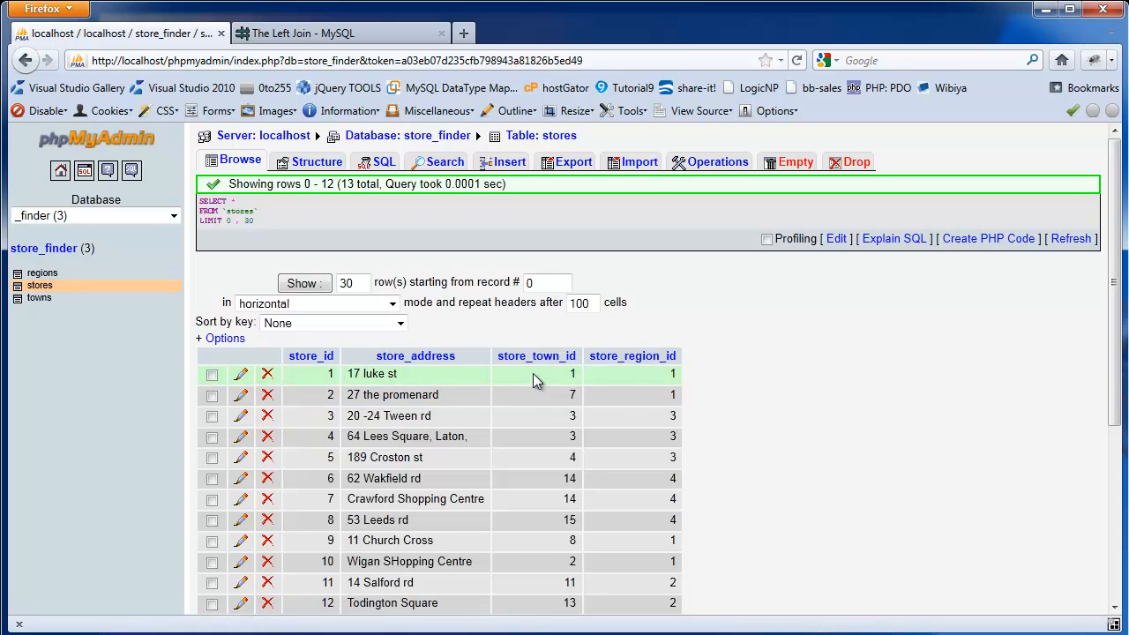
pyautogui.moveTo(628, 384)
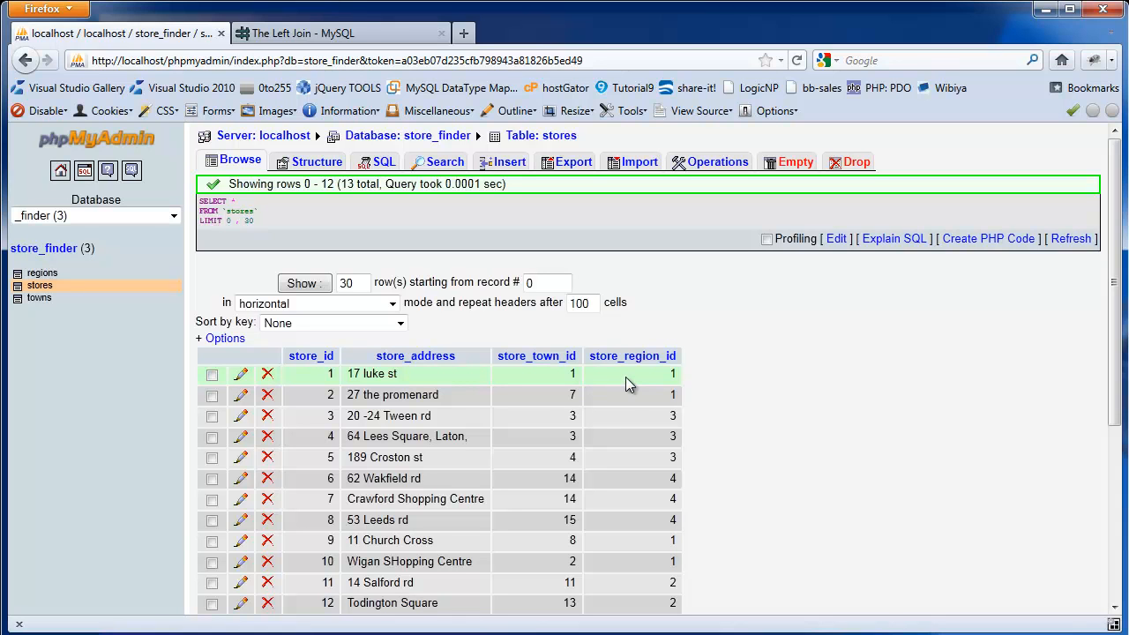
pyautogui.moveTo(545, 374)
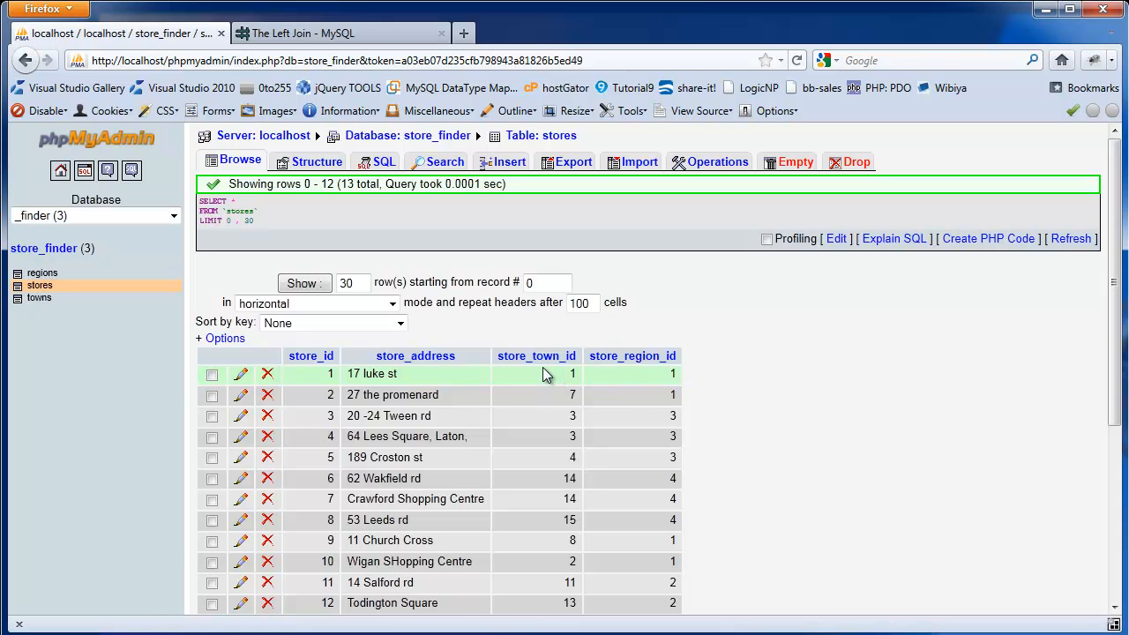
pyautogui.moveTo(632, 370)
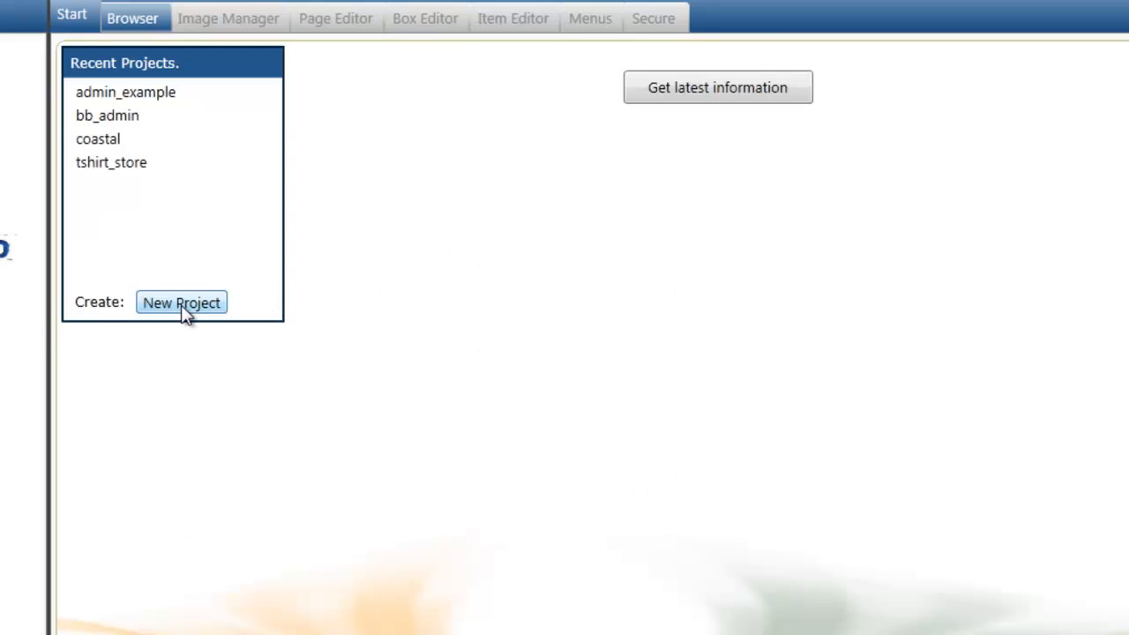
# Create a project named store_finder on the root connection using the store_finder database.
pyautogui.click(180, 304)
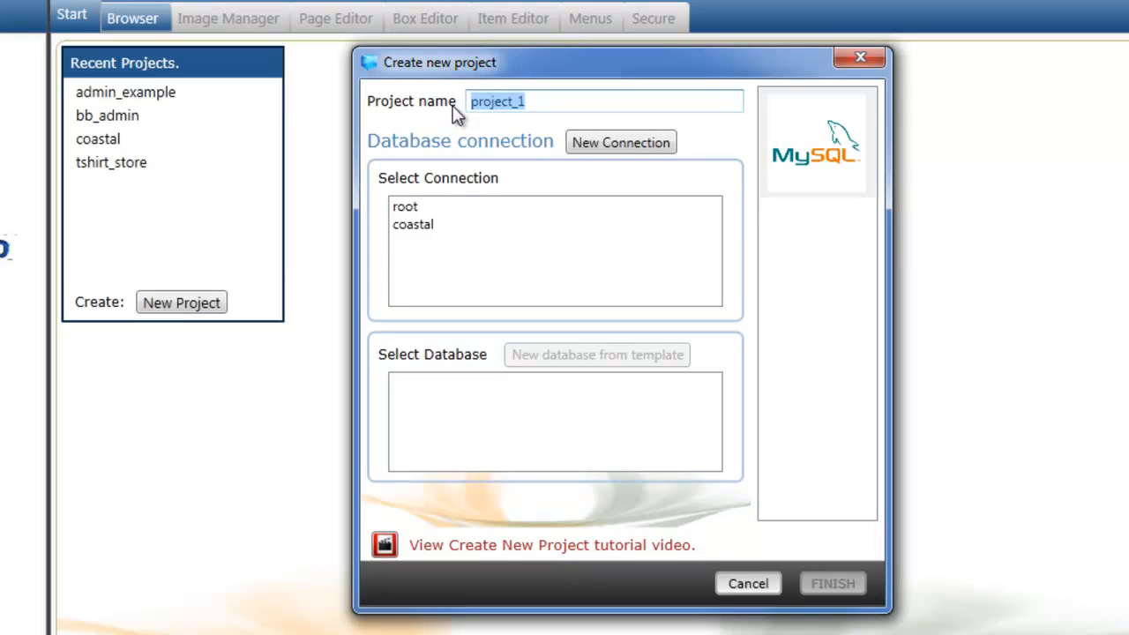
pyautogui.write('store')
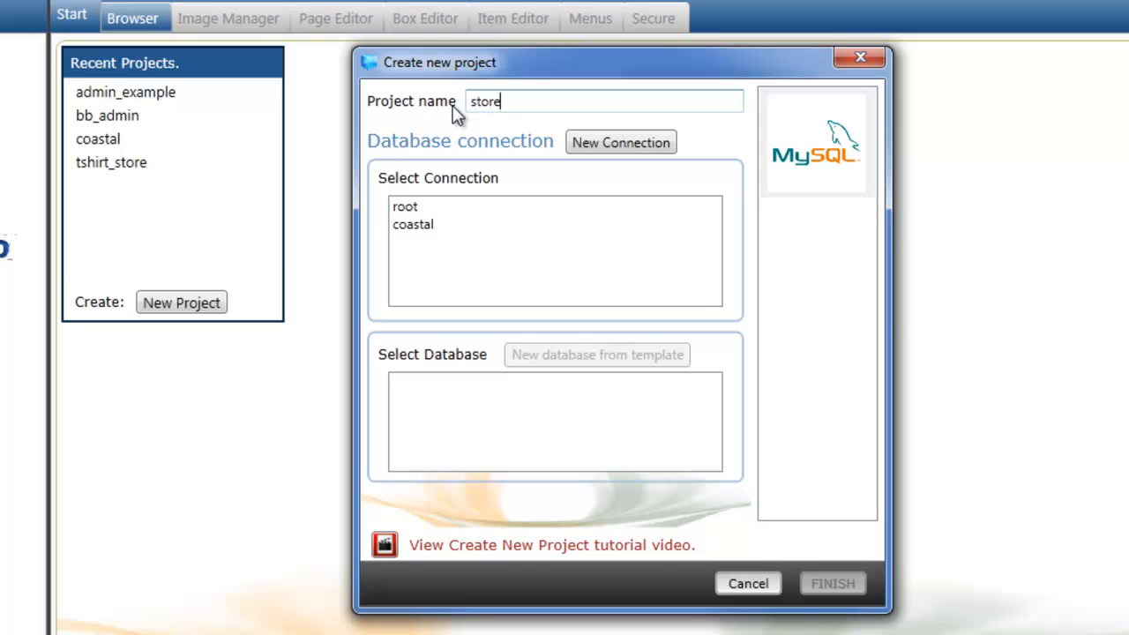
pyautogui.write('_finder')
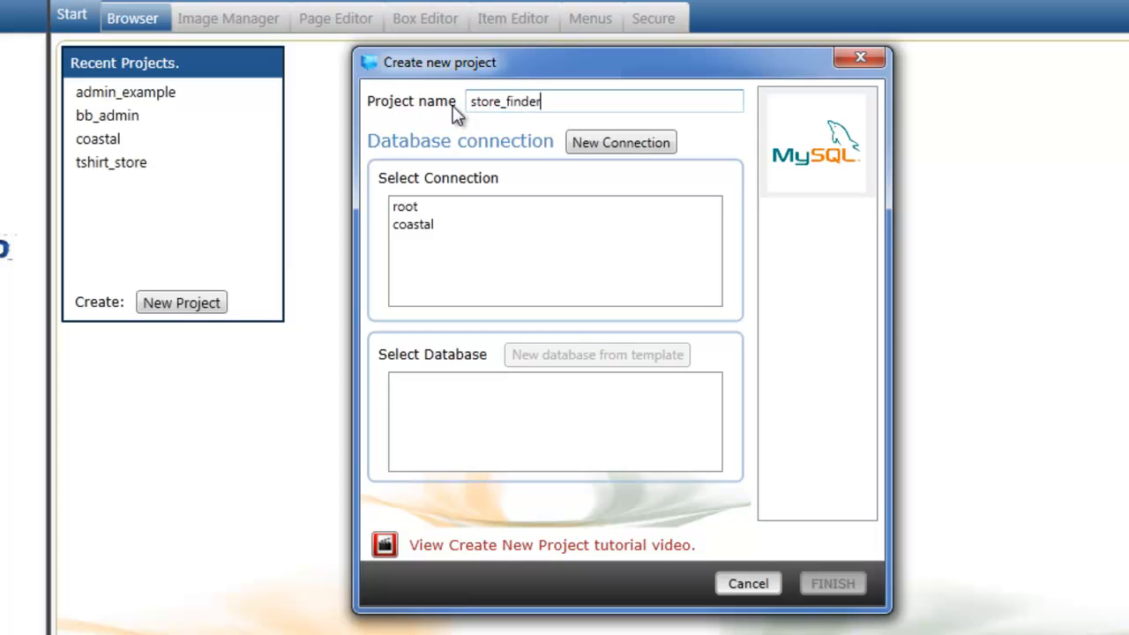
pyautogui.click(406, 206)
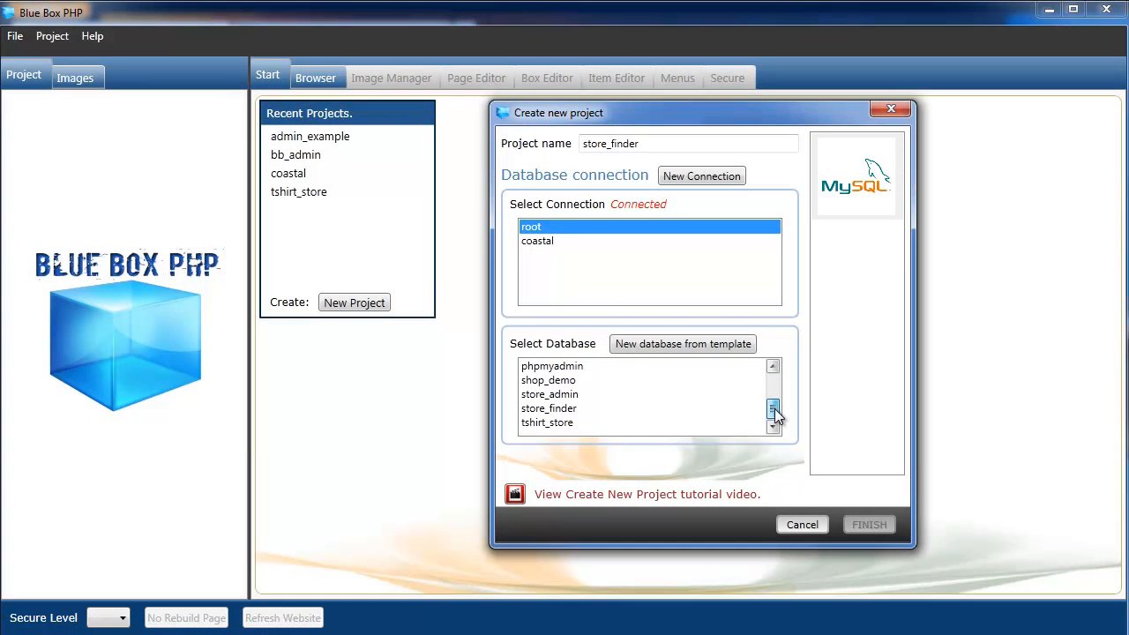
pyautogui.click(548, 408)
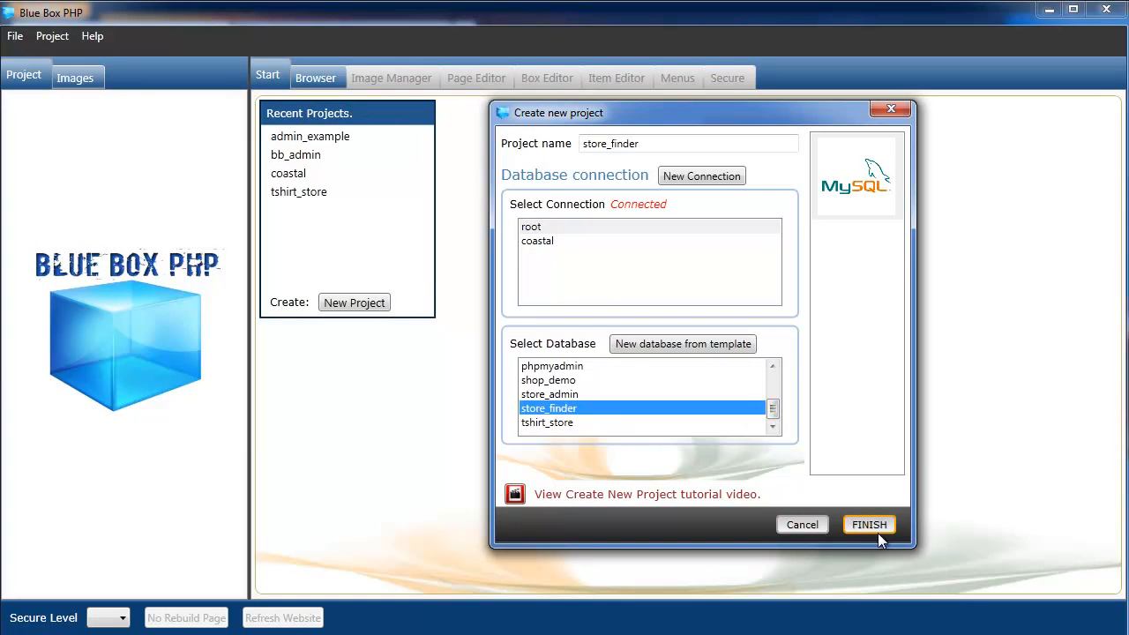
pyautogui.click(868, 524)
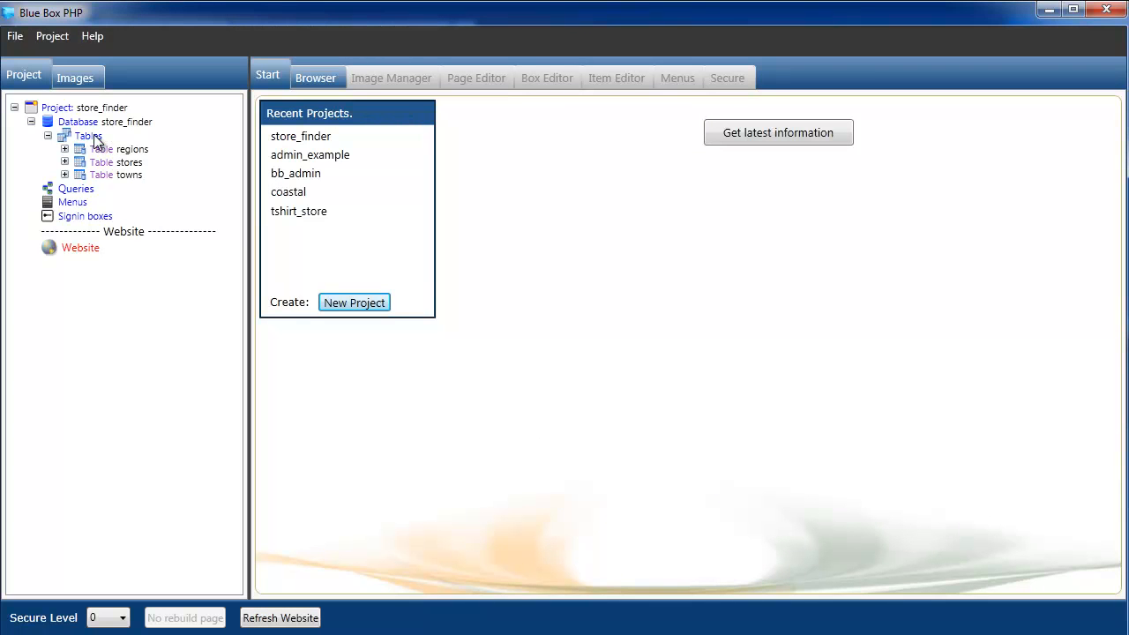
# Add a new page named index to the website.
pyautogui.rightClick(81, 247)
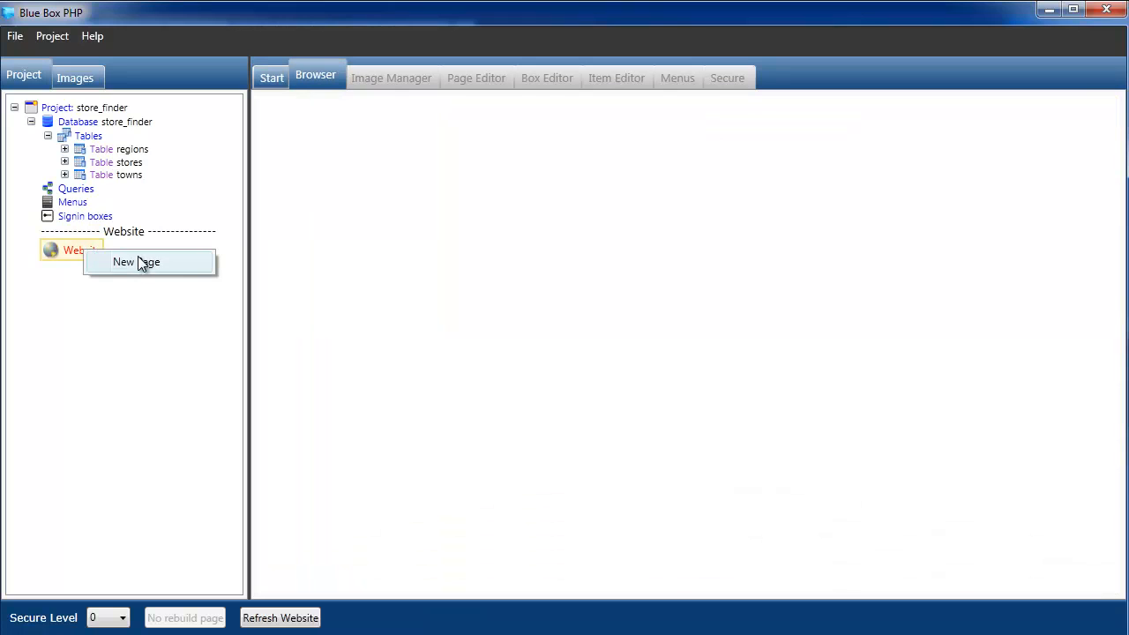
pyautogui.click(138, 261)
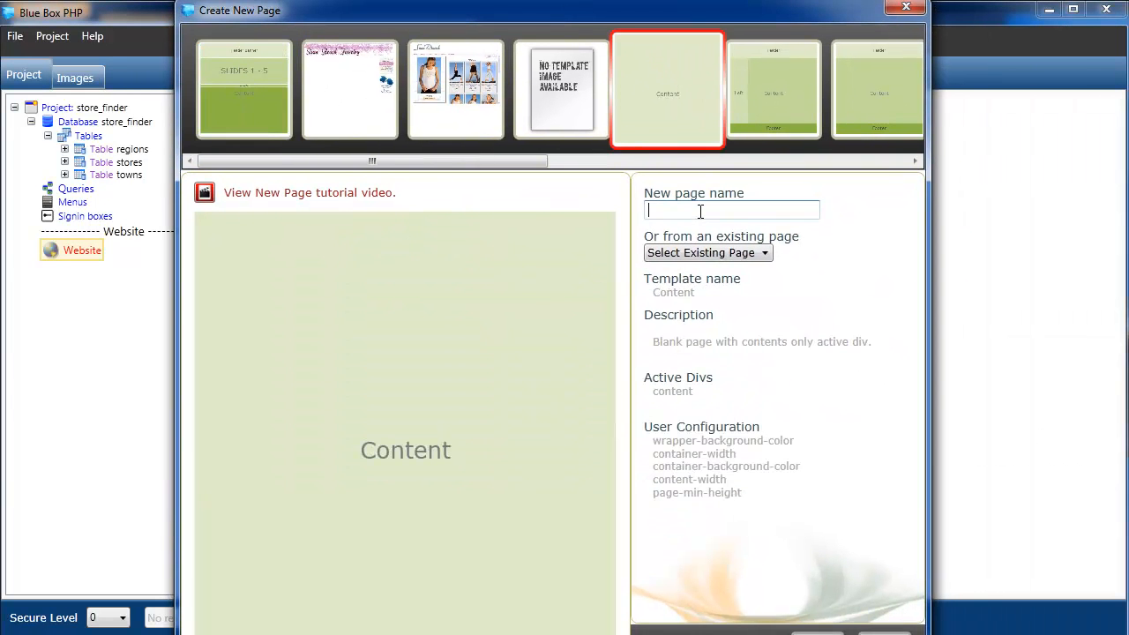
pyautogui.write('index')
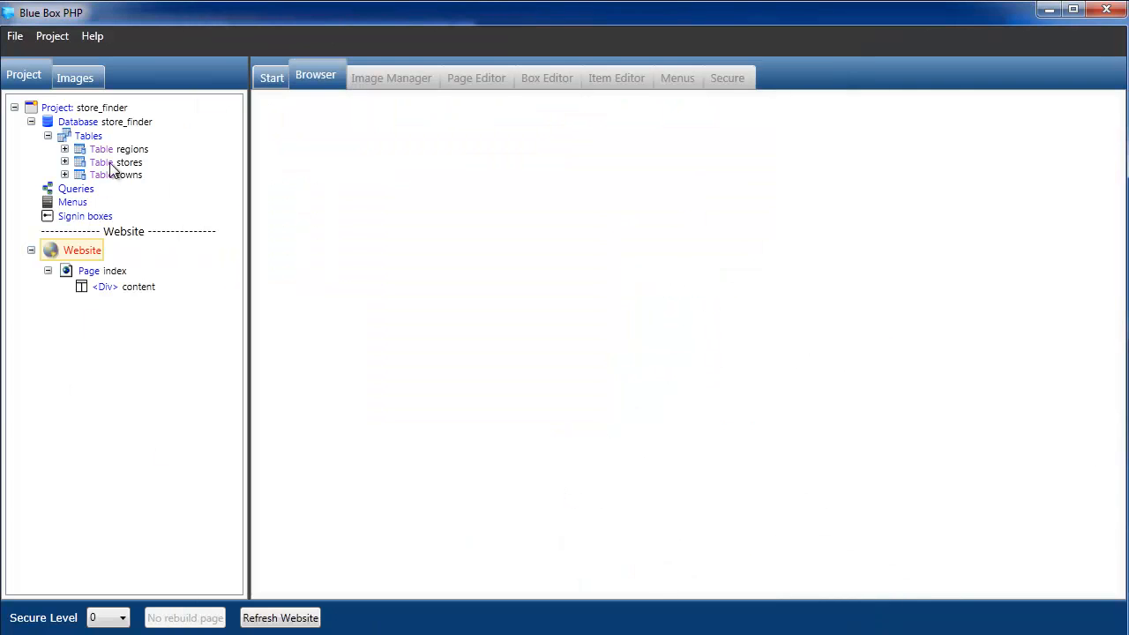
# Open the stores data box, apply a different table look and go to its Detail column settings.
pyautogui.click(66, 162)
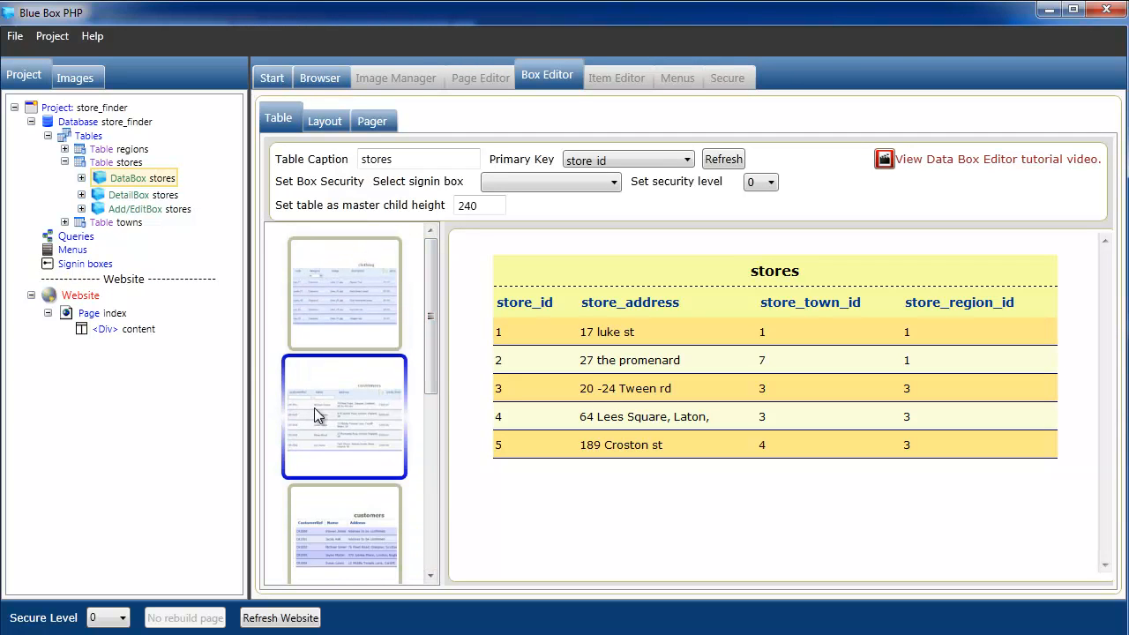
pyautogui.click(344, 416)
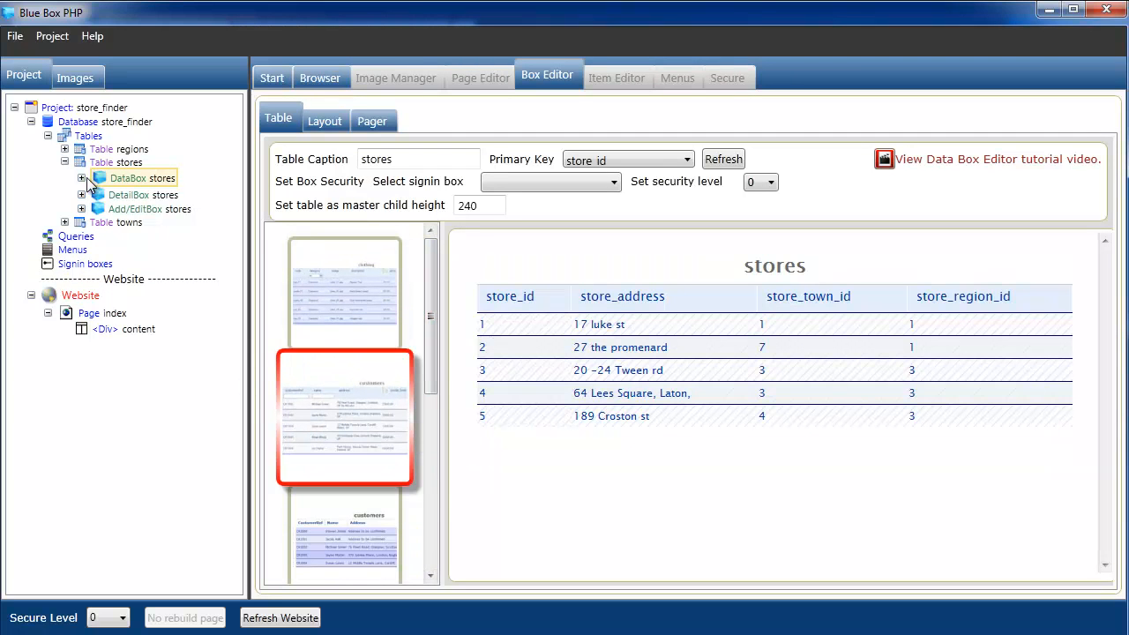
pyautogui.click(81, 177)
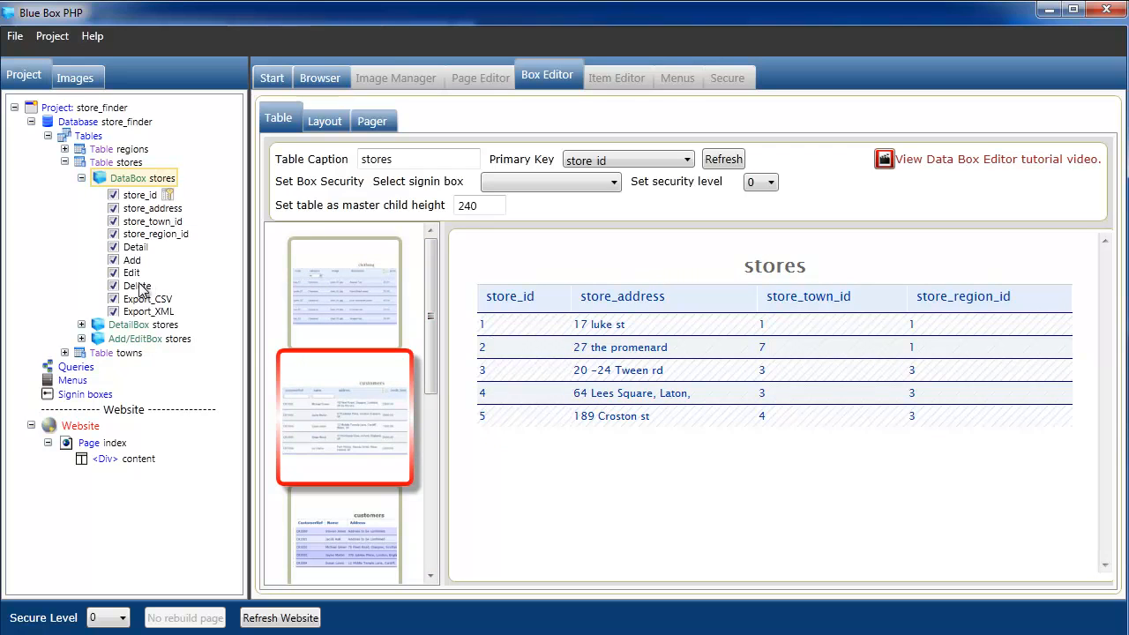
pyautogui.moveTo(139, 251)
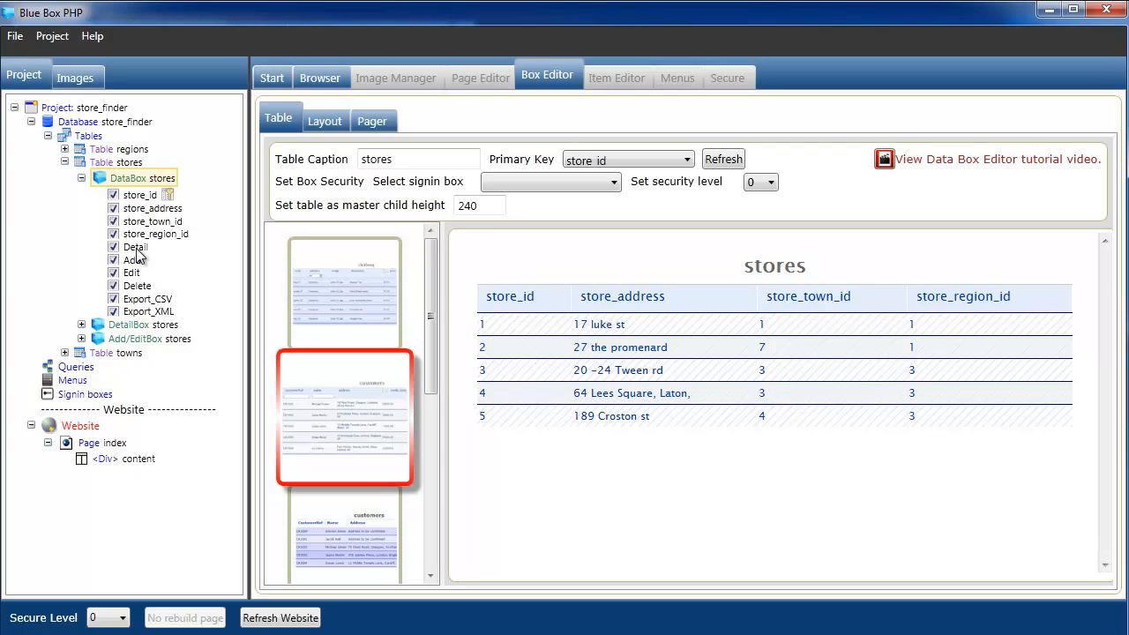
pyautogui.click(137, 247)
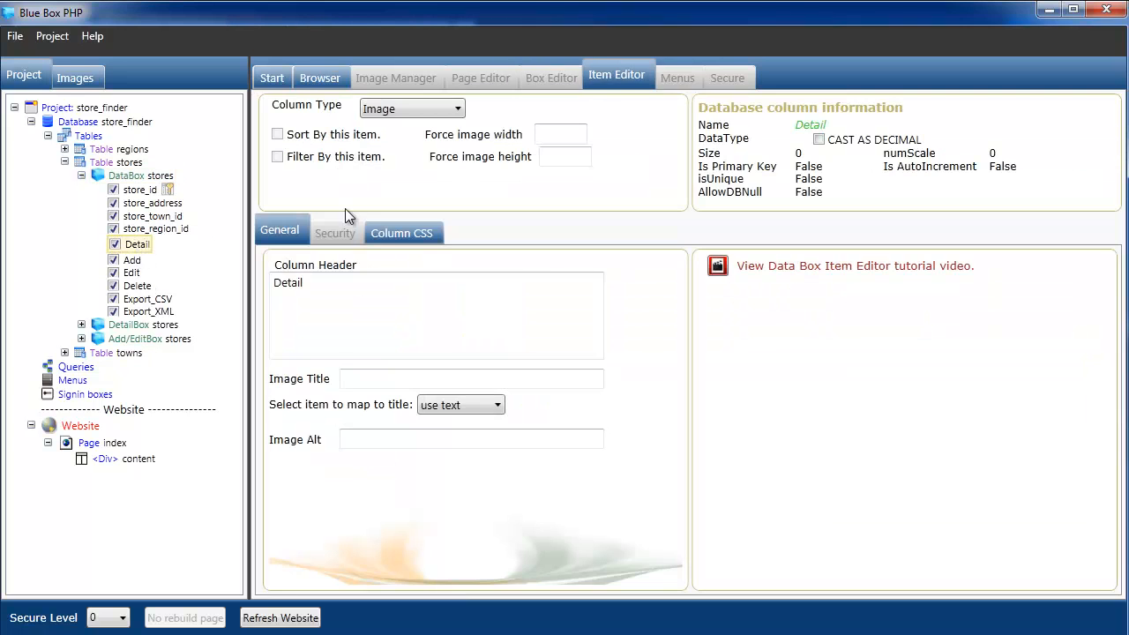
# Force image width 22 on the Detail and Edit columns of the stores data box.
pyautogui.write('22')
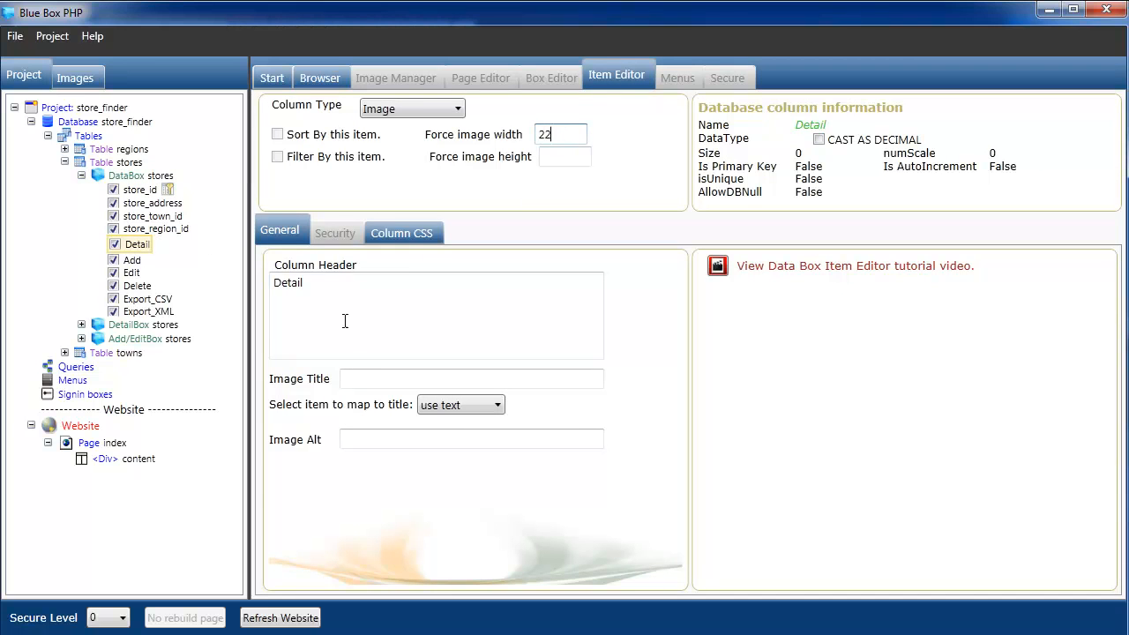
pyautogui.moveTo(137, 289)
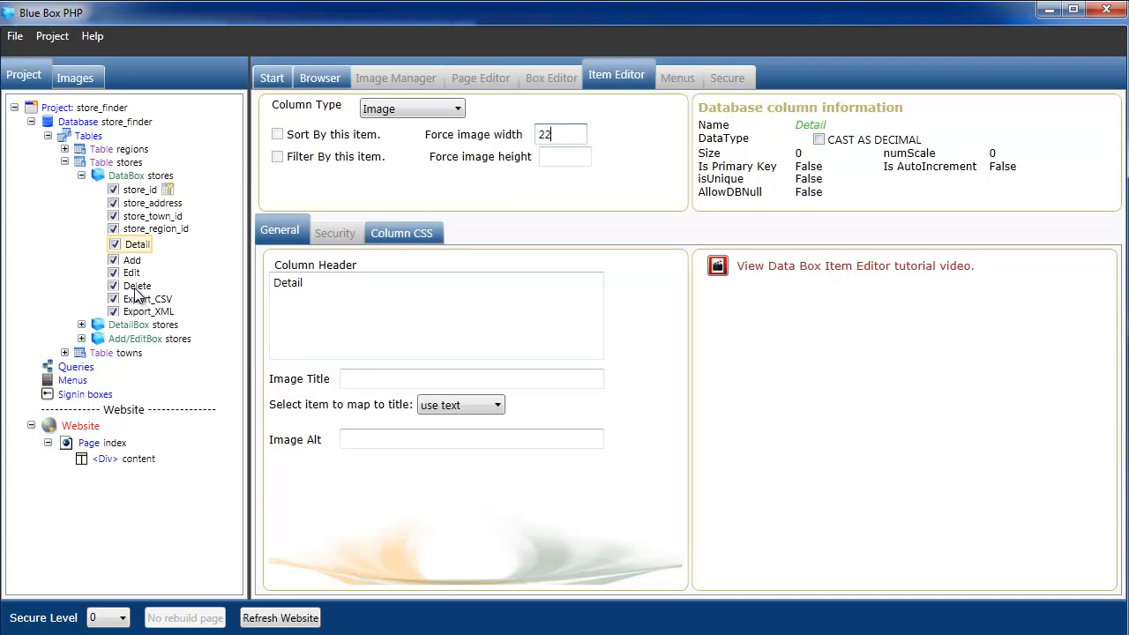
pyautogui.click(133, 270)
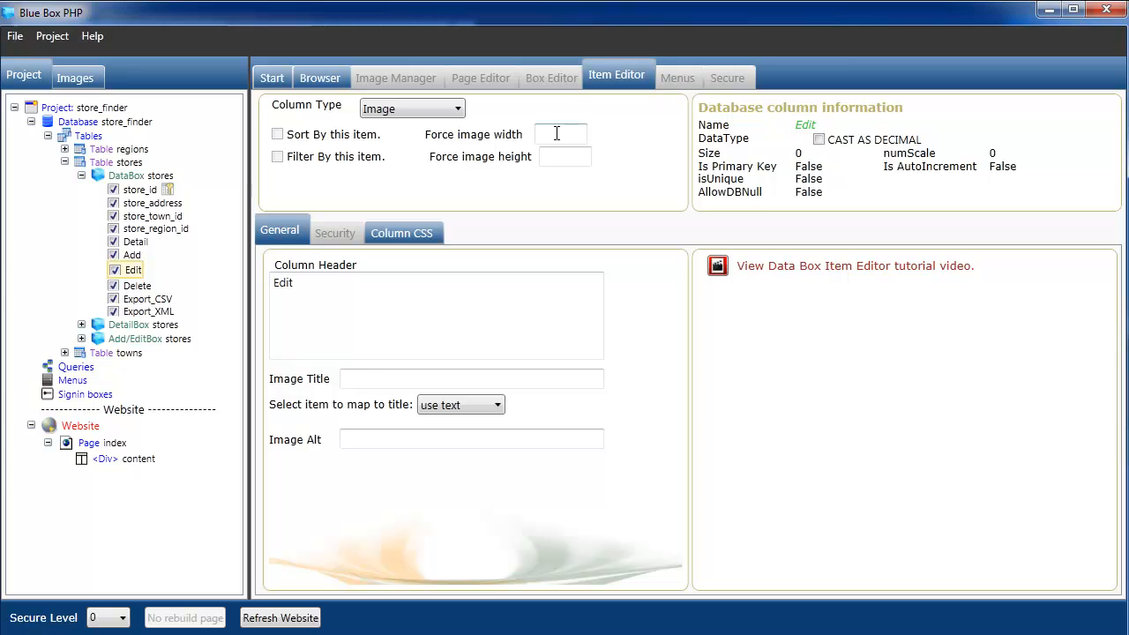
pyautogui.write('22')
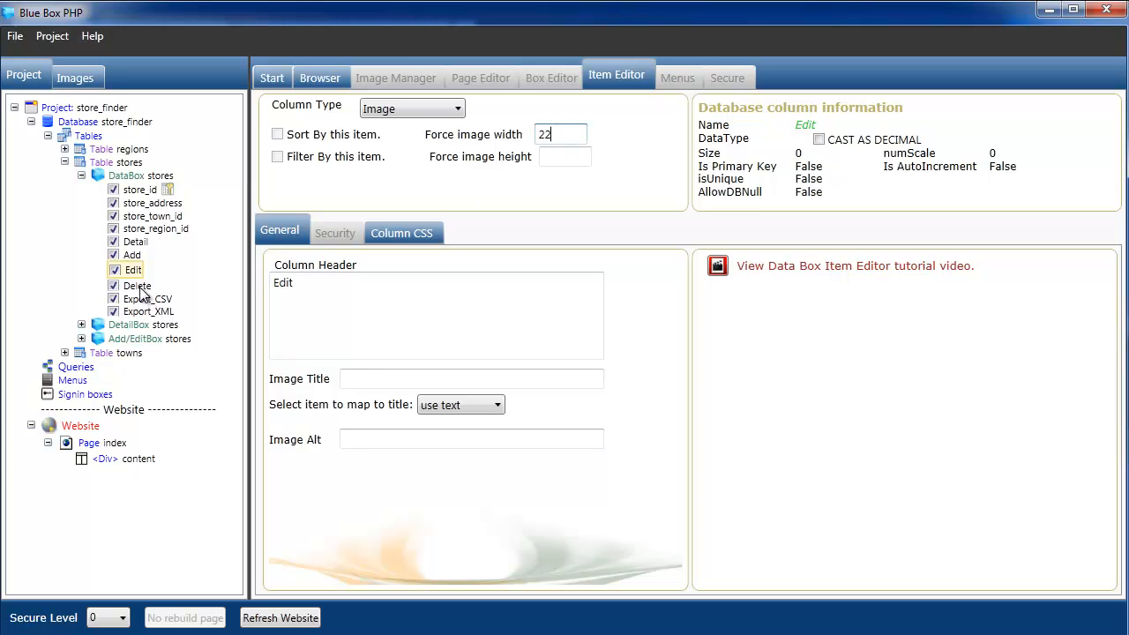
pyautogui.click(137, 282)
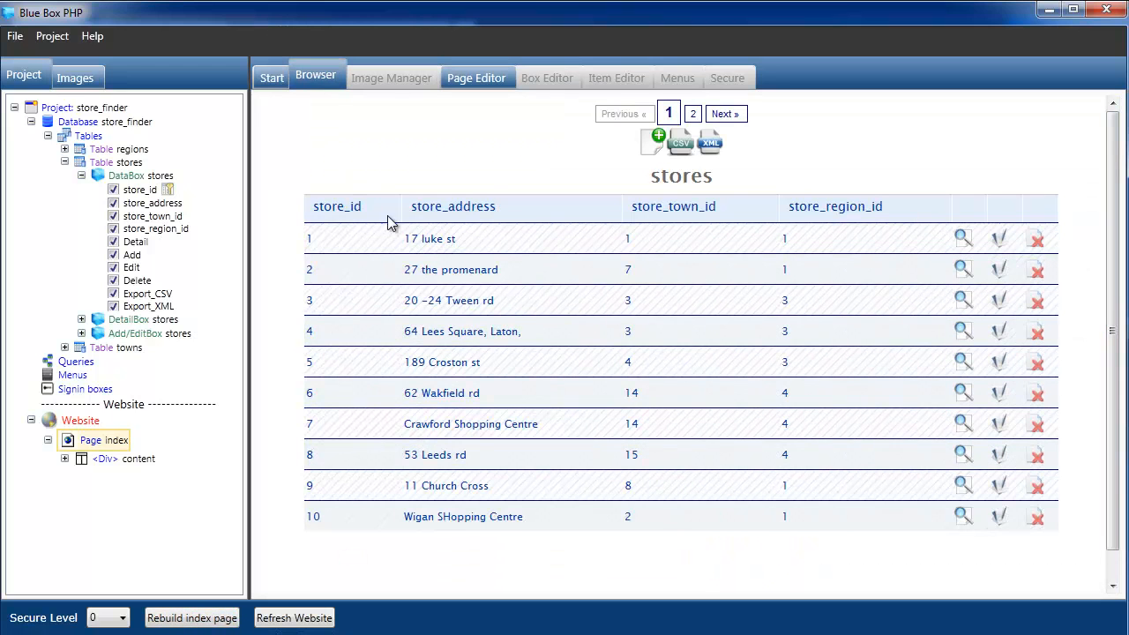
pyautogui.moveTo(649, 210)
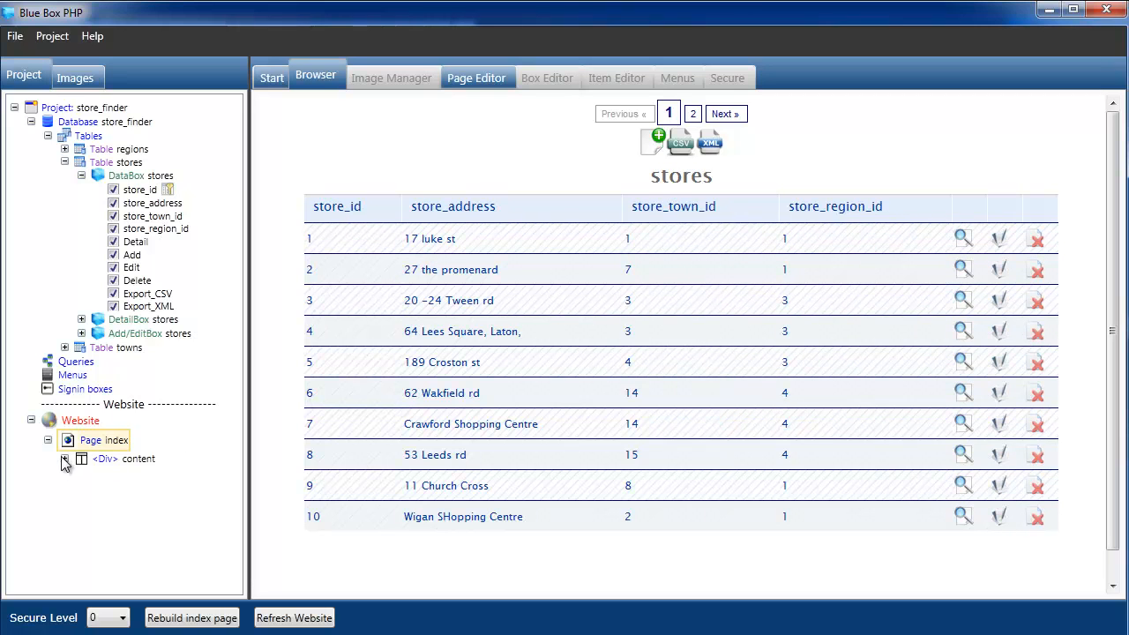
# Hide the store_id column from the index page's stores list.
pyautogui.click(64, 459)
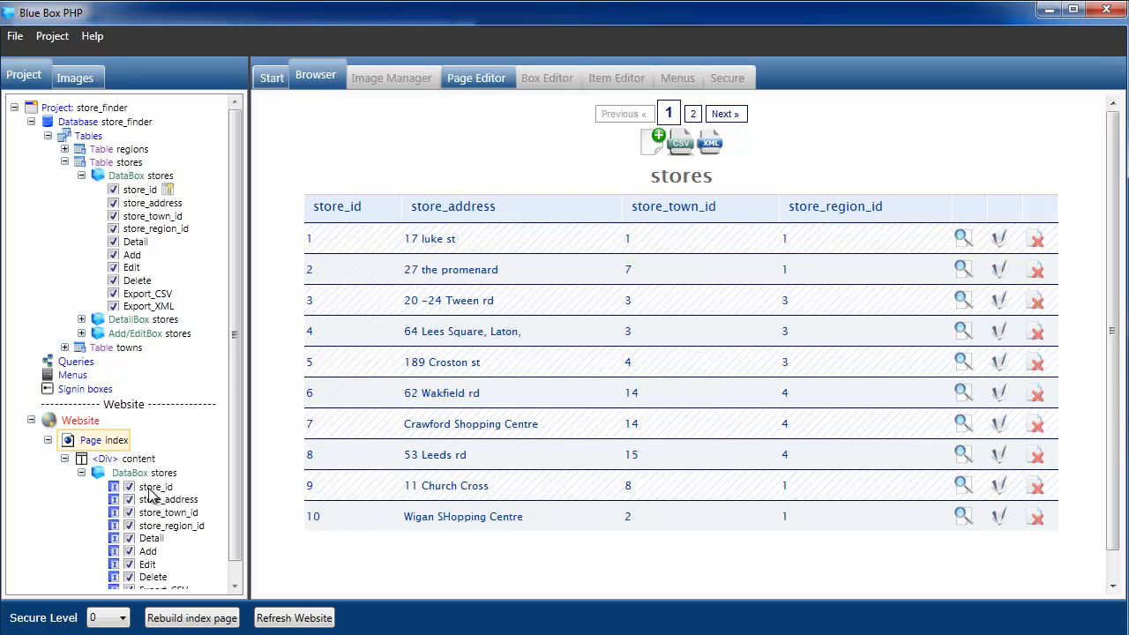
pyautogui.click(155, 485)
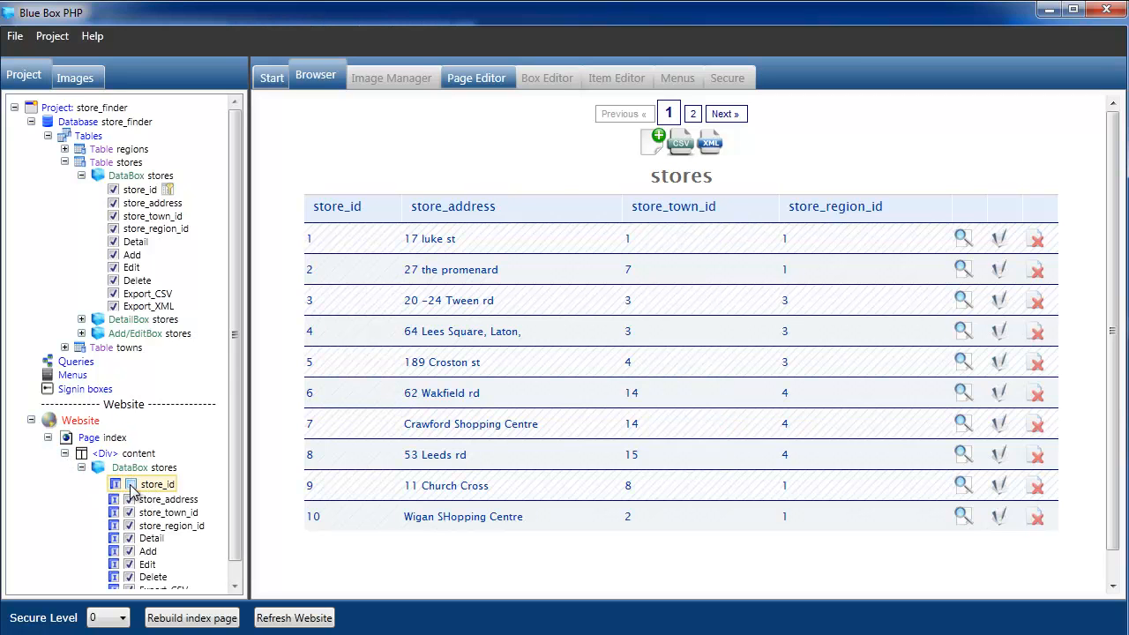
pyautogui.click(129, 484)
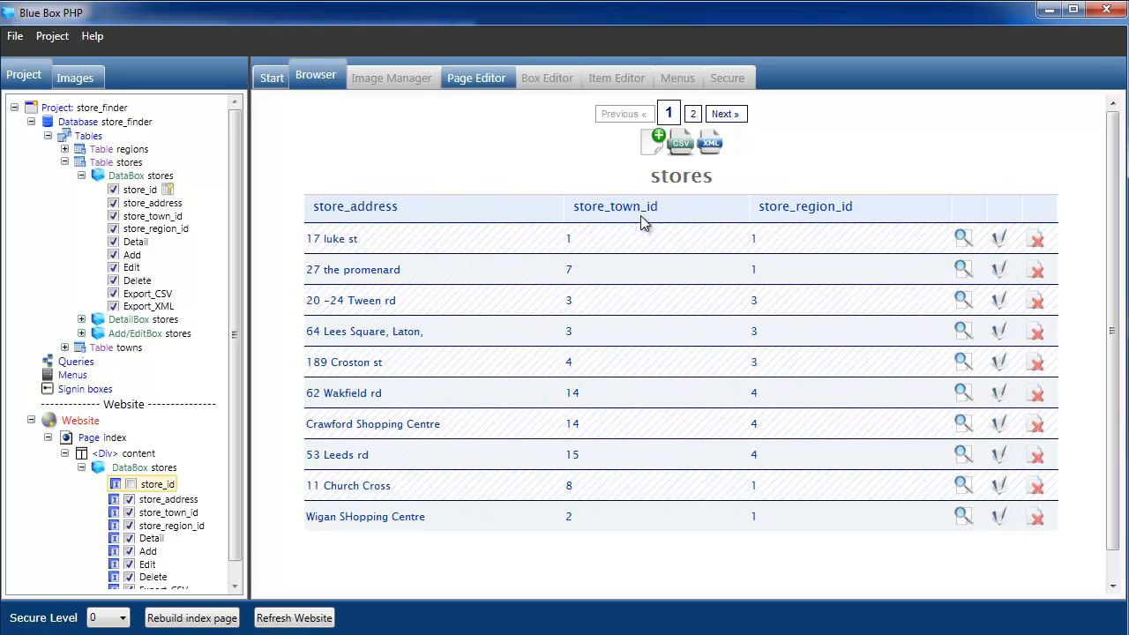
pyautogui.moveTo(811, 206)
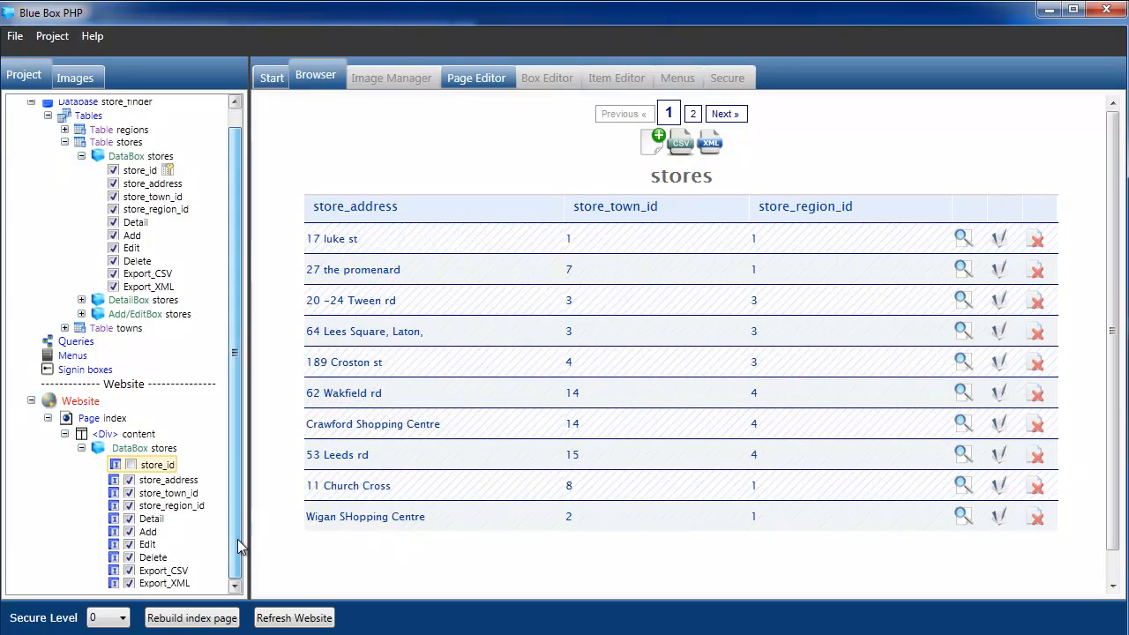
pyautogui.click(169, 491)
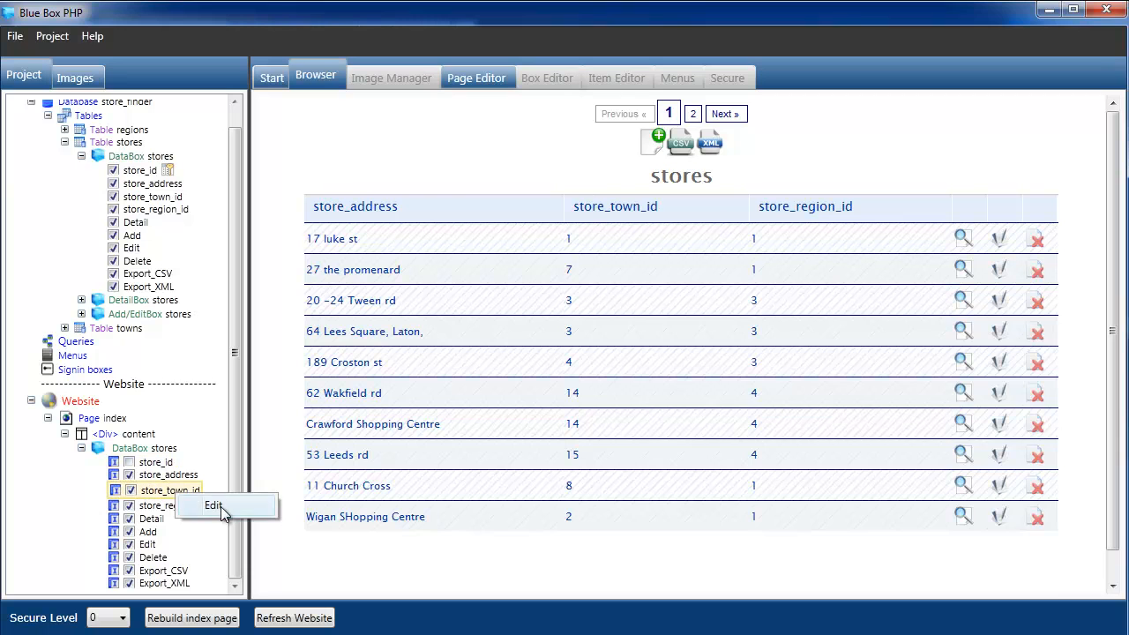
# Map store_town_id to towns.town_id displaying town_name, and rebuild the index page.
pyautogui.click(214, 504)
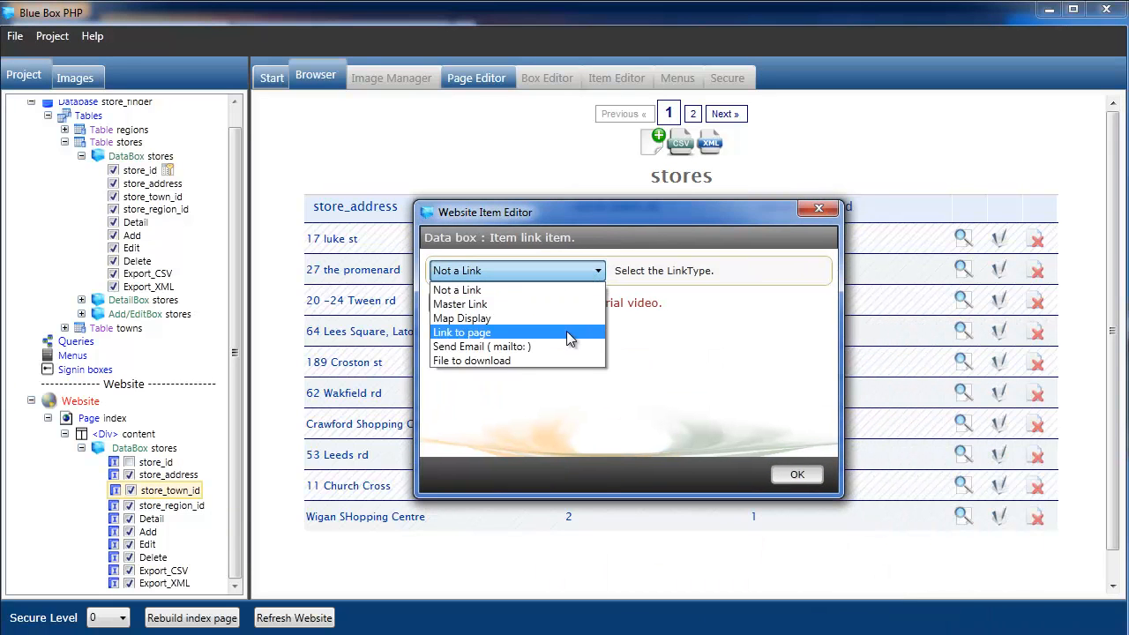
pyautogui.click(462, 318)
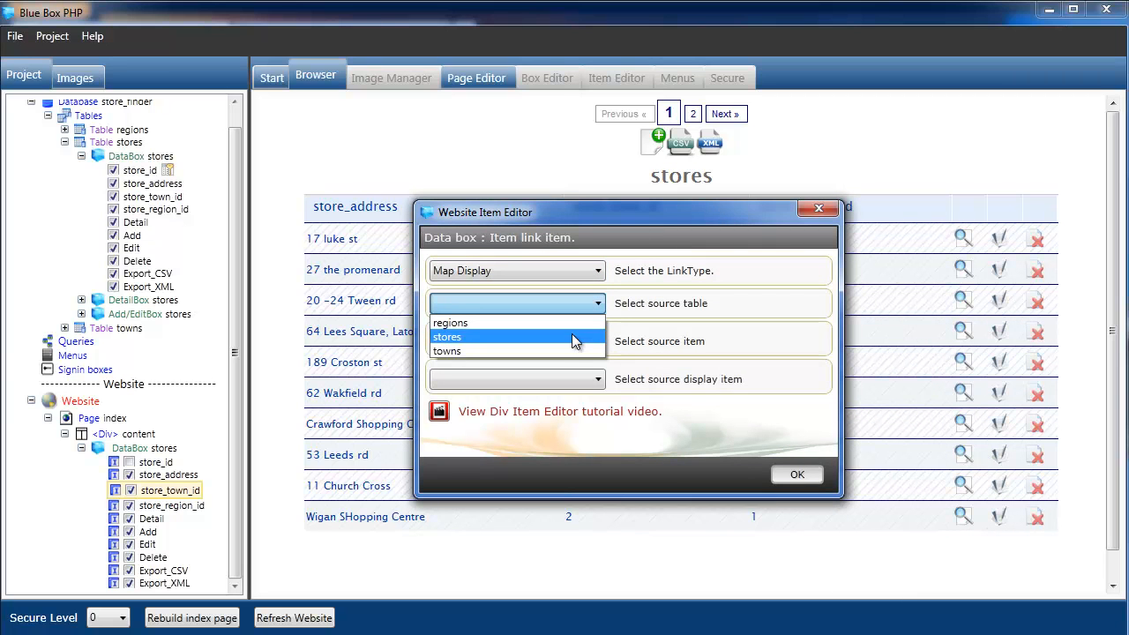
pyautogui.click(448, 349)
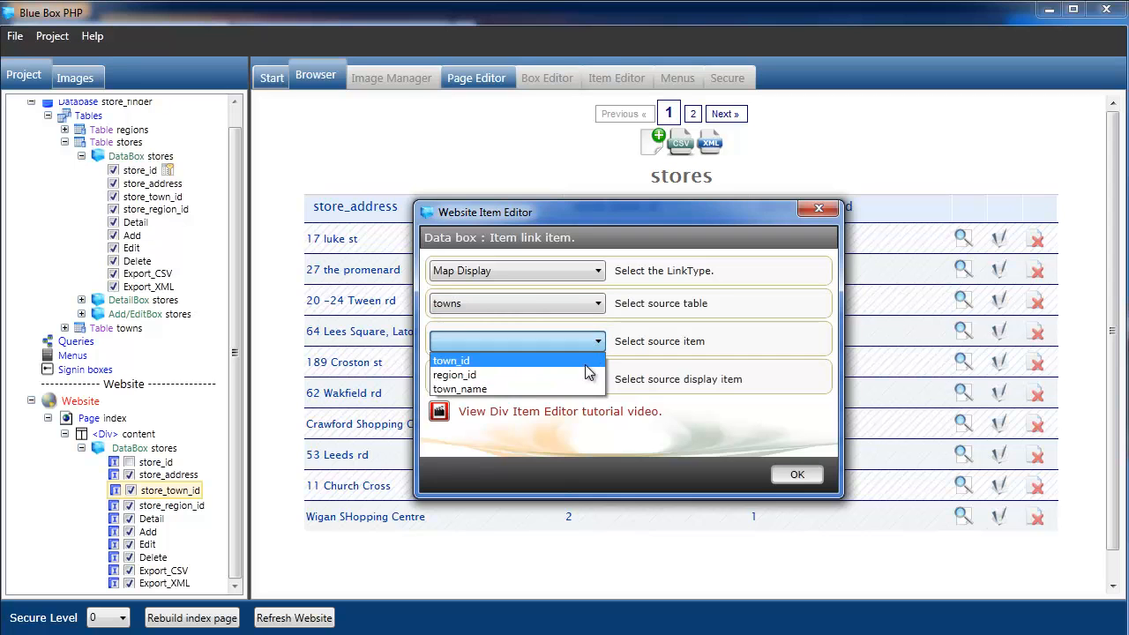
pyautogui.click(451, 360)
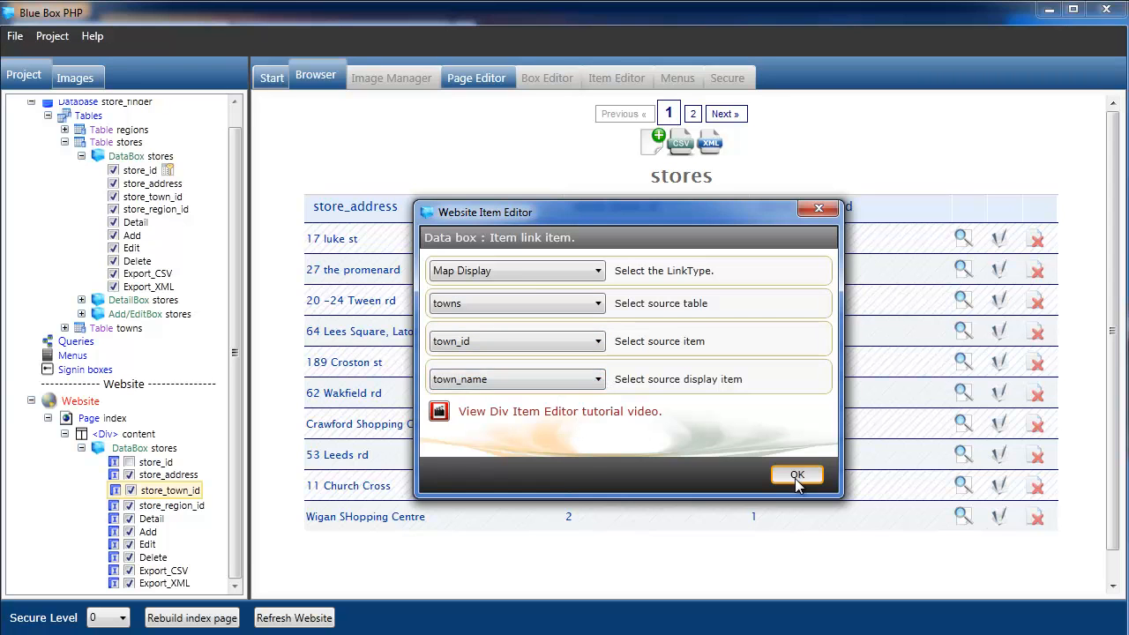
pyautogui.click(798, 474)
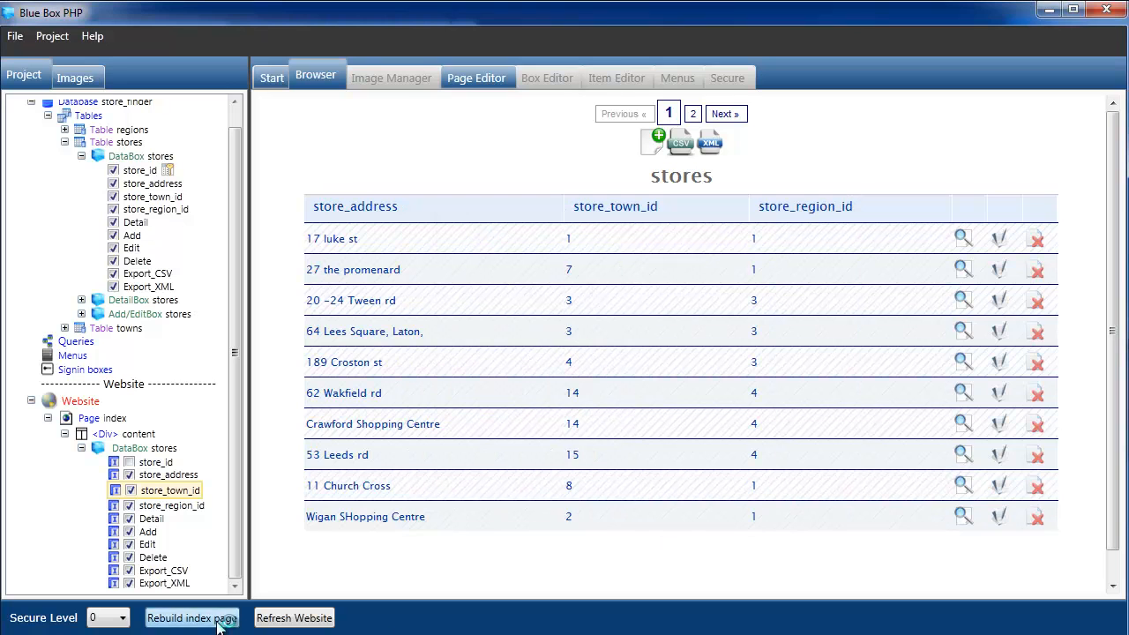
pyautogui.click(190, 617)
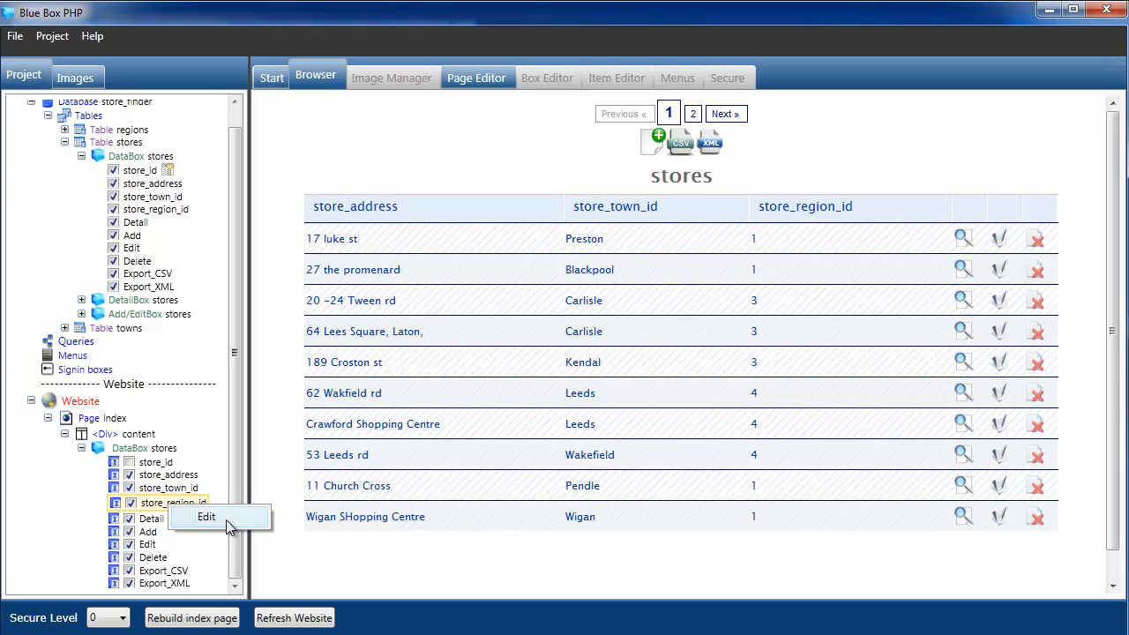
# Map store_region_id to regions.region_id displaying region_name.
pyautogui.click(207, 516)
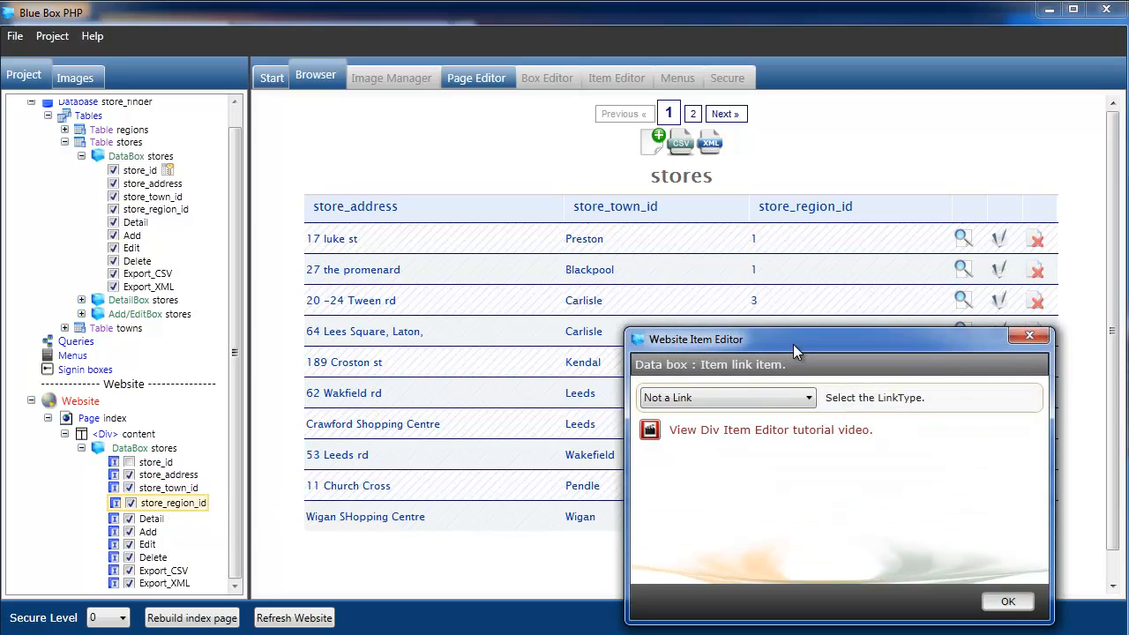
pyautogui.click(702, 346)
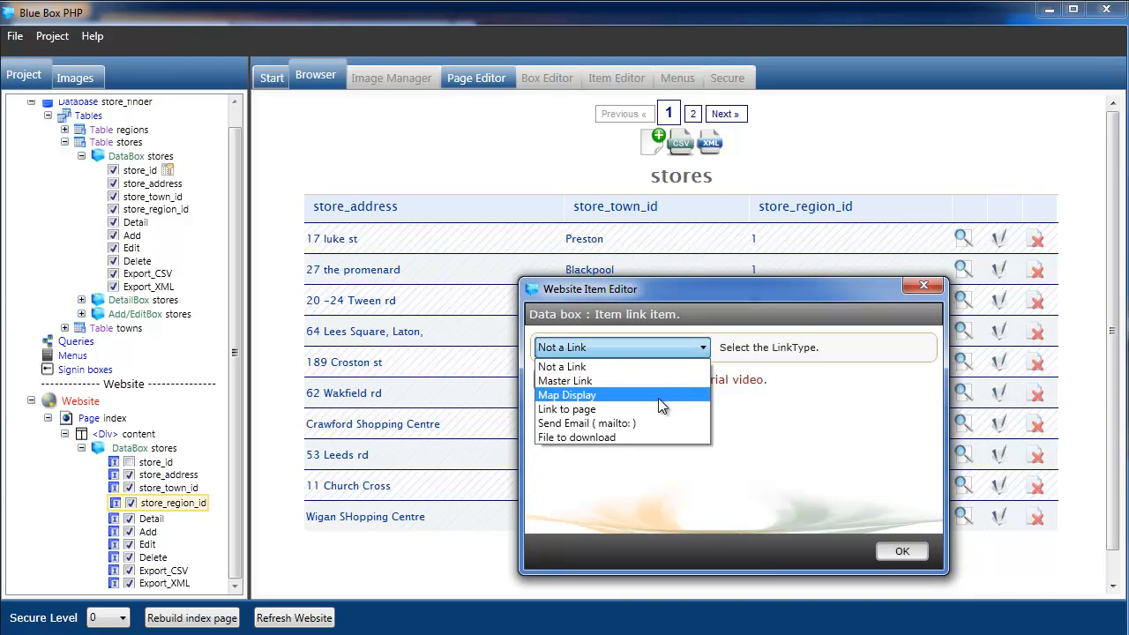
pyautogui.click(566, 395)
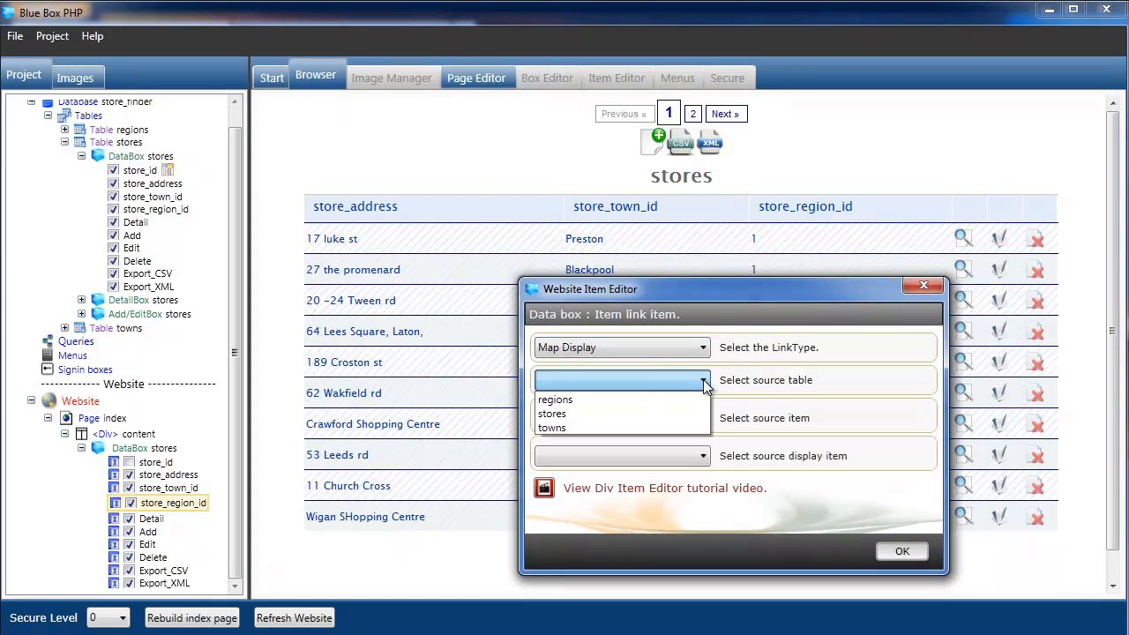
pyautogui.click(554, 398)
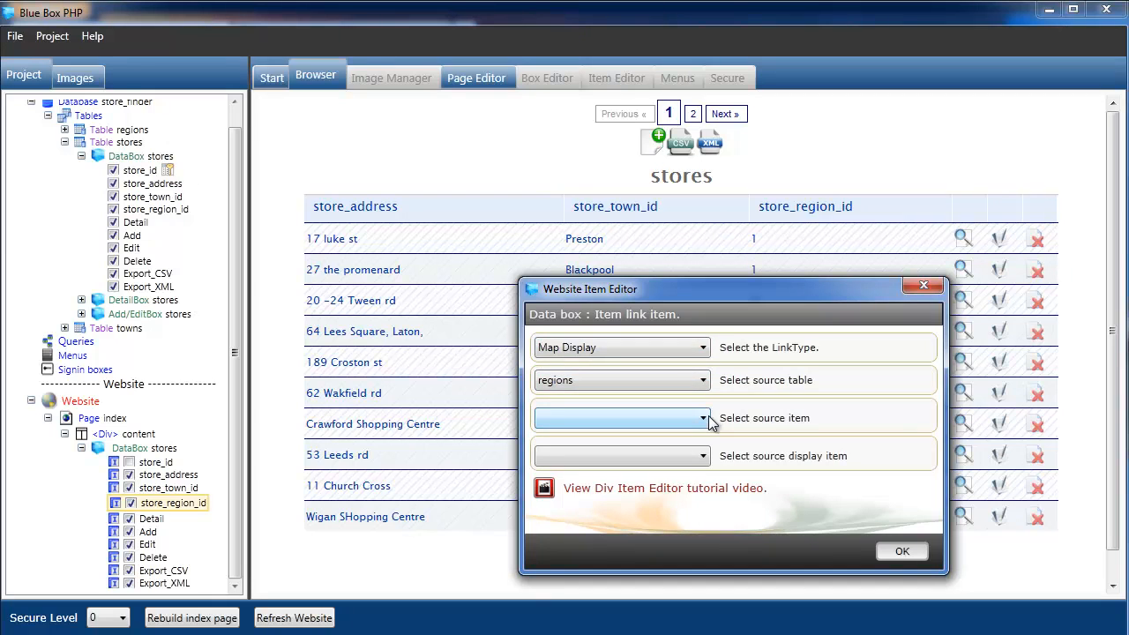
pyautogui.click(702, 417)
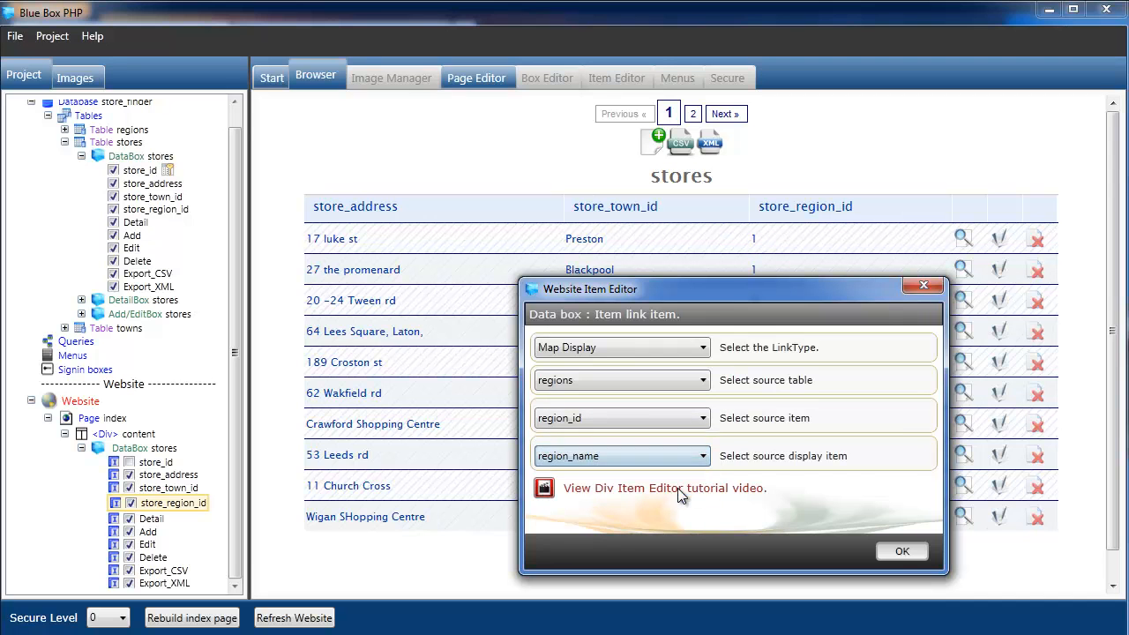
pyautogui.click(901, 550)
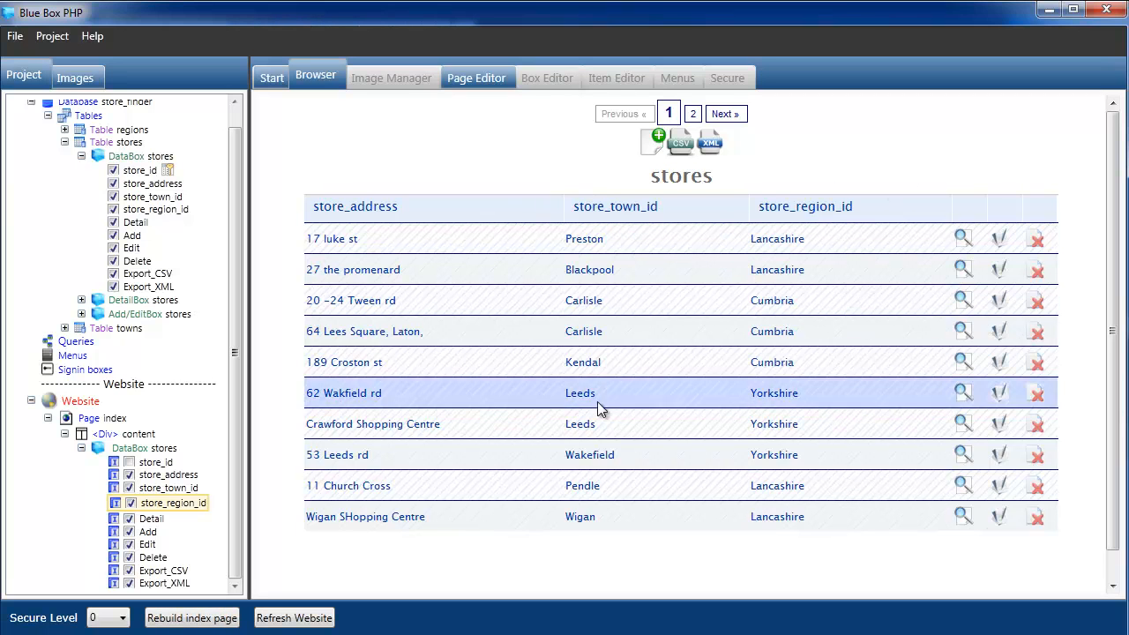
pyautogui.moveTo(761, 415)
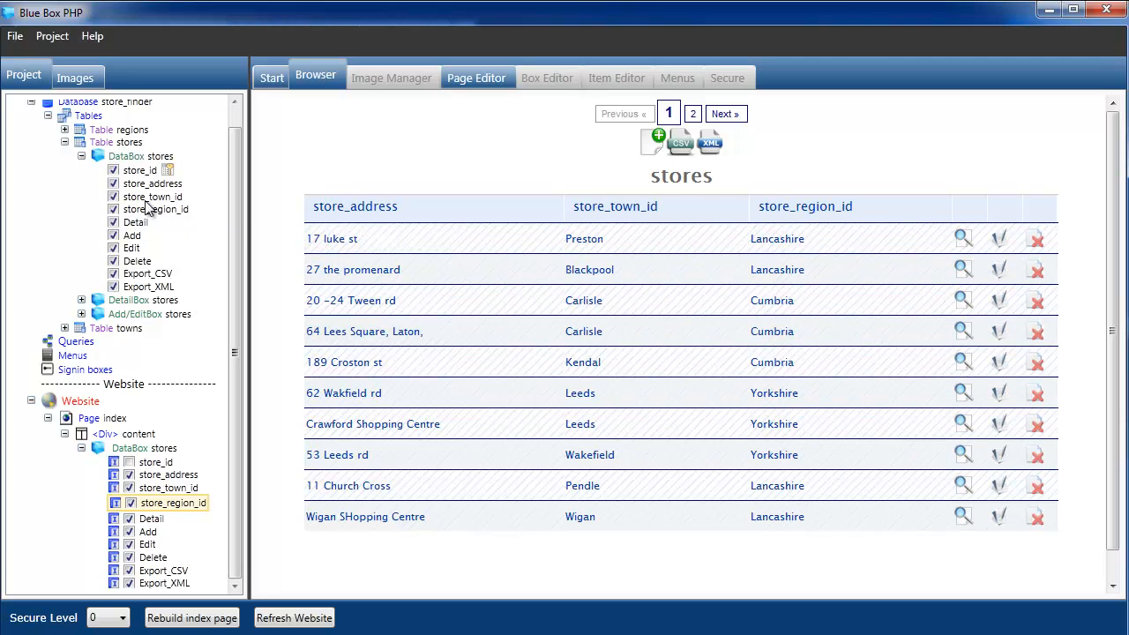
pyautogui.moveTo(138, 201)
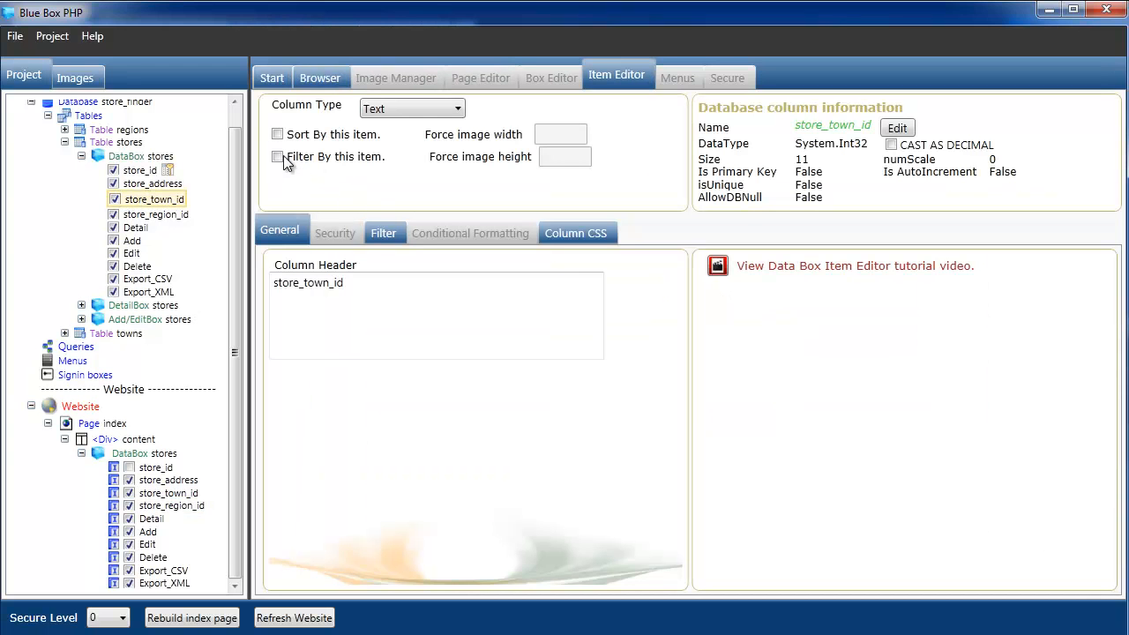
# Make store_town_id filterable from the towns table by town_id and rebuild the index page.
pyautogui.click(277, 155)
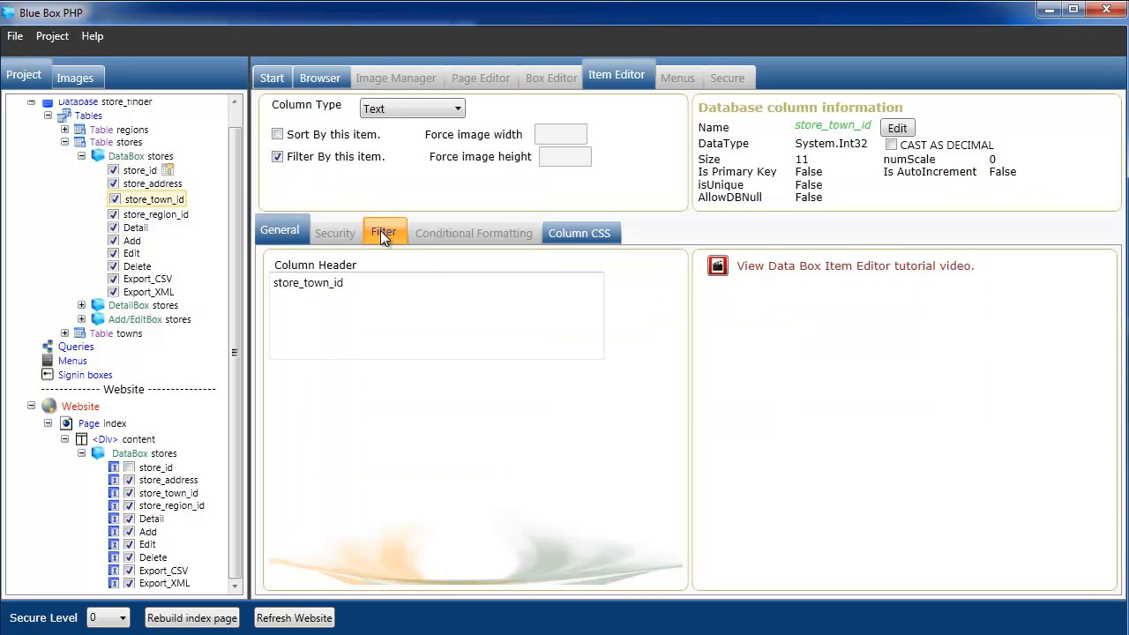
pyautogui.click(385, 232)
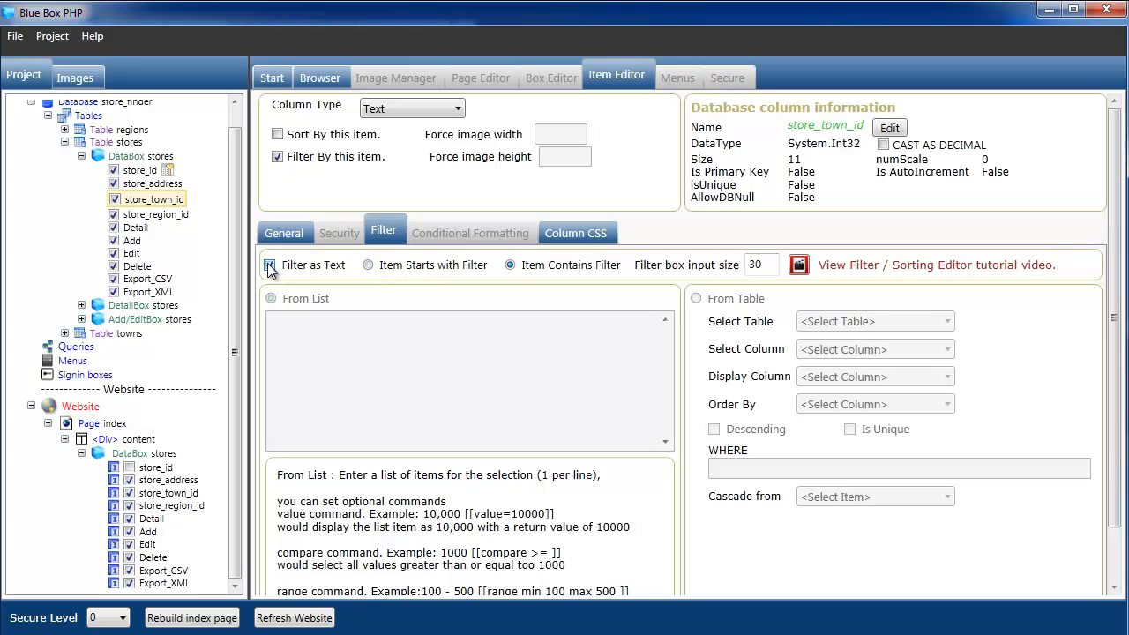
pyautogui.click(696, 298)
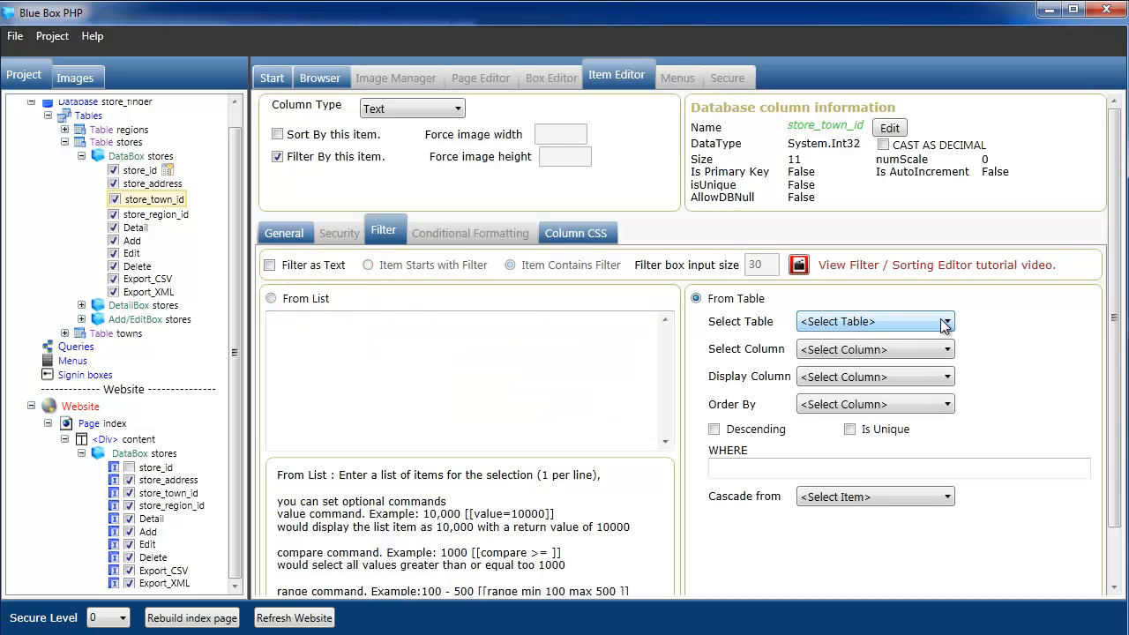
pyautogui.click(946, 321)
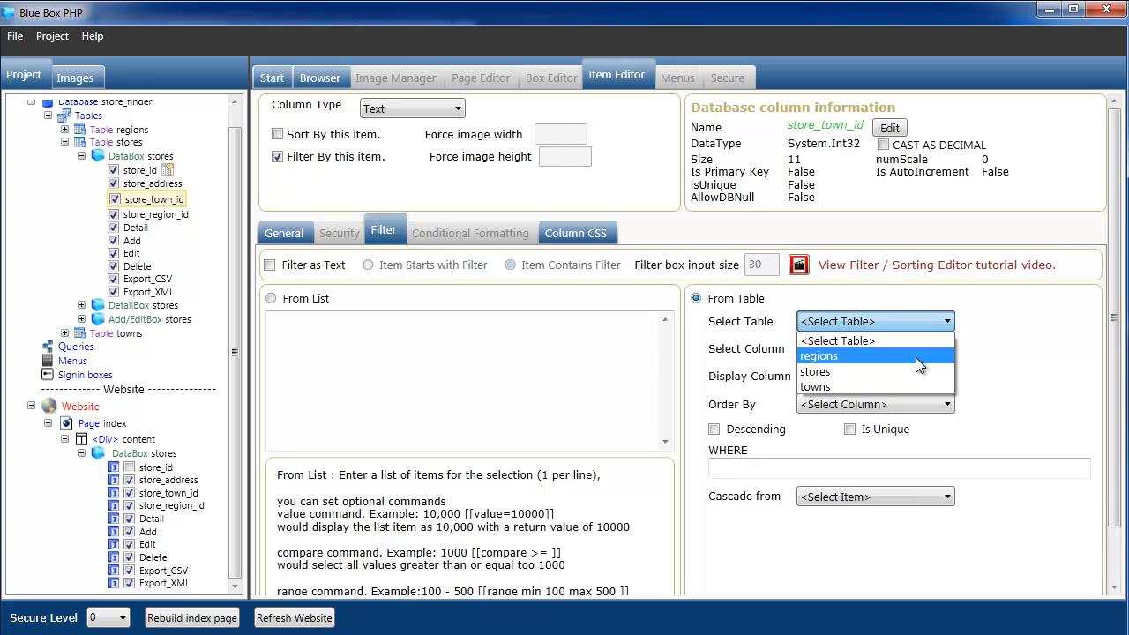
pyautogui.moveTo(875, 371)
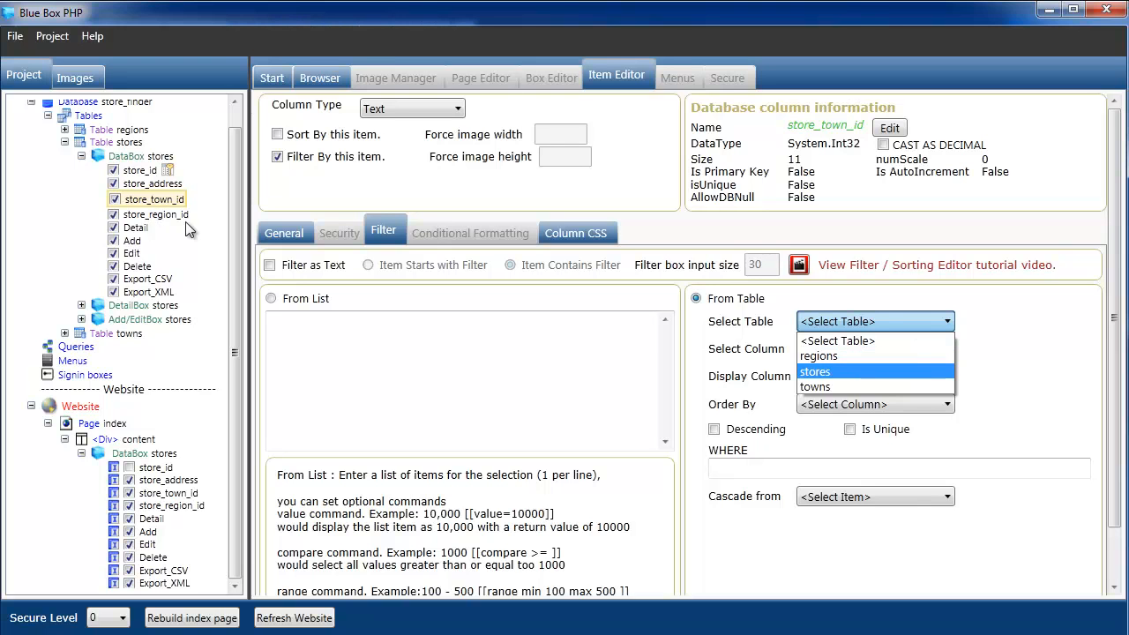
pyautogui.click(815, 387)
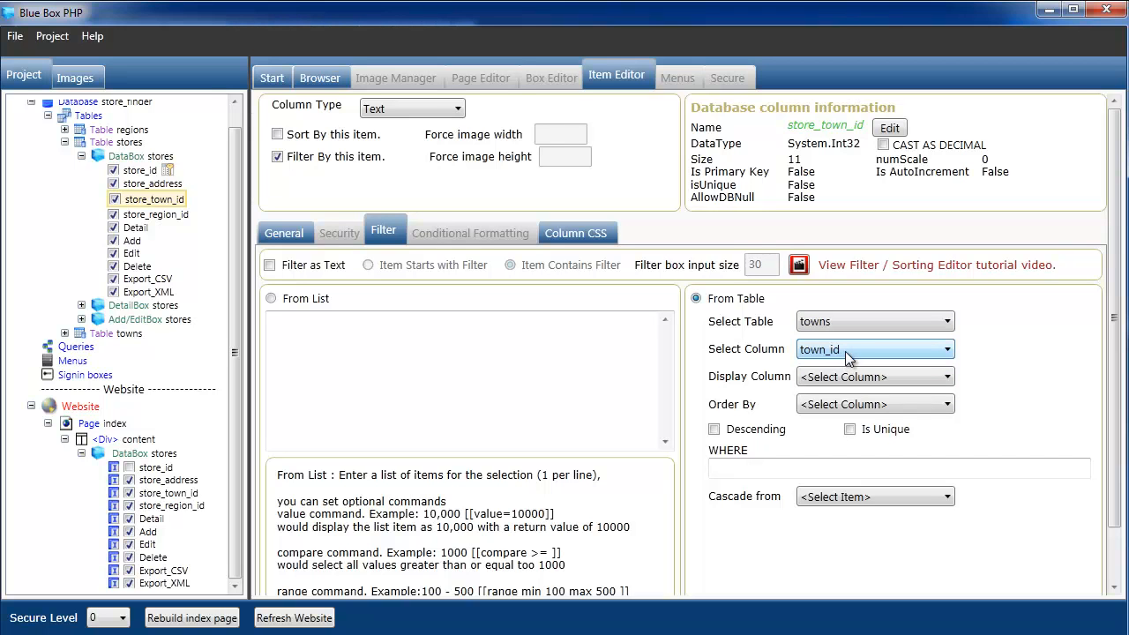
pyautogui.moveTo(903, 388)
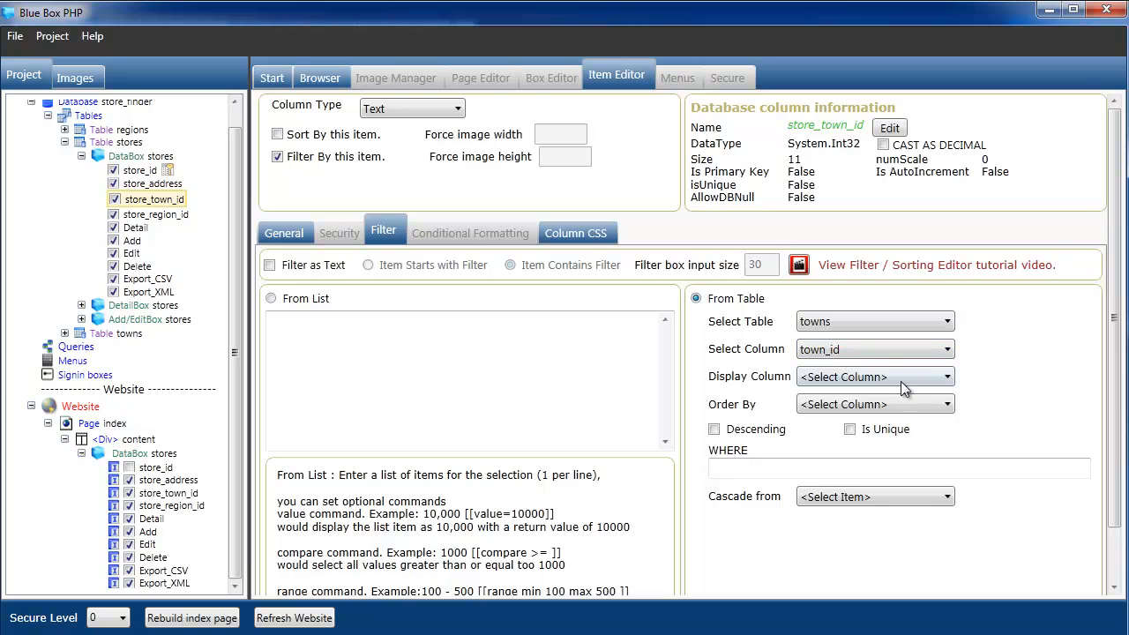
pyautogui.click(949, 377)
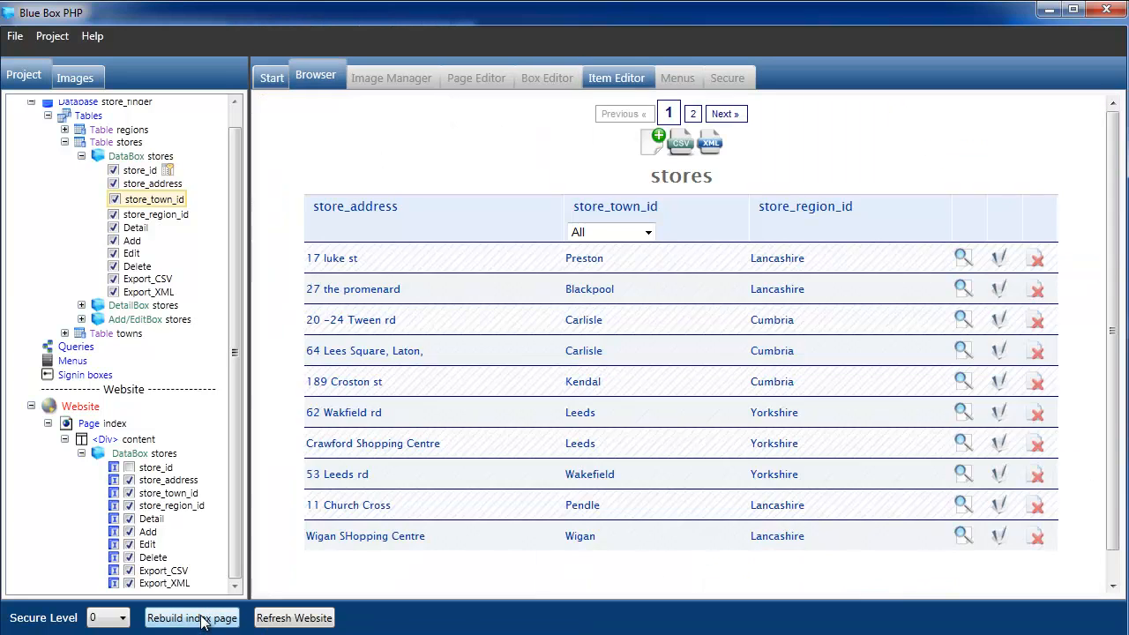
pyautogui.click(611, 231)
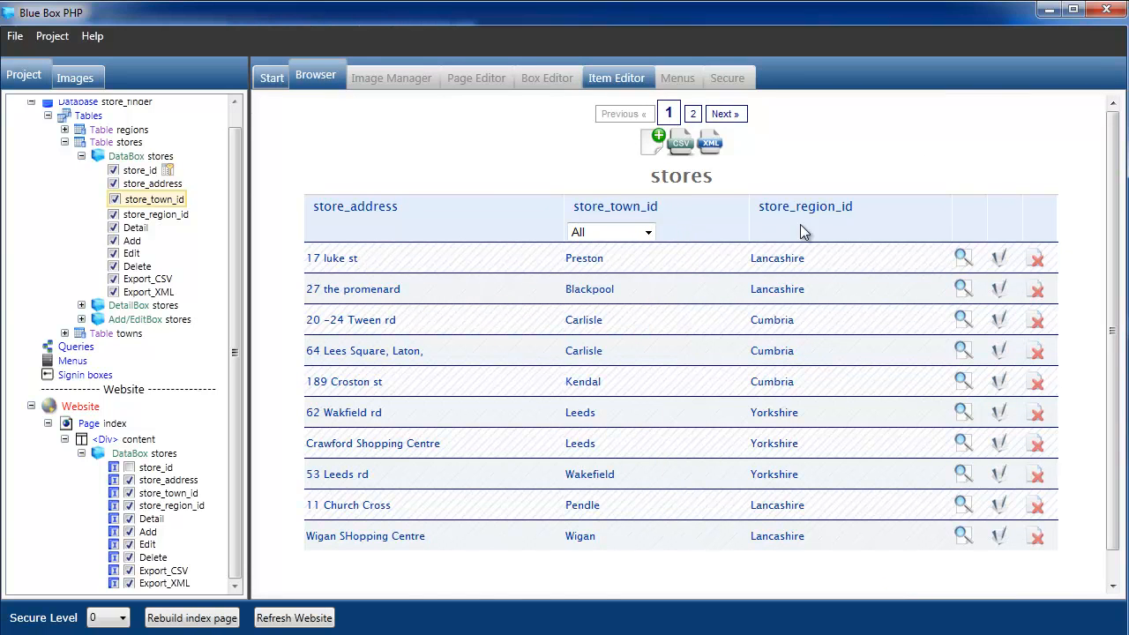
# Make store_region_id filterable from the regions table displaying region_name.
pyautogui.click(155, 212)
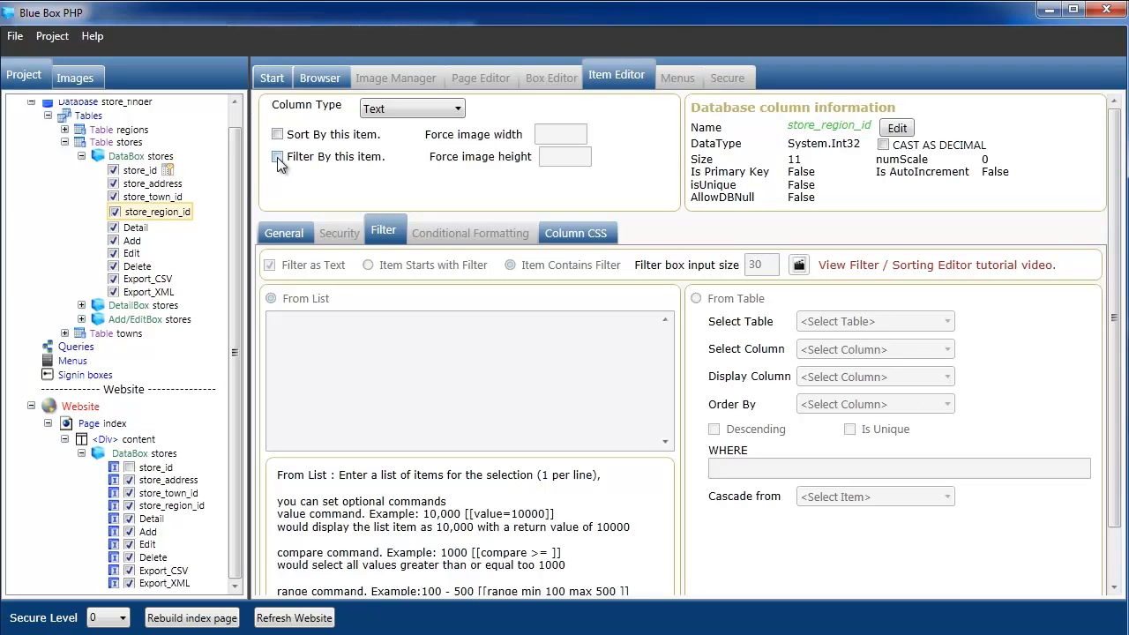
pyautogui.click(276, 156)
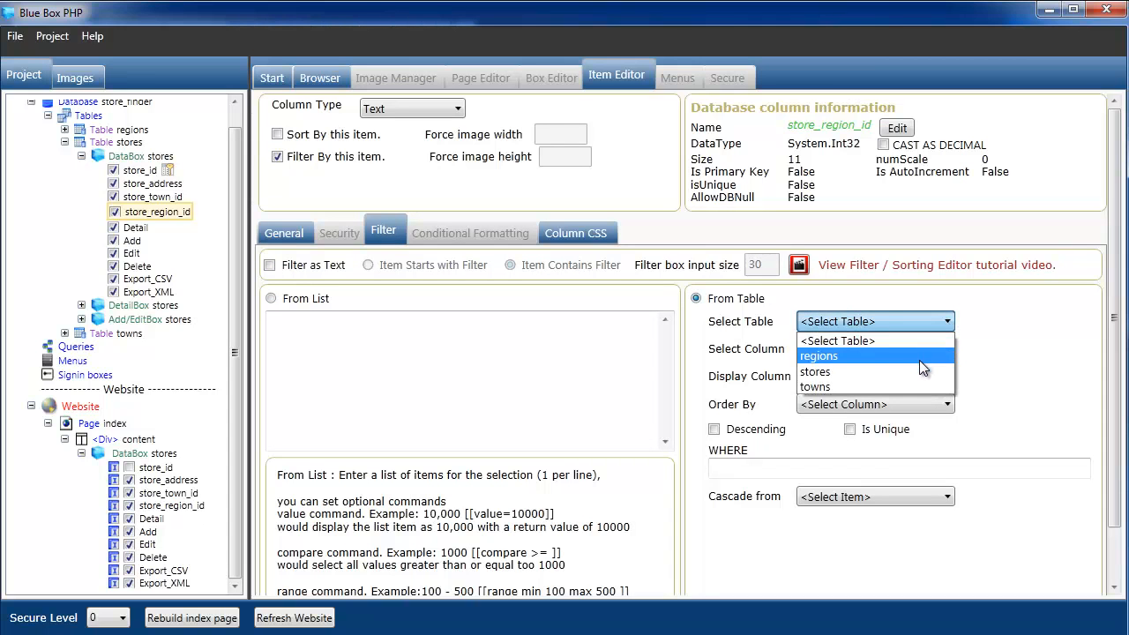
pyautogui.click(818, 356)
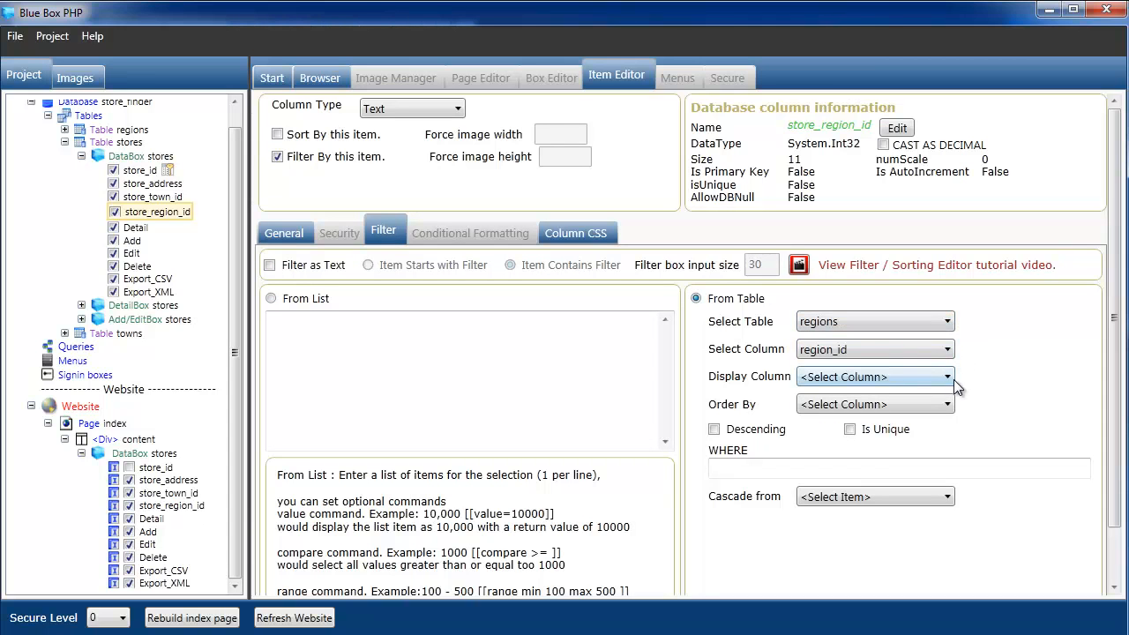
pyautogui.click(949, 377)
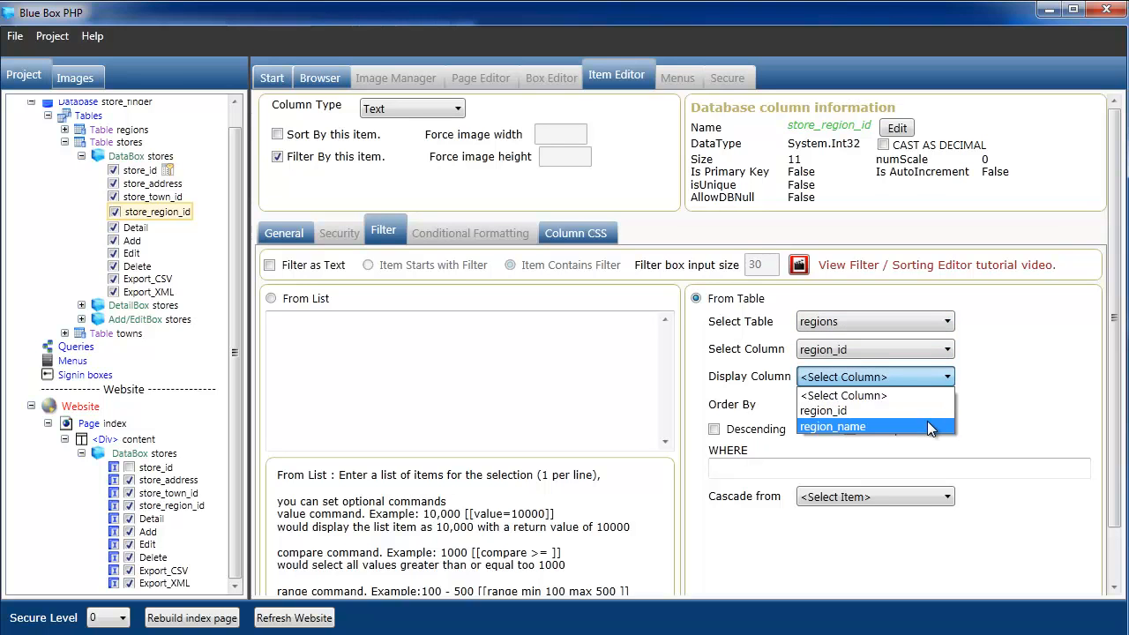
pyautogui.click(833, 425)
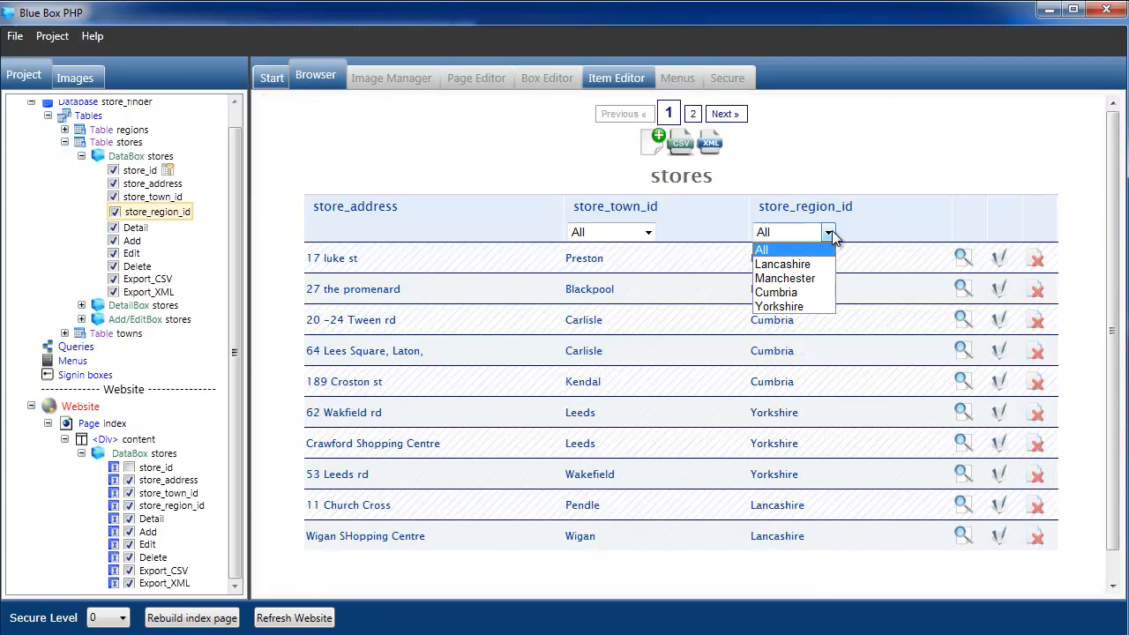
# Test the region filter through Lancashire, Manchester, Cumbria, Yorkshire, then the town filter on Leeds.
pyautogui.click(783, 265)
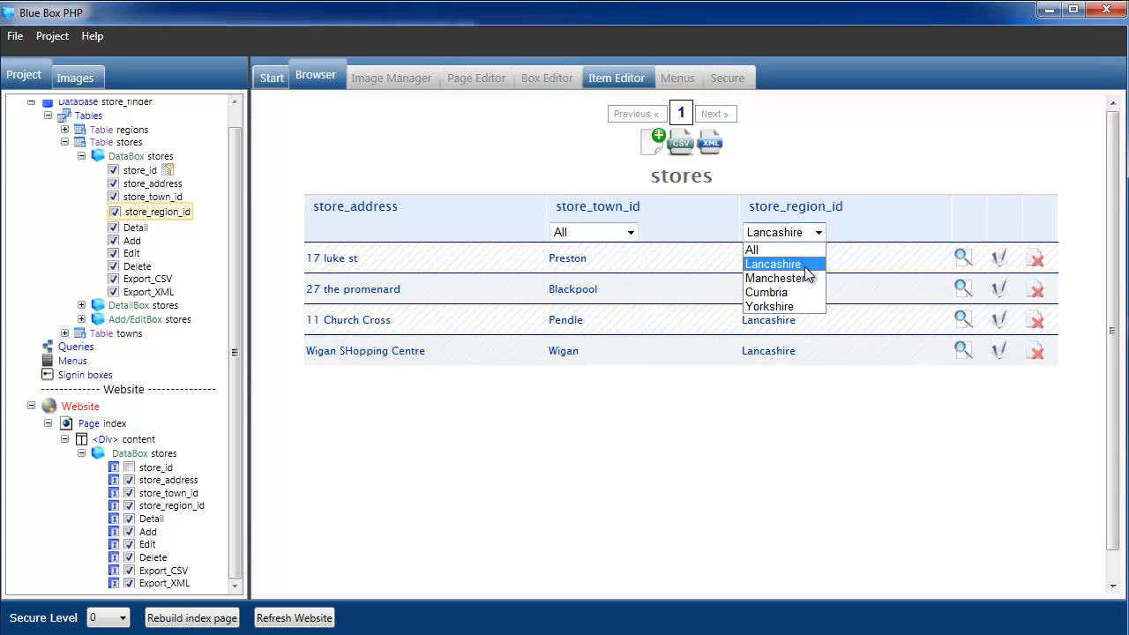
pyautogui.click(775, 279)
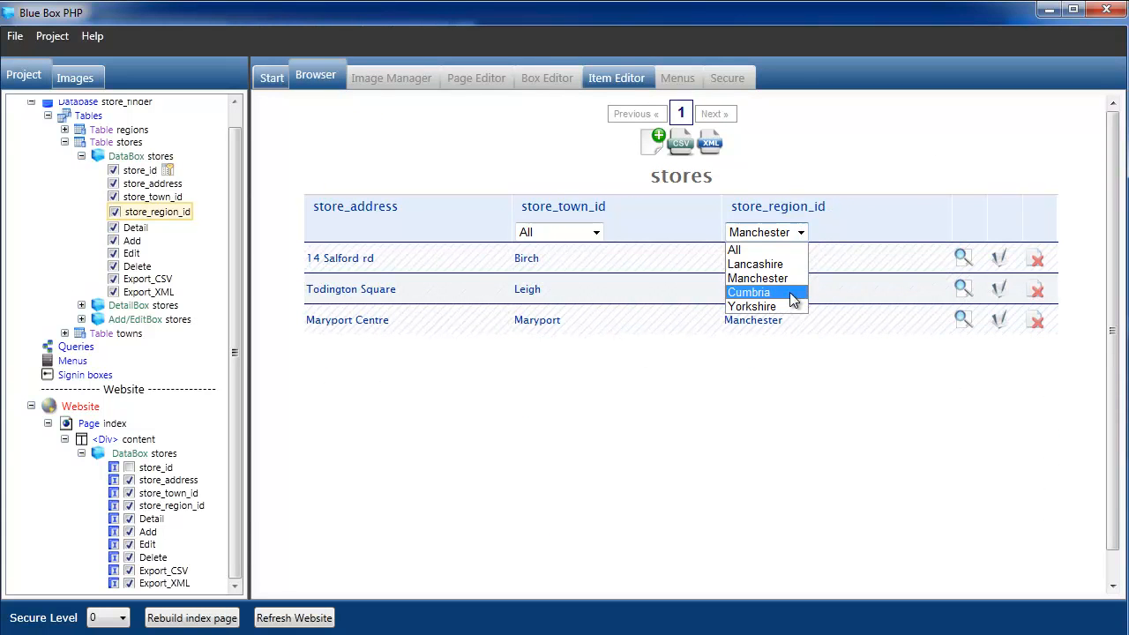
pyautogui.click(748, 292)
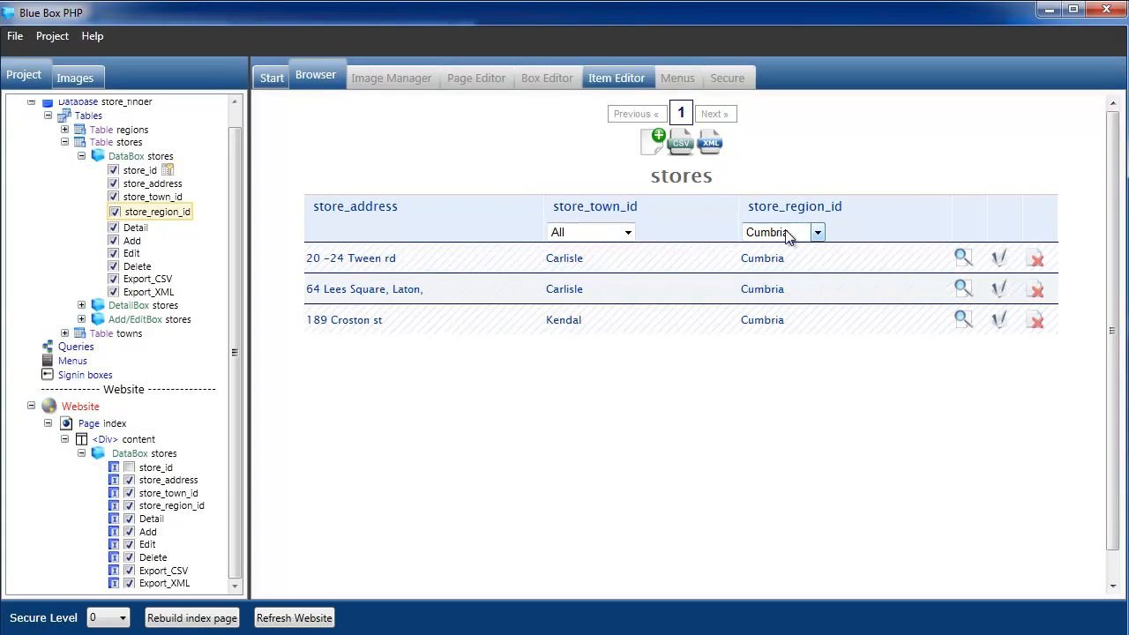
pyautogui.click(783, 233)
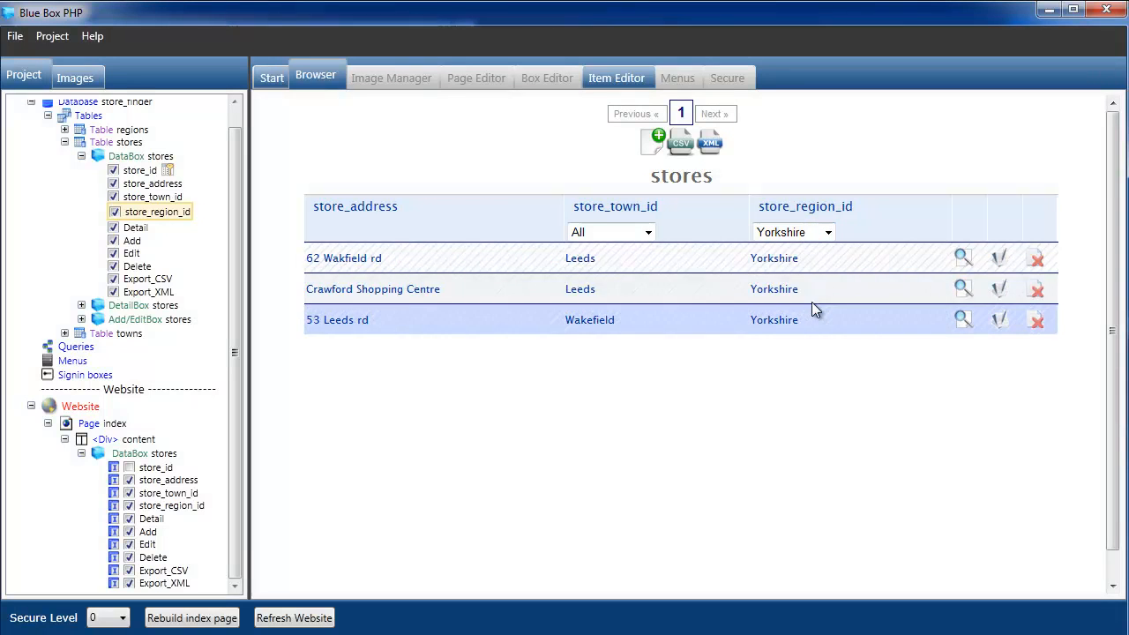
pyautogui.click(611, 231)
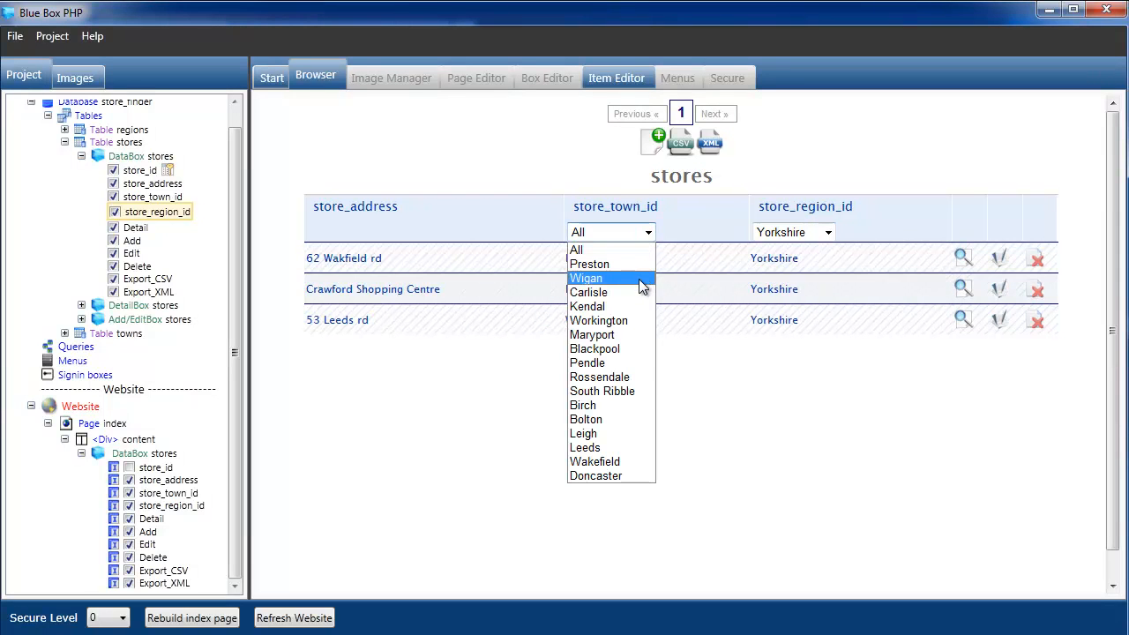
pyautogui.moveTo(610, 448)
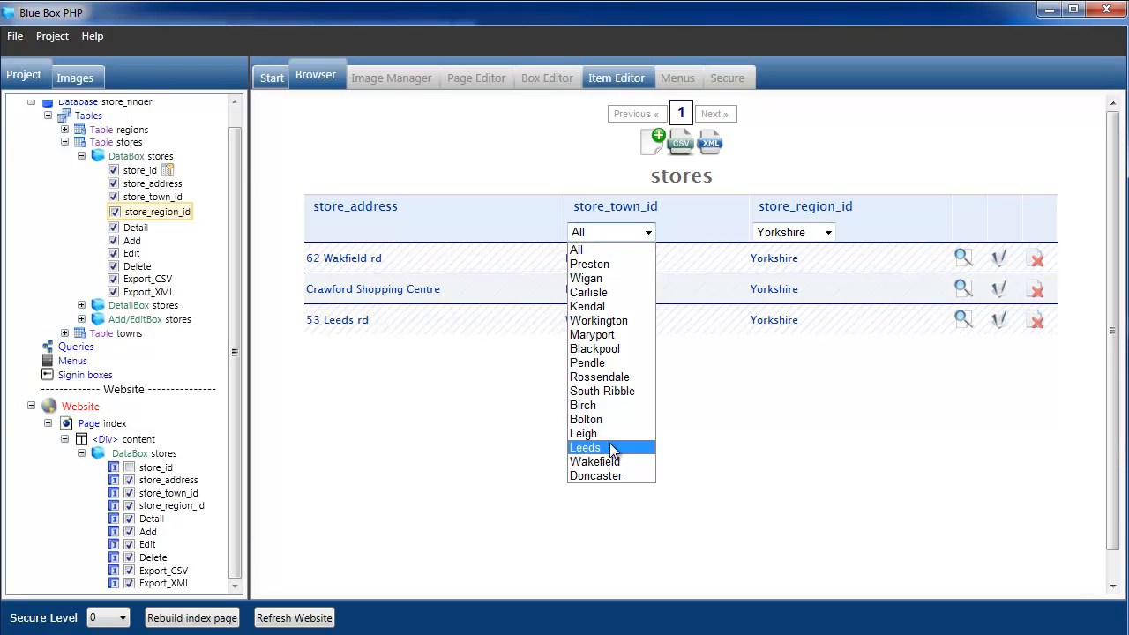
pyautogui.click(586, 447)
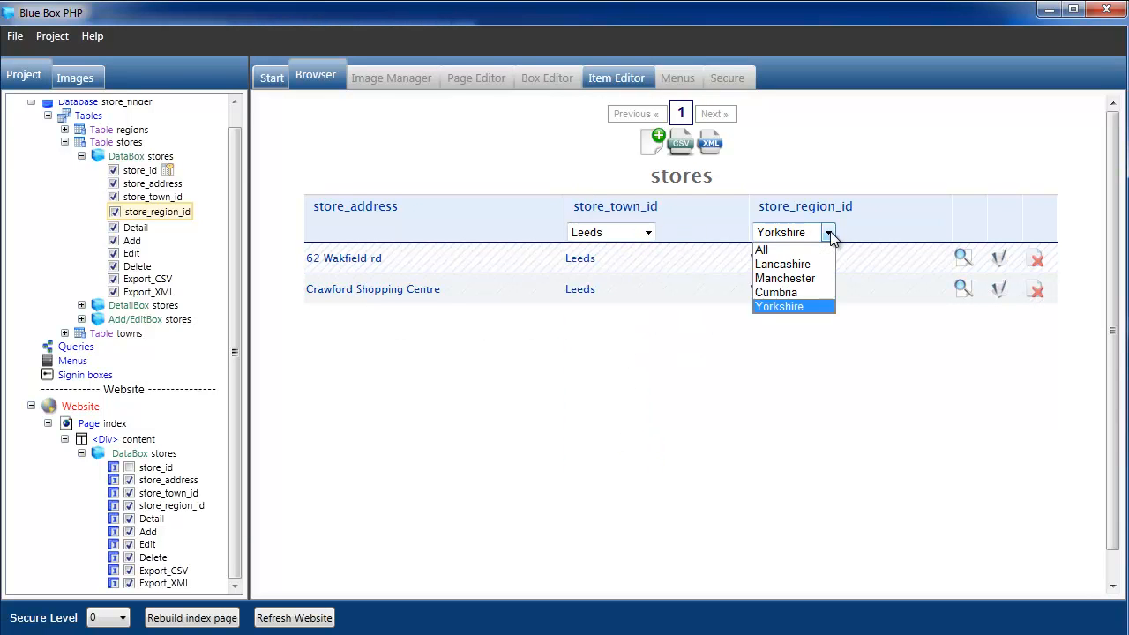
# Reset both filters to all, then filter the stores to Carlisle.
pyautogui.click(649, 233)
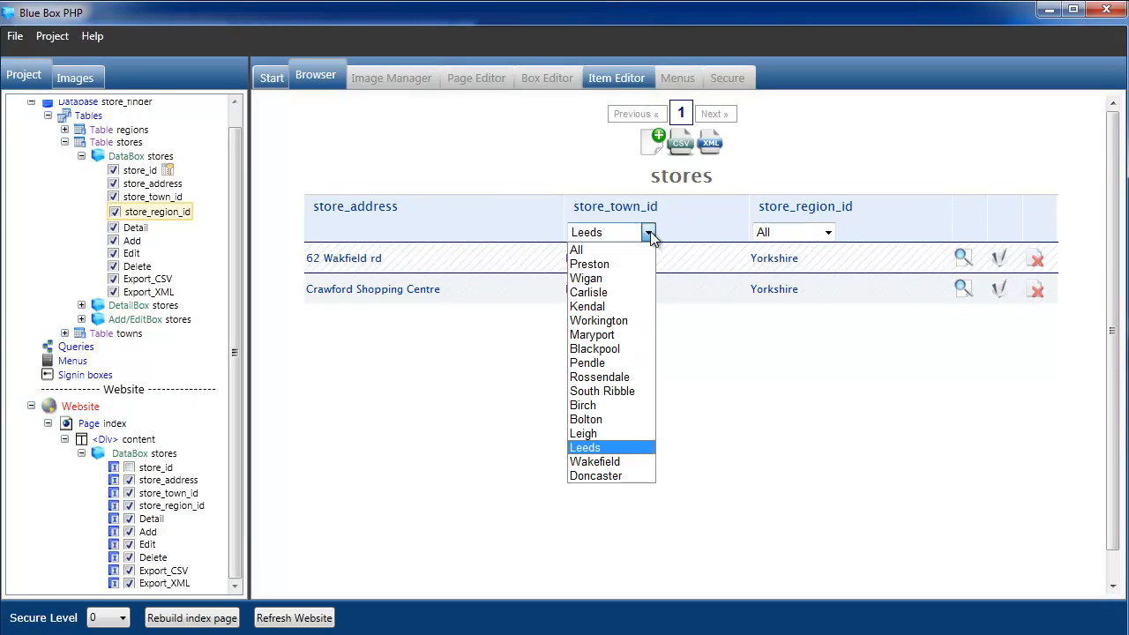
pyautogui.click(575, 251)
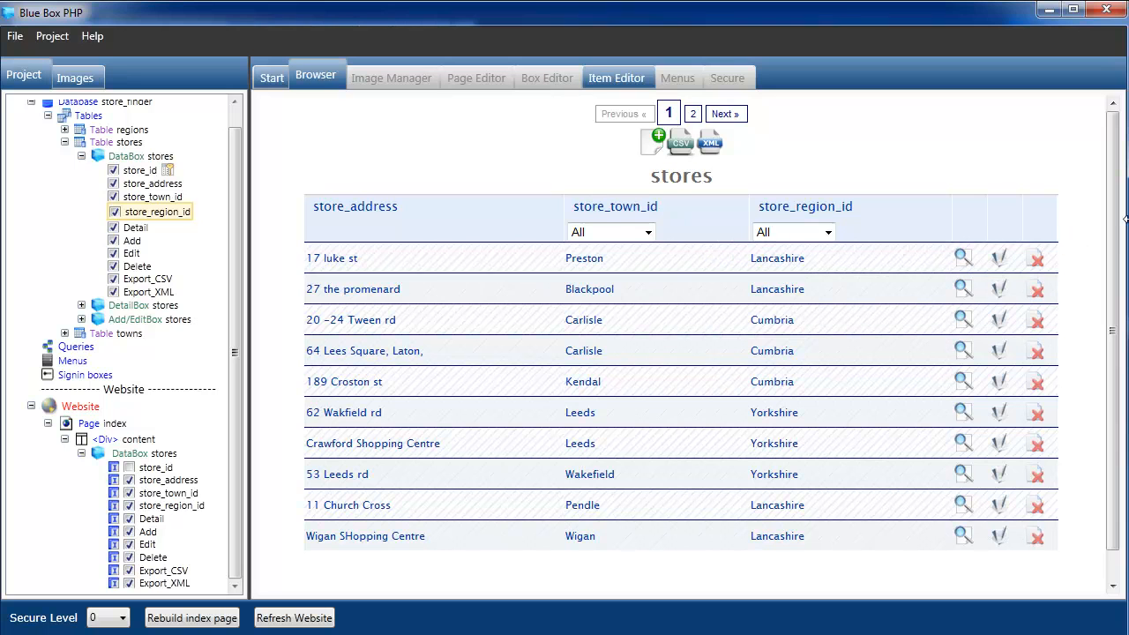
pyautogui.click(611, 232)
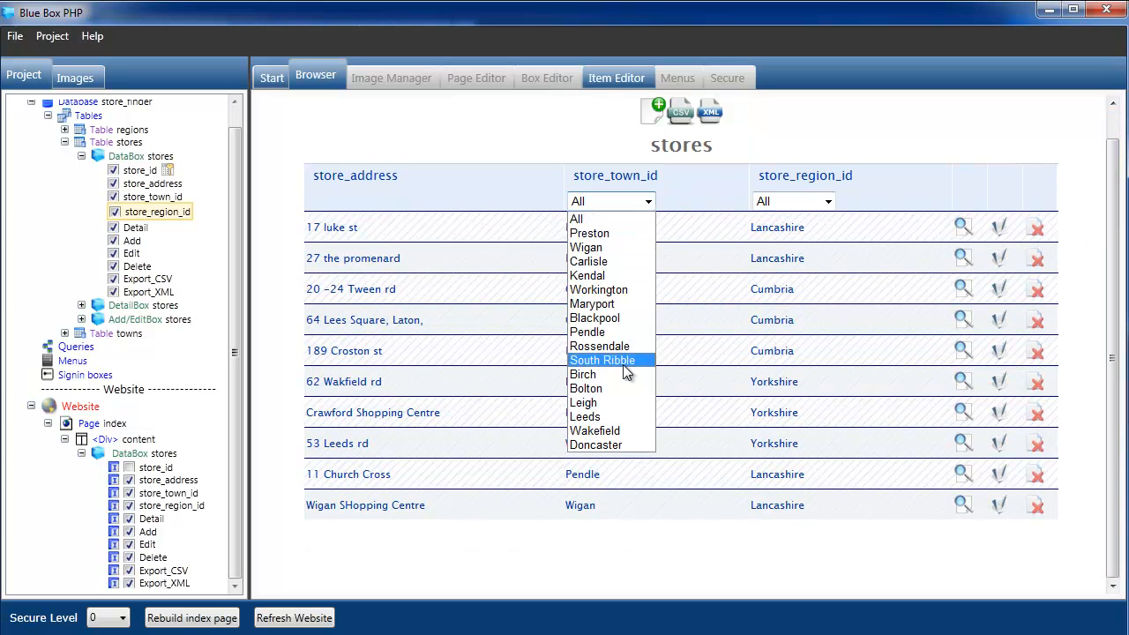
pyautogui.click(590, 261)
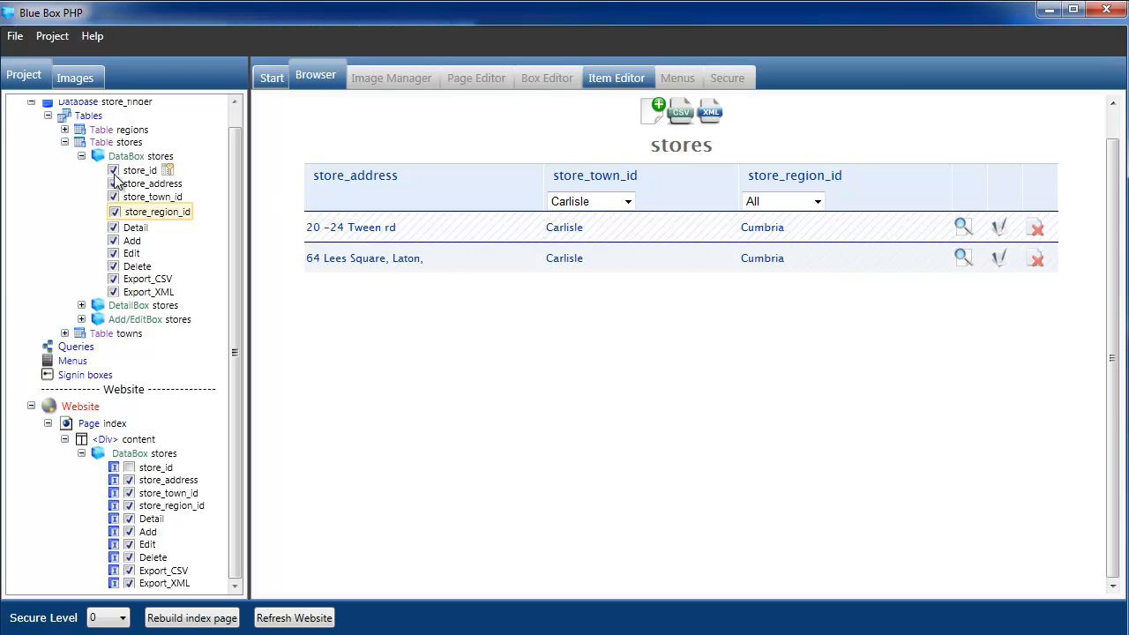
# Make the add/edit form's store_town_id a list menu from towns displaying town_name.
pyautogui.click(547, 77)
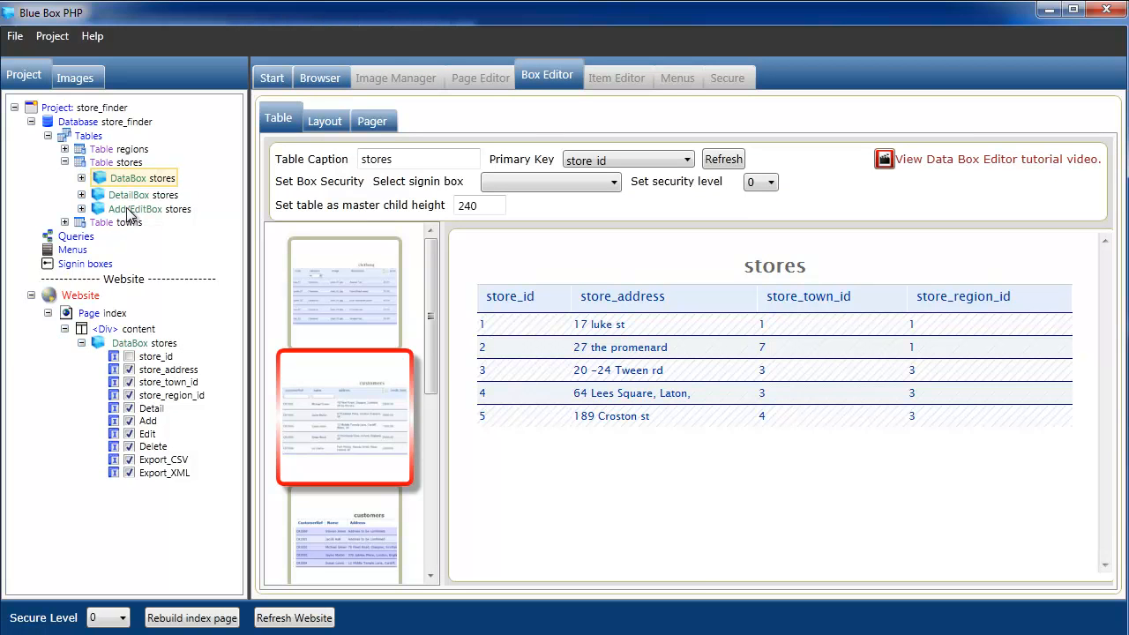
pyautogui.click(148, 208)
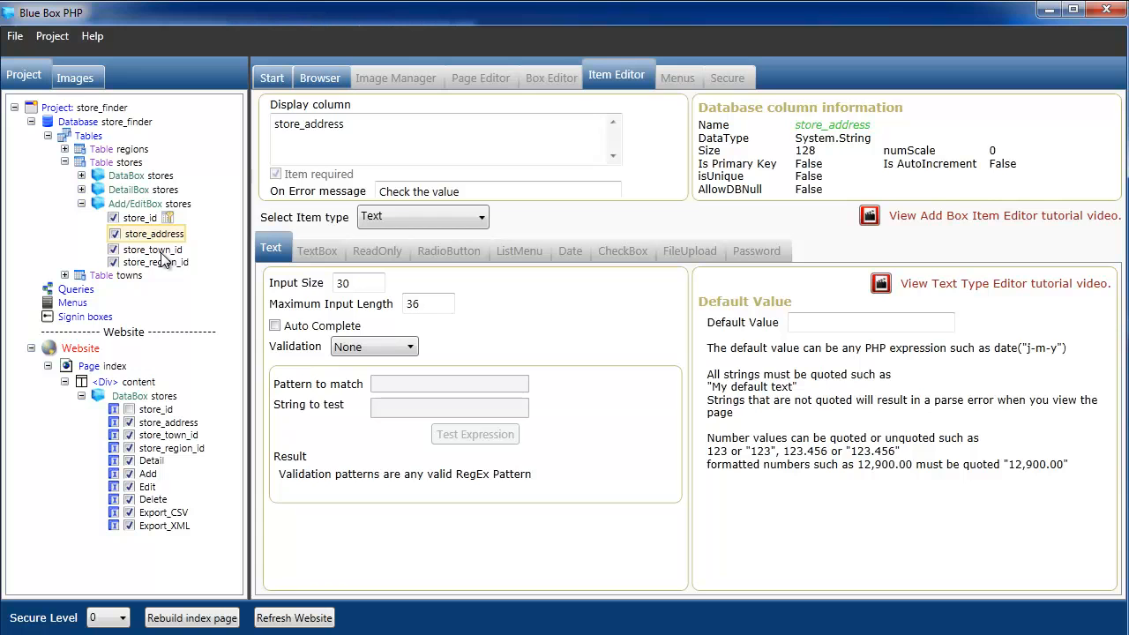
pyautogui.click(151, 250)
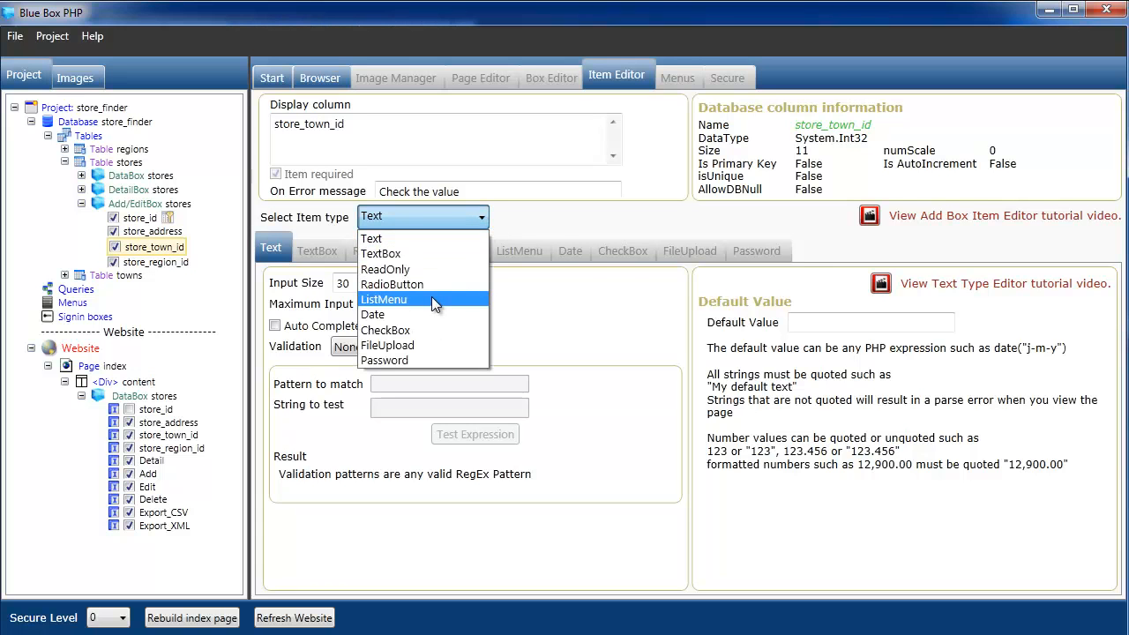
pyautogui.click(384, 300)
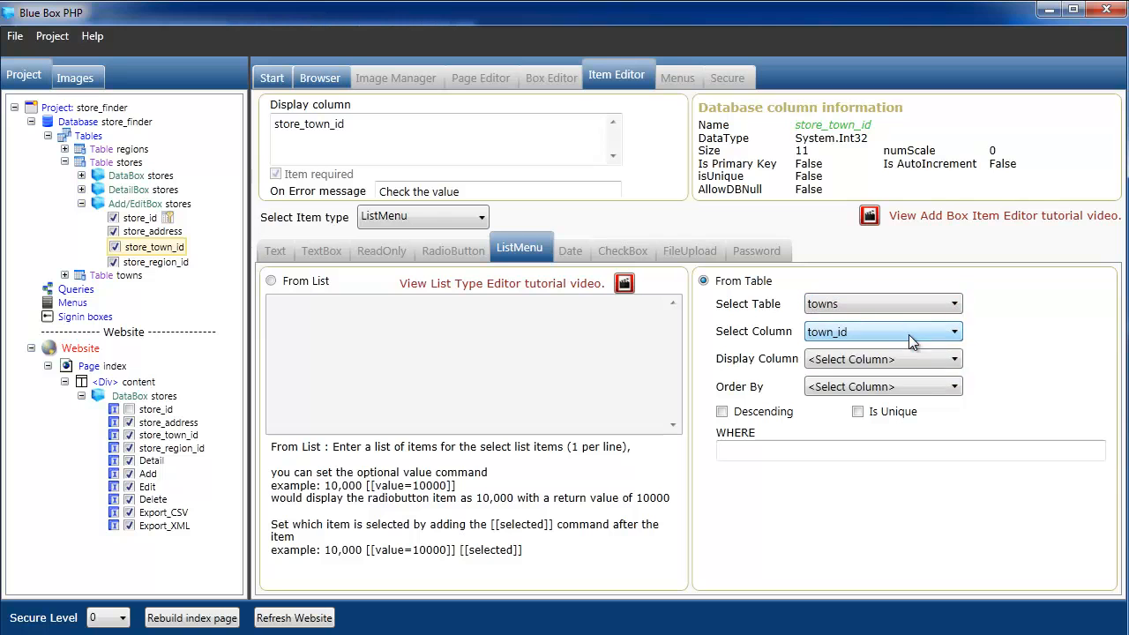
pyautogui.moveTo(959, 367)
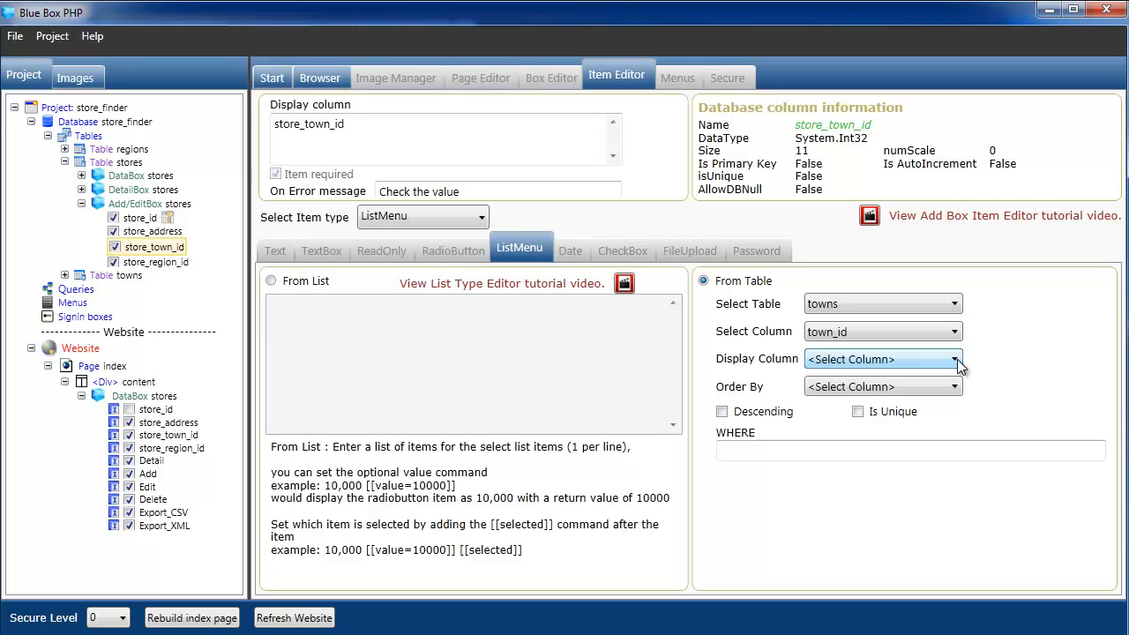
pyautogui.click(953, 359)
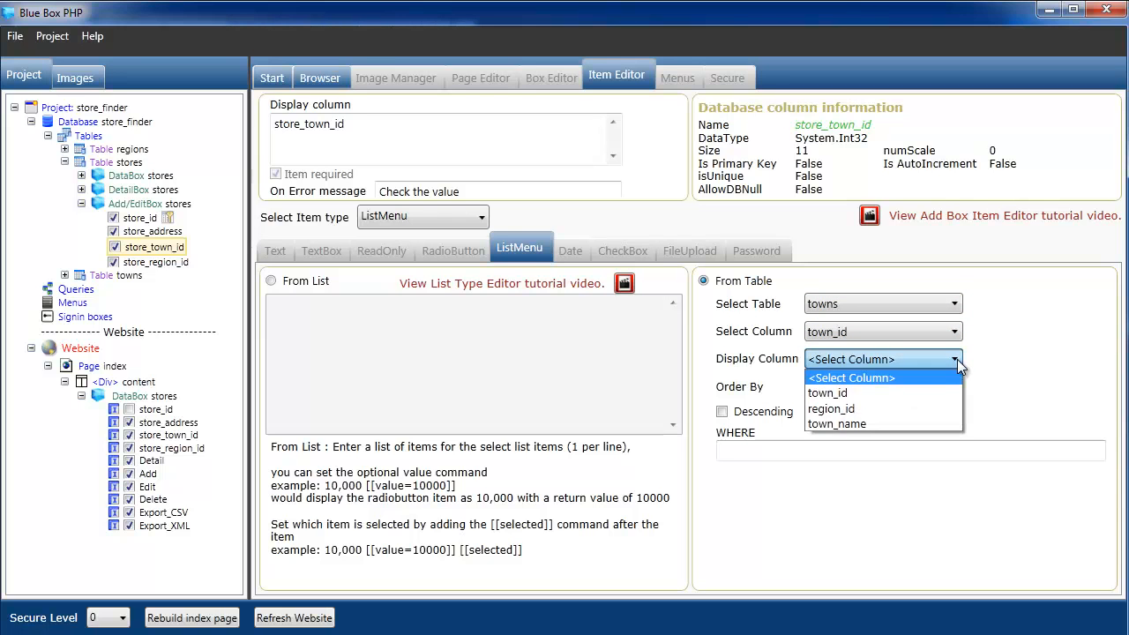
pyautogui.click(836, 423)
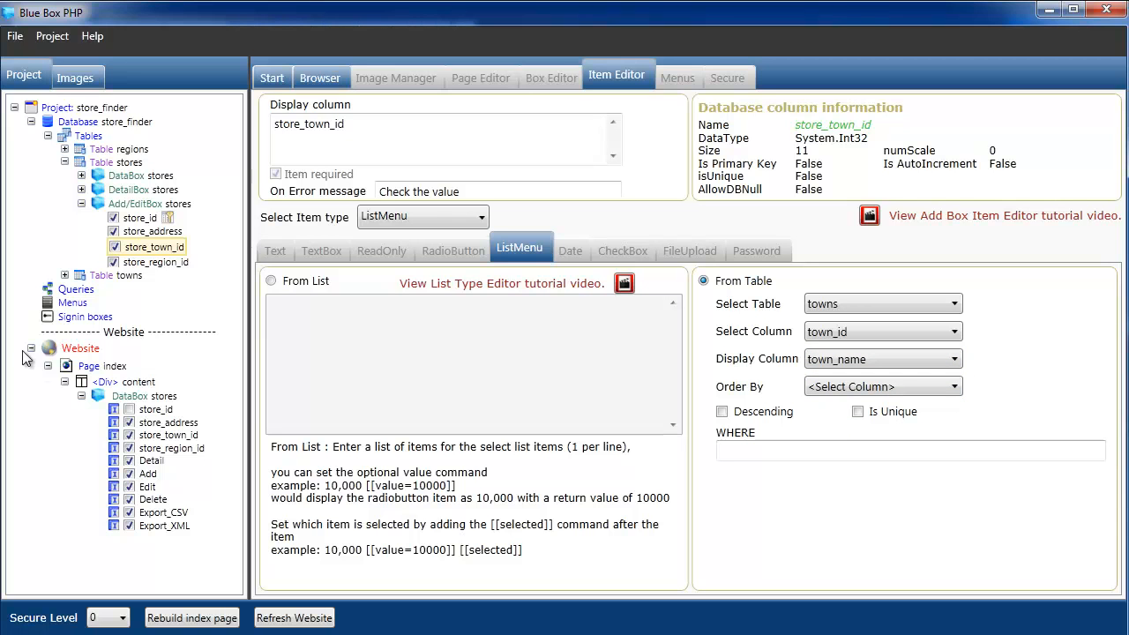
# Make store_region_id a list menu from the regions table displaying region_name.
pyautogui.click(159, 257)
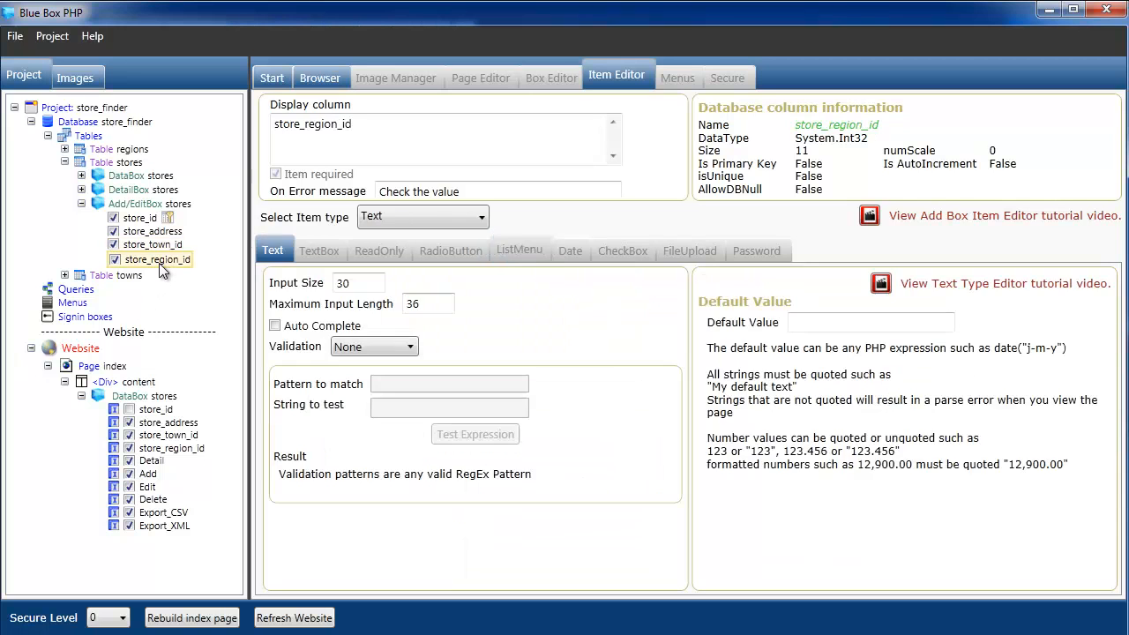
pyautogui.click(480, 217)
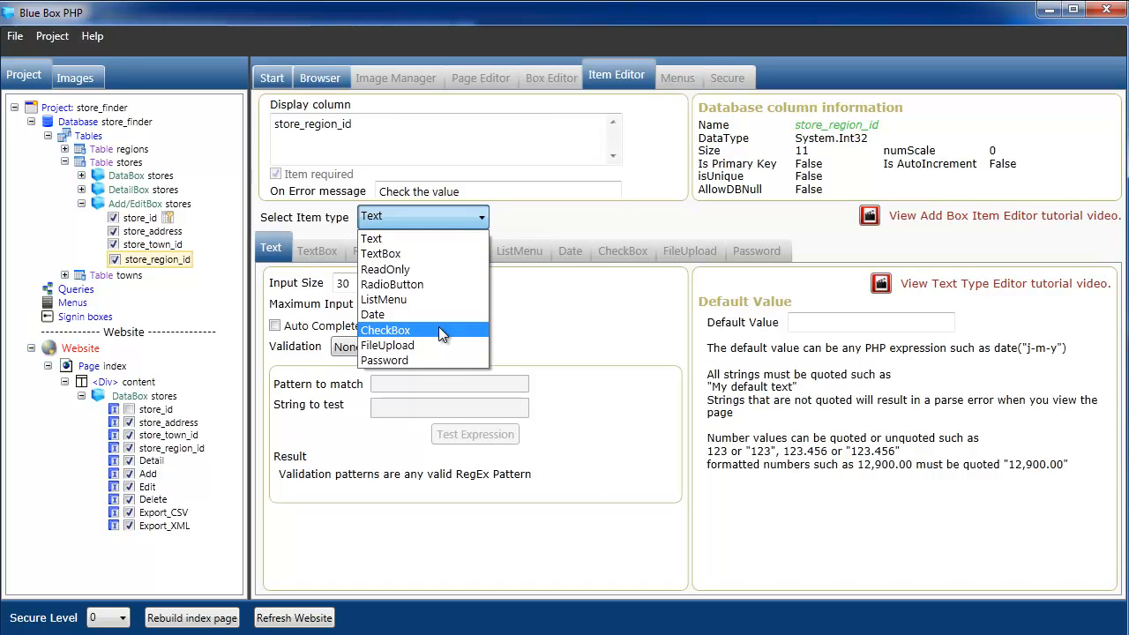
pyautogui.click(383, 300)
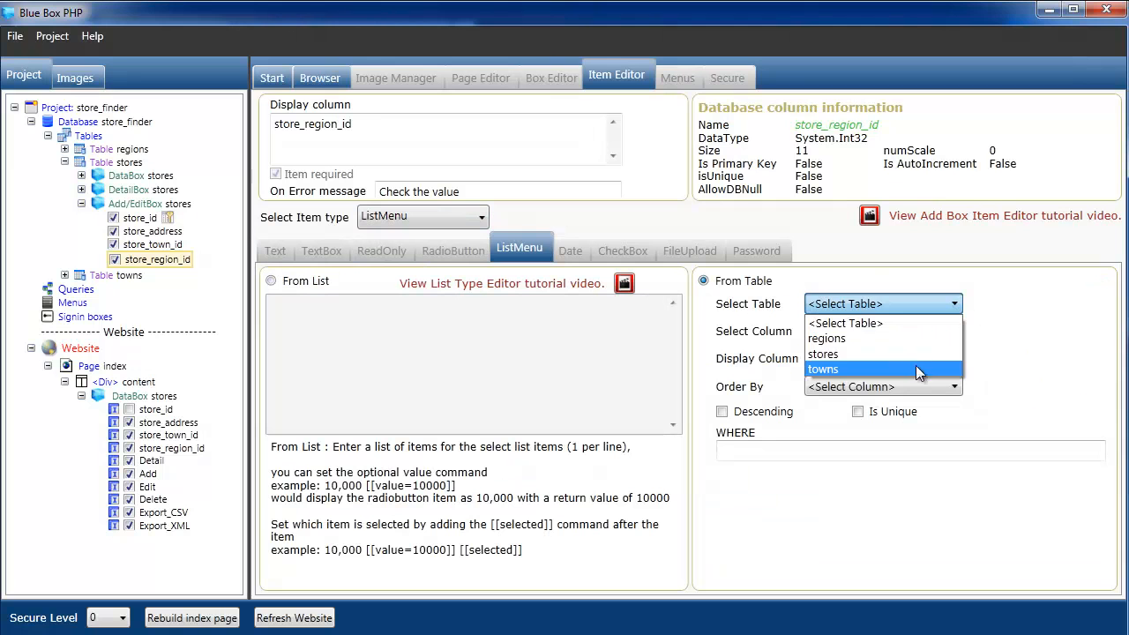
pyautogui.click(825, 339)
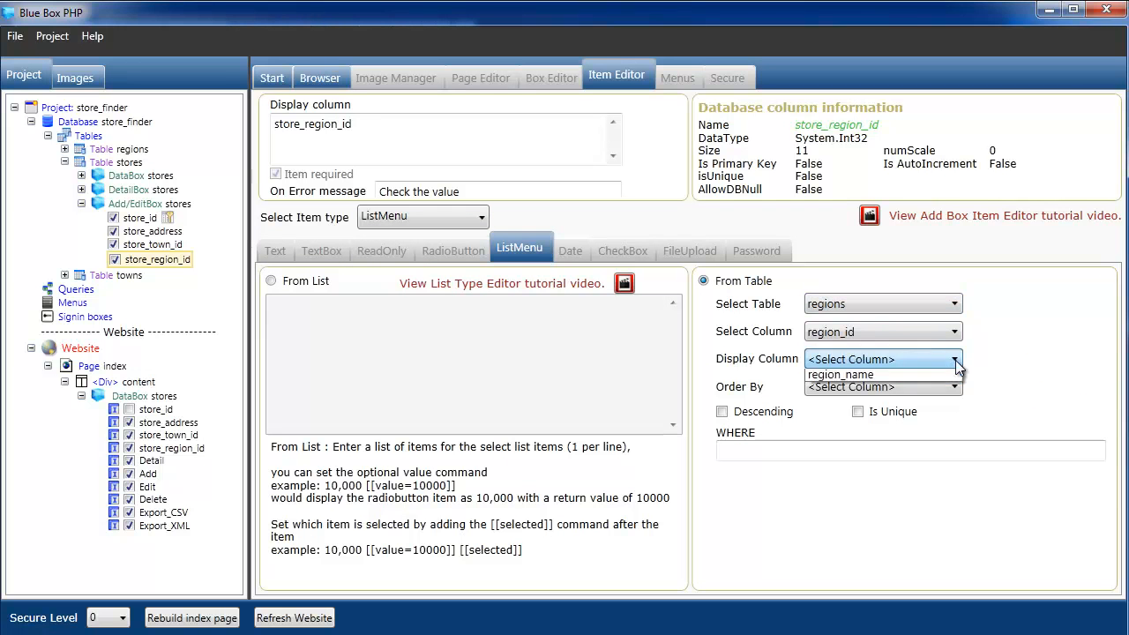
pyautogui.click(840, 374)
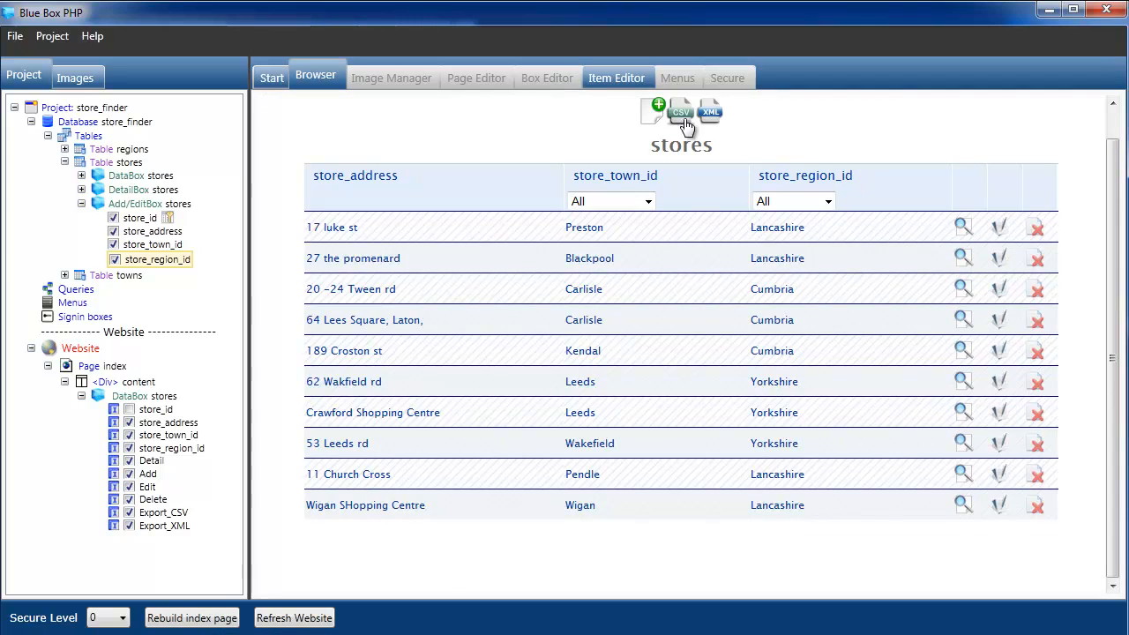
# Add a new store with town Kendal, region Yorkshire and address 'test address', then view page 2.
pyautogui.click(658, 110)
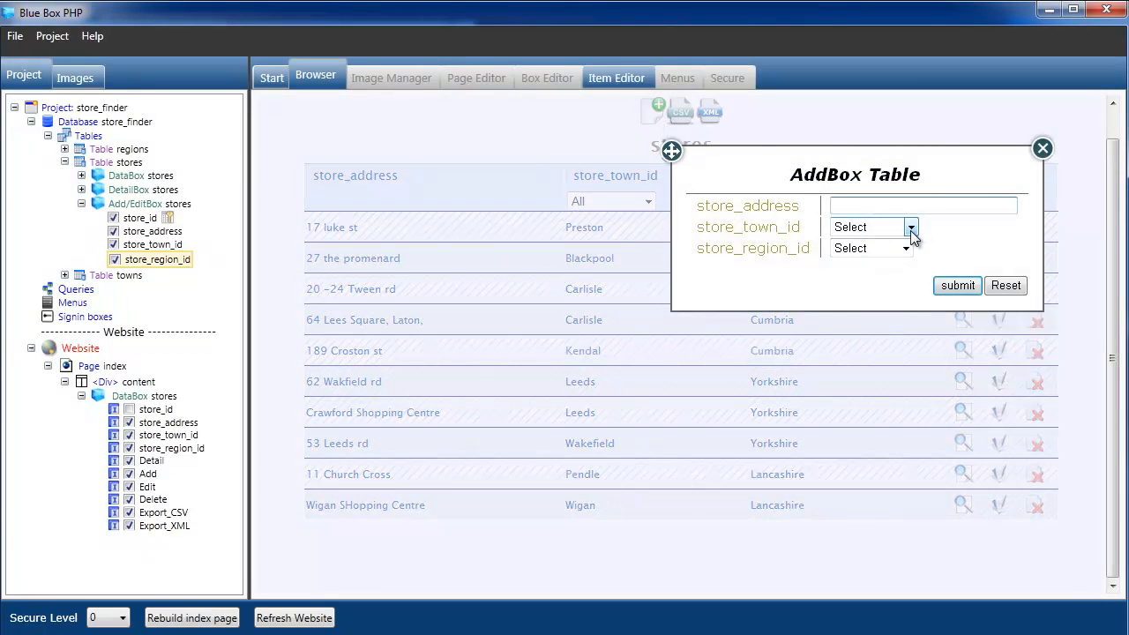
pyautogui.click(912, 226)
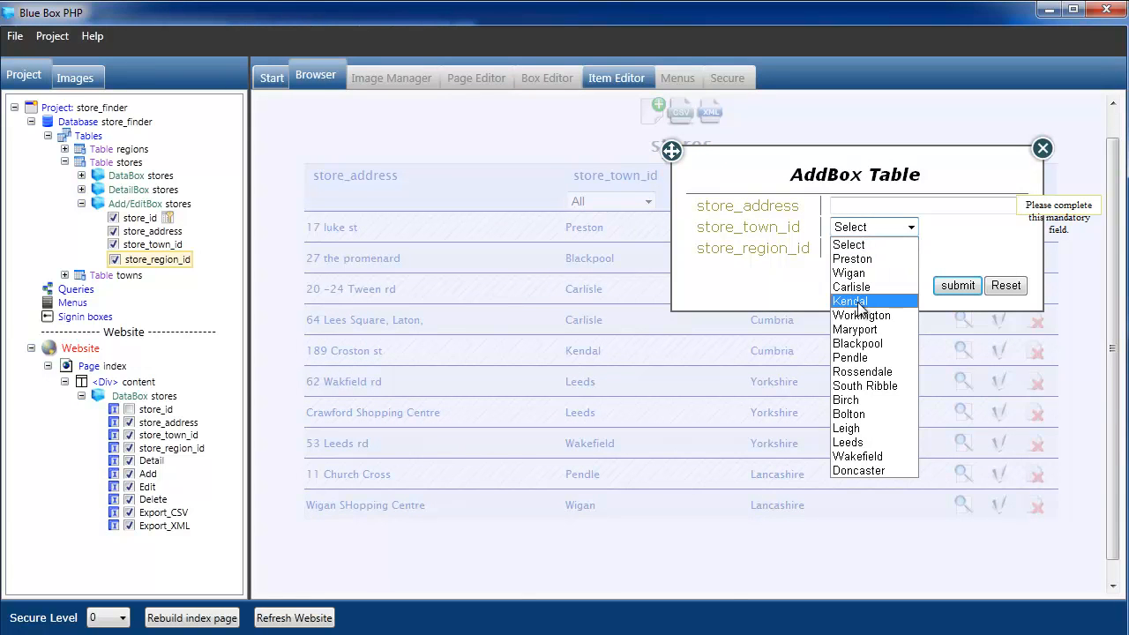
pyautogui.click(850, 300)
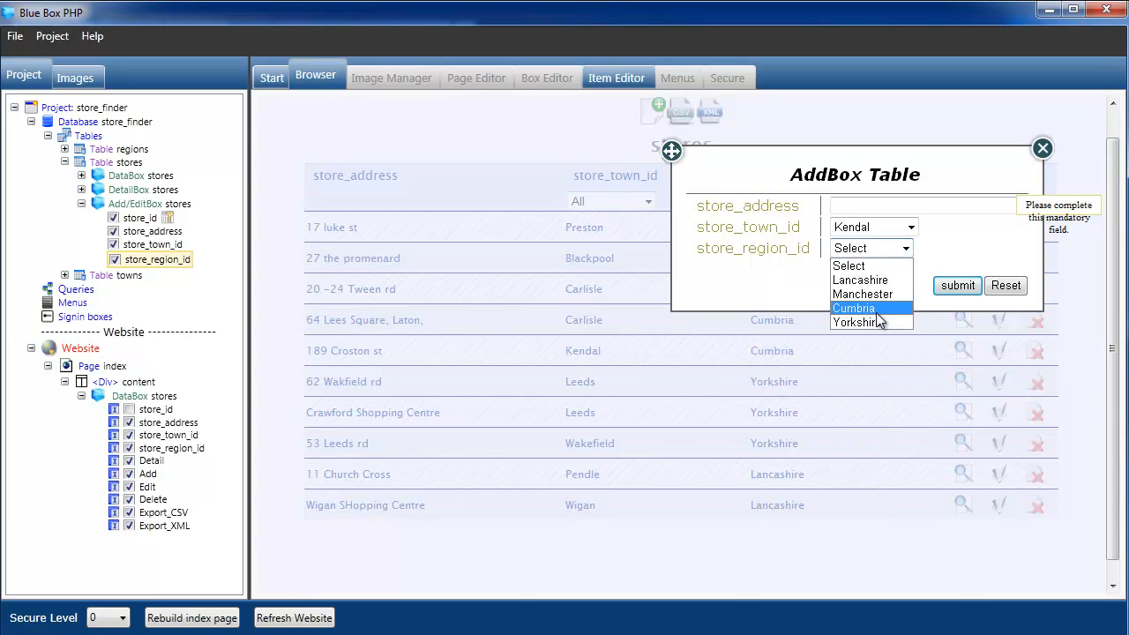
pyautogui.click(854, 321)
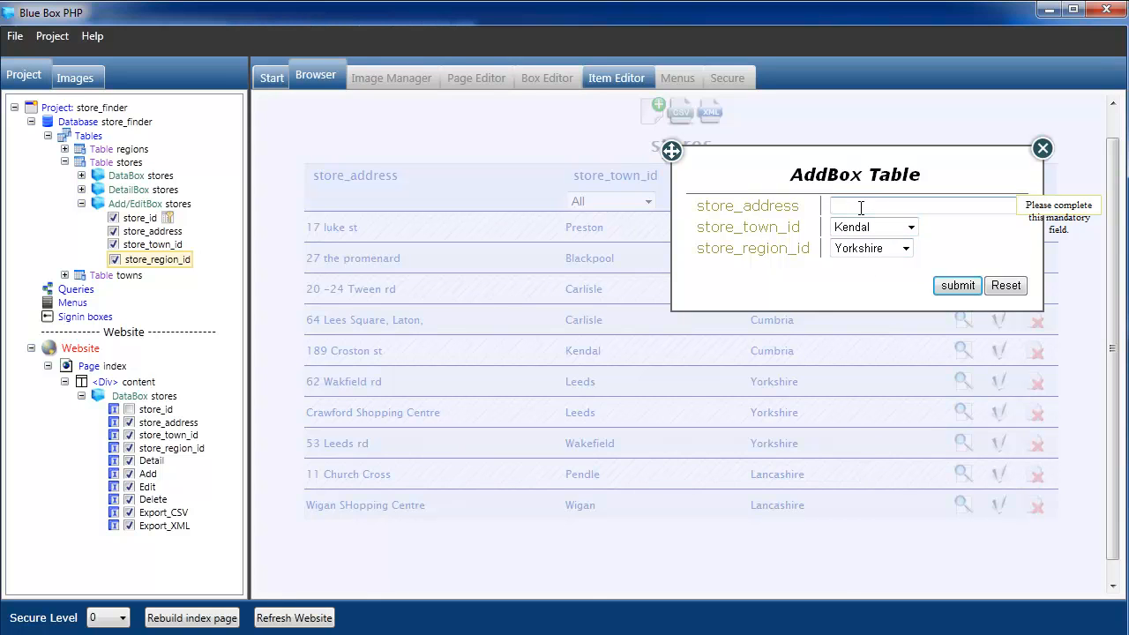
pyautogui.write('test addre')
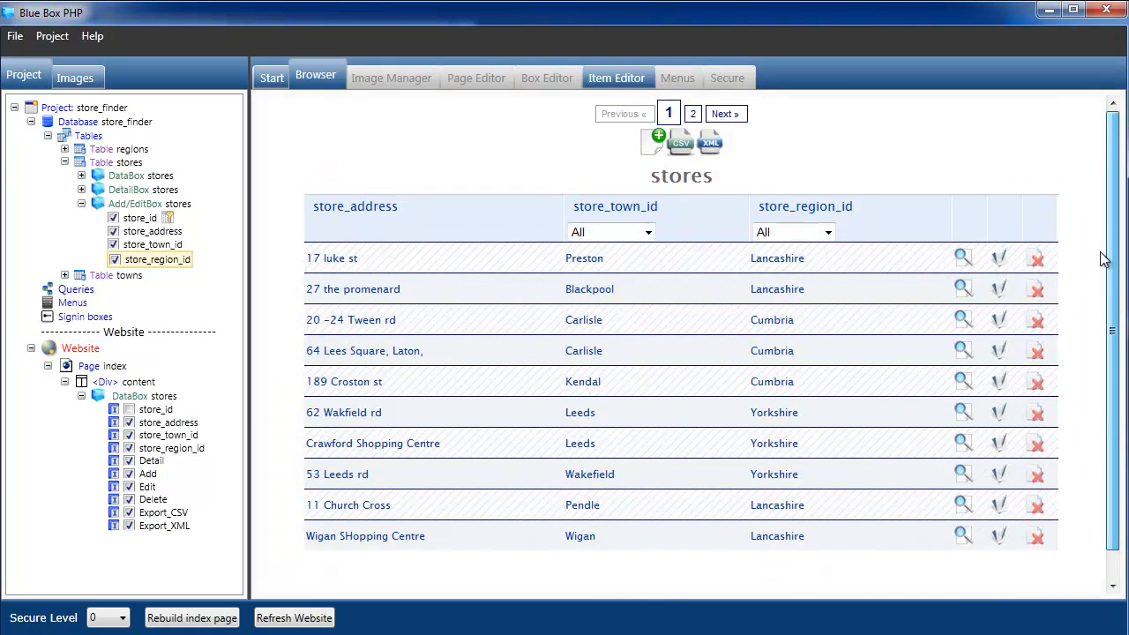
pyautogui.click(693, 113)
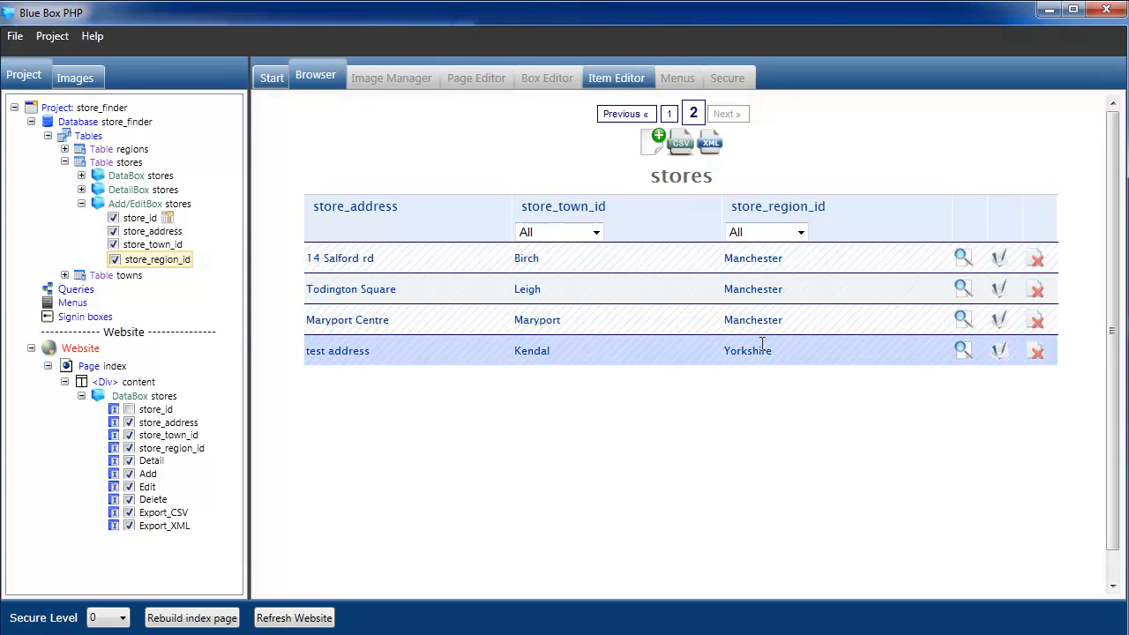
pyautogui.moveTo(1002, 355)
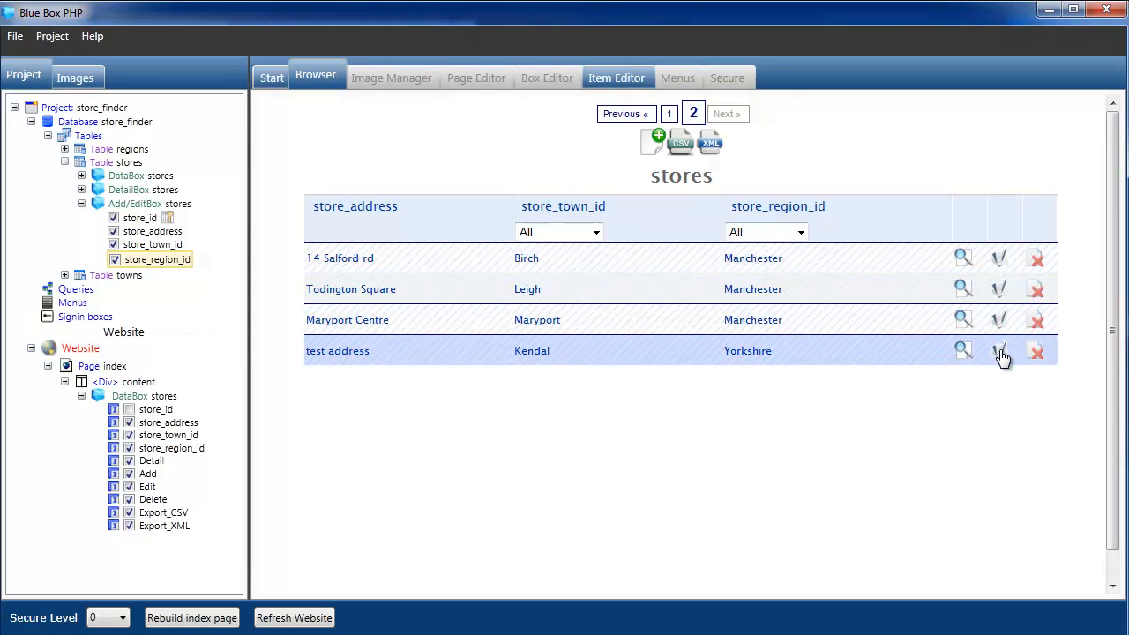
# Edit the 'test address' store to change its region from Yorkshire to Cumbria.
pyautogui.click(998, 349)
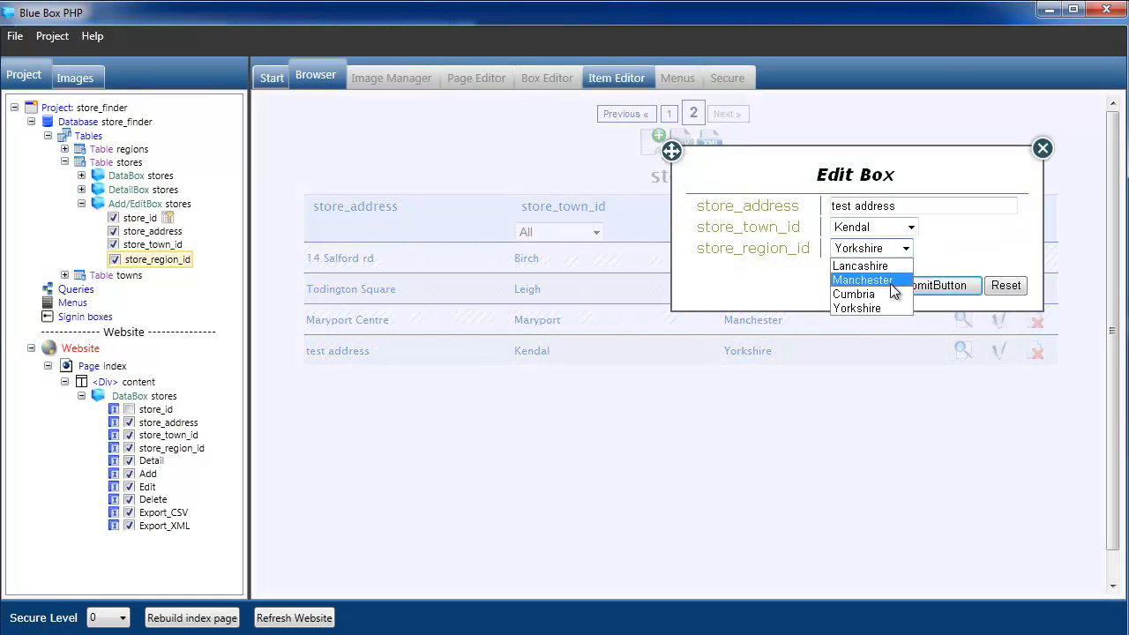
pyautogui.click(1040, 149)
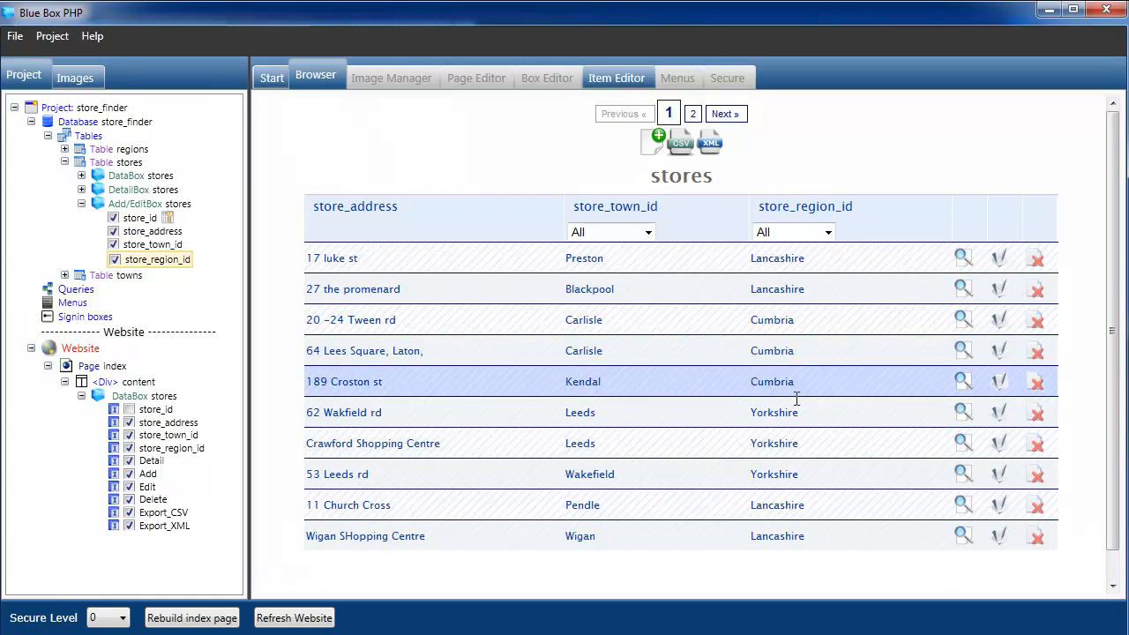
pyautogui.click(693, 113)
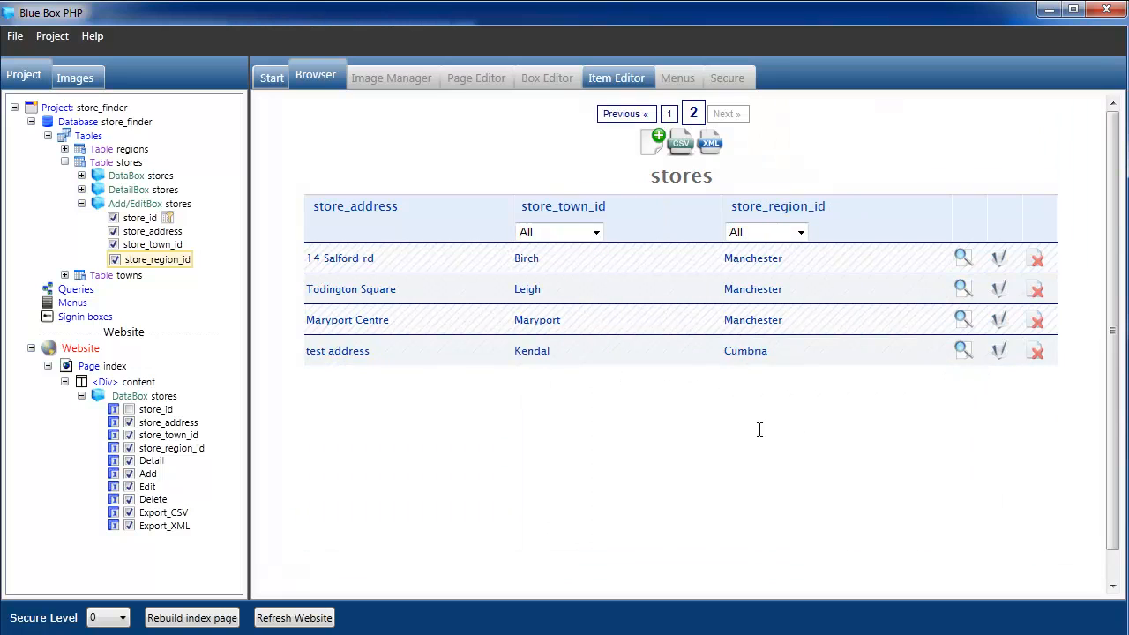
pyautogui.moveTo(790, 362)
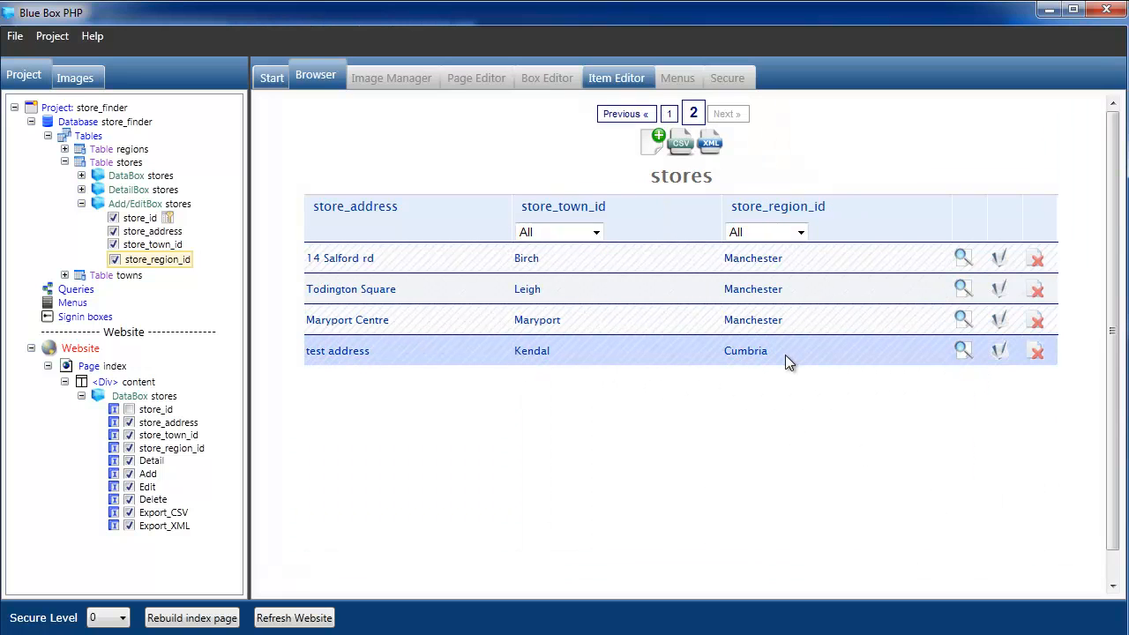
pyautogui.moveTo(802, 162)
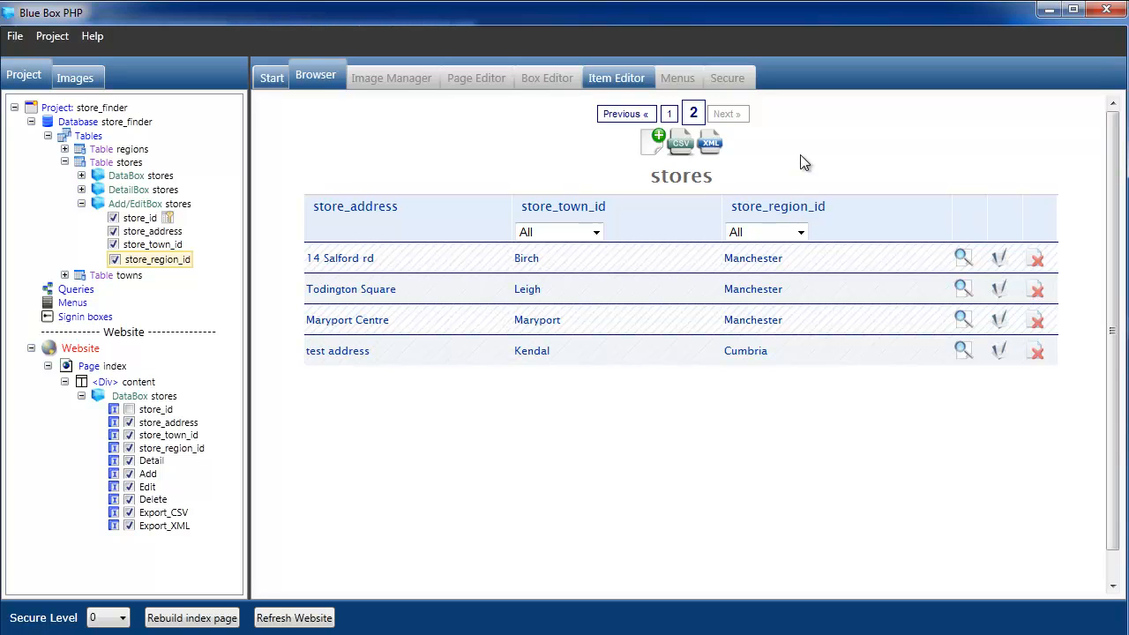
pyautogui.moveTo(228, 266)
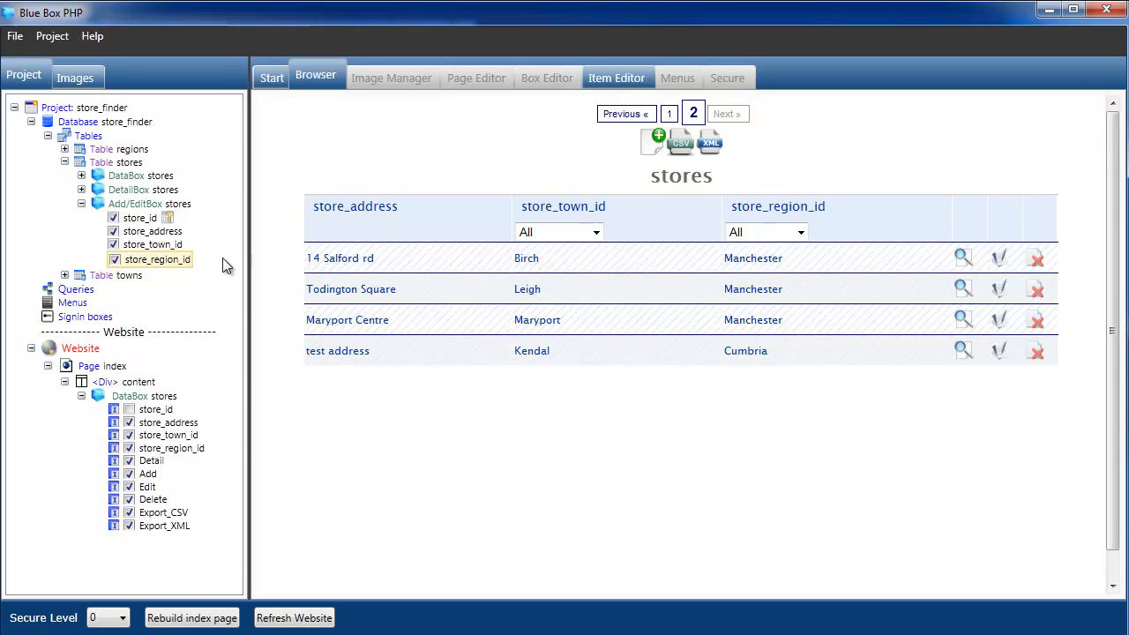